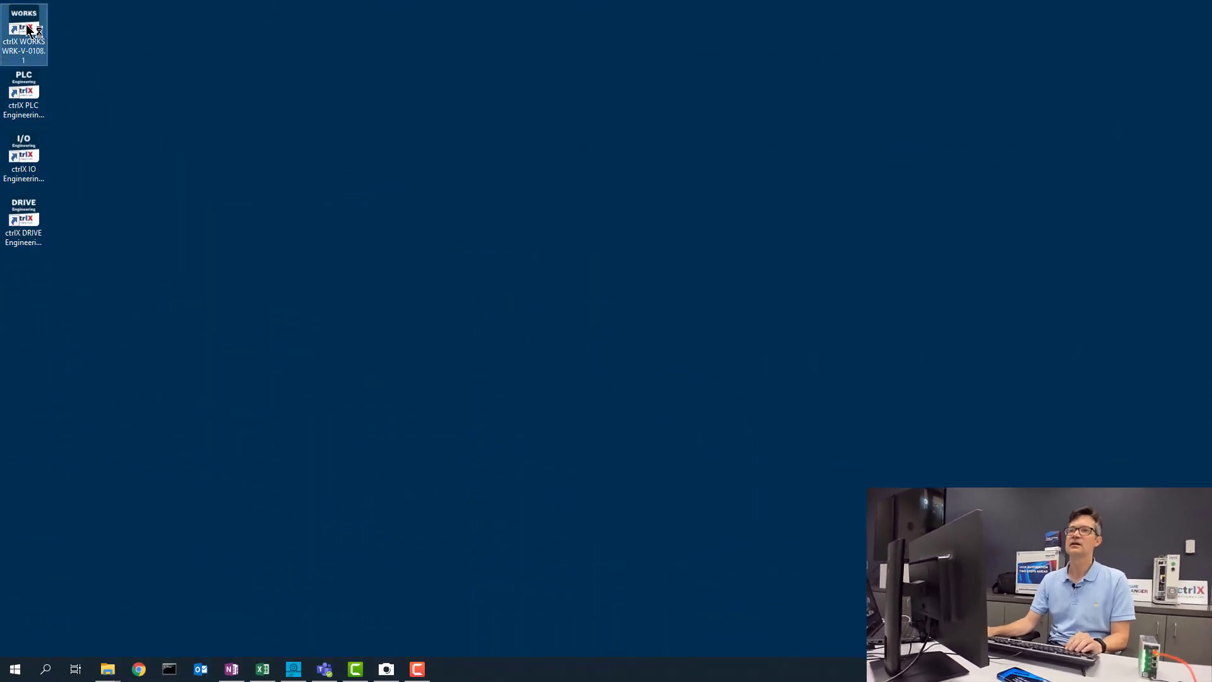
Start ctrlX WORKS and reach the web login page of ctrlX-CORE at 192.168.1.5
{"action": "double_click", "coordinate": [22, 31]}
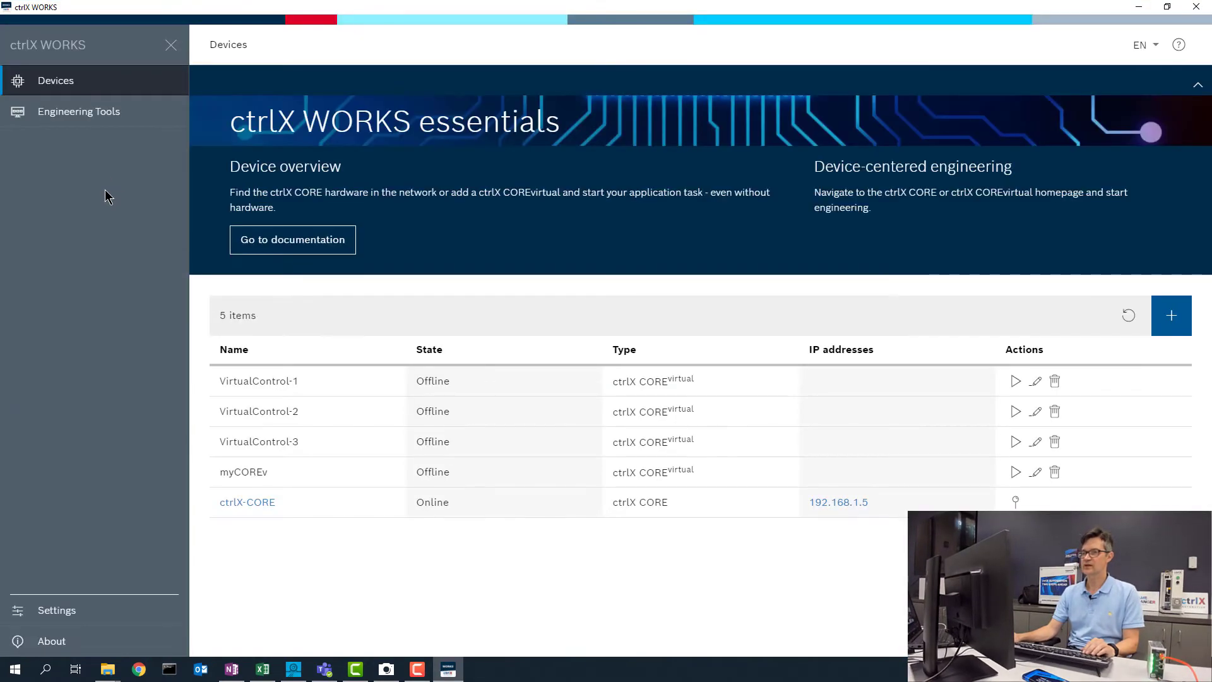
{"action": "mouse_move", "coordinate": [114, 227]}
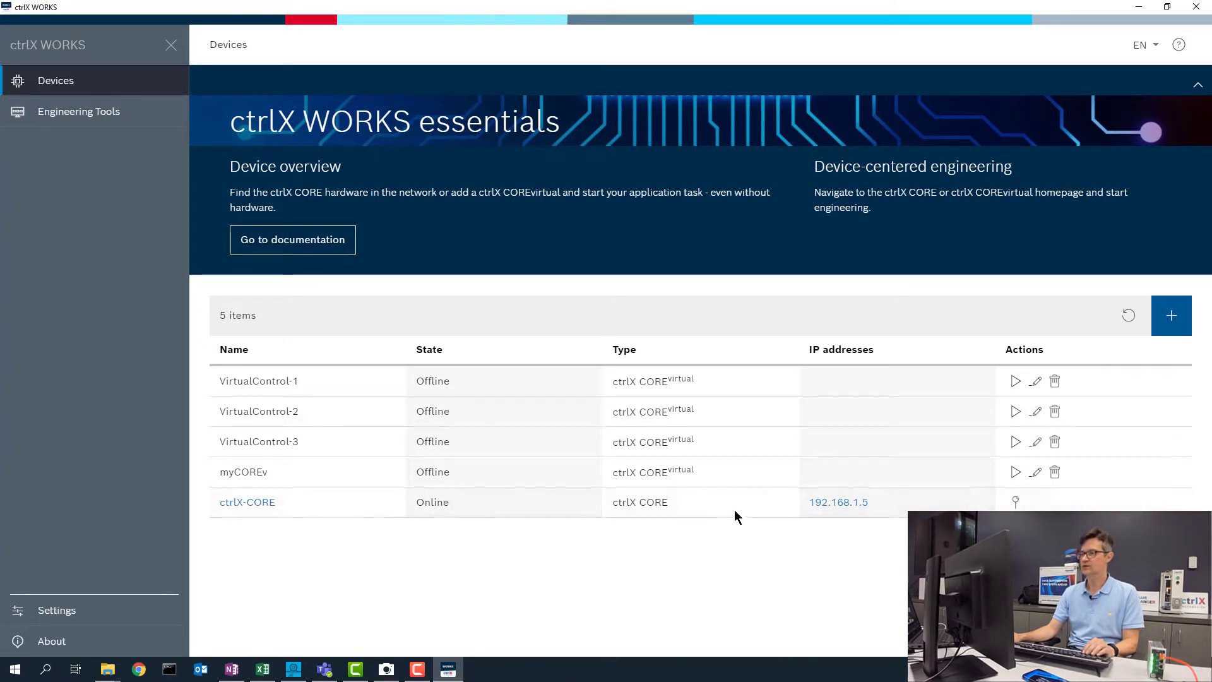
{"action": "mouse_move", "coordinate": [839, 501]}
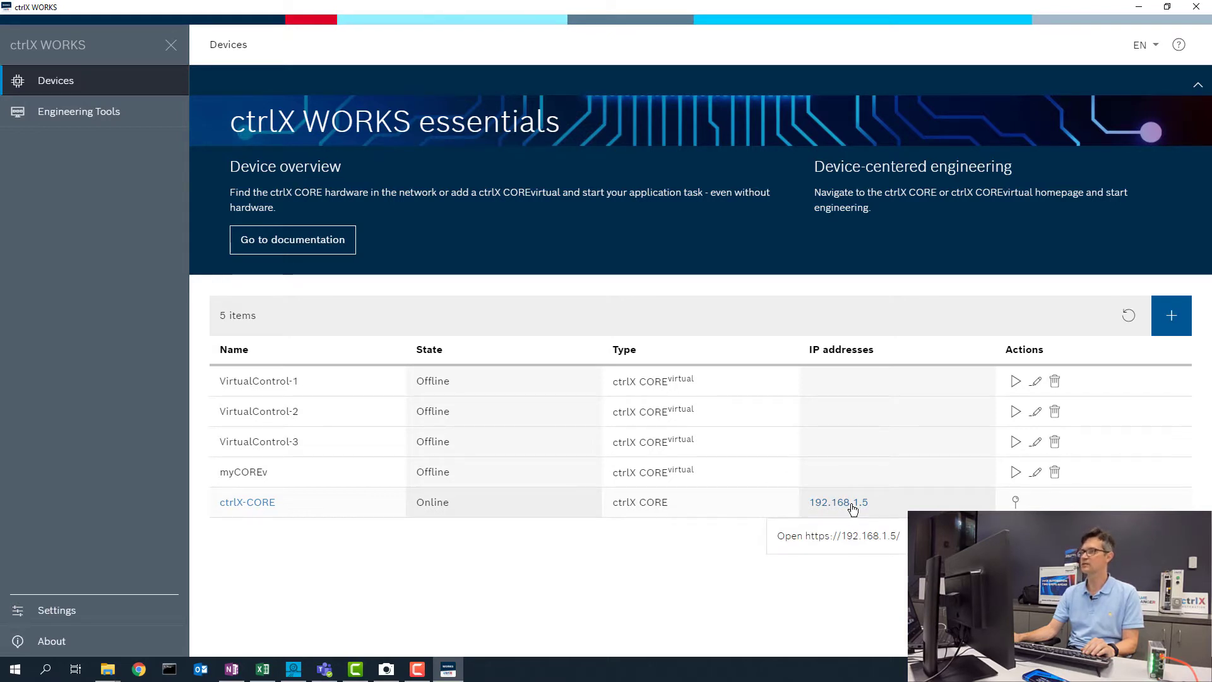
{"action": "left_click", "coordinate": [839, 501]}
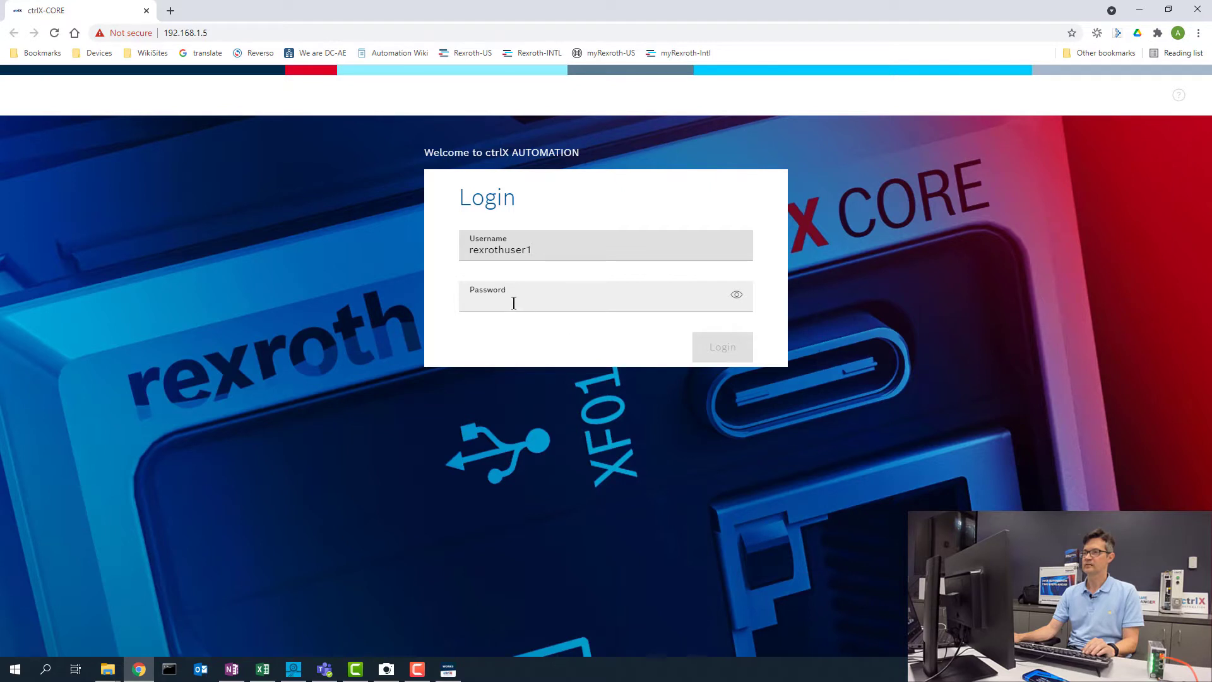
Enter the password and log in, landing on the ctrlX CORE Home dashboard
{"action": "left_click", "coordinate": [605, 302]}
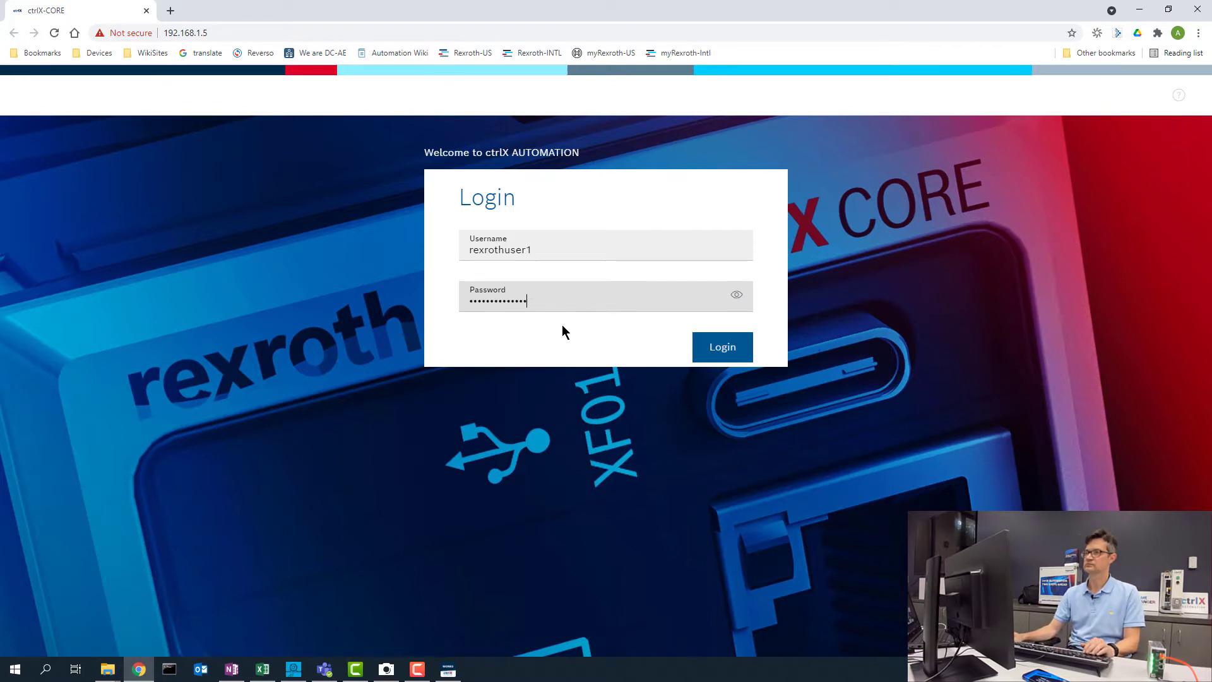
{"action": "left_click", "coordinate": [721, 346]}
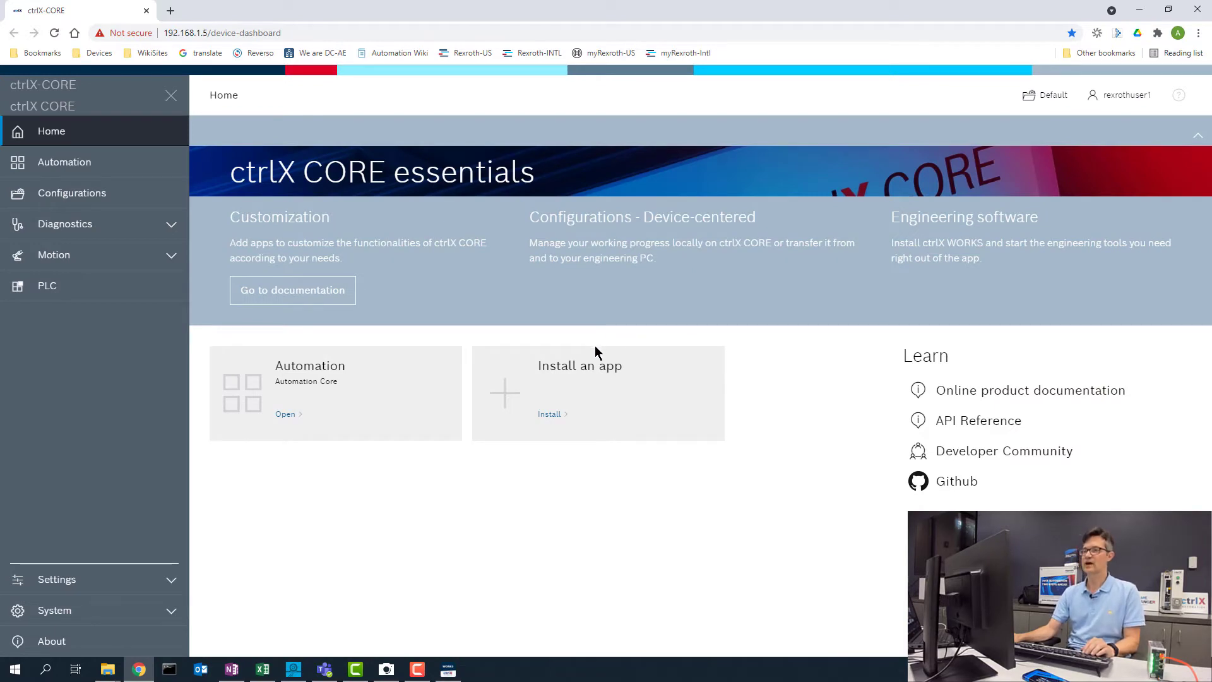
{"action": "mouse_move", "coordinate": [532, 379]}
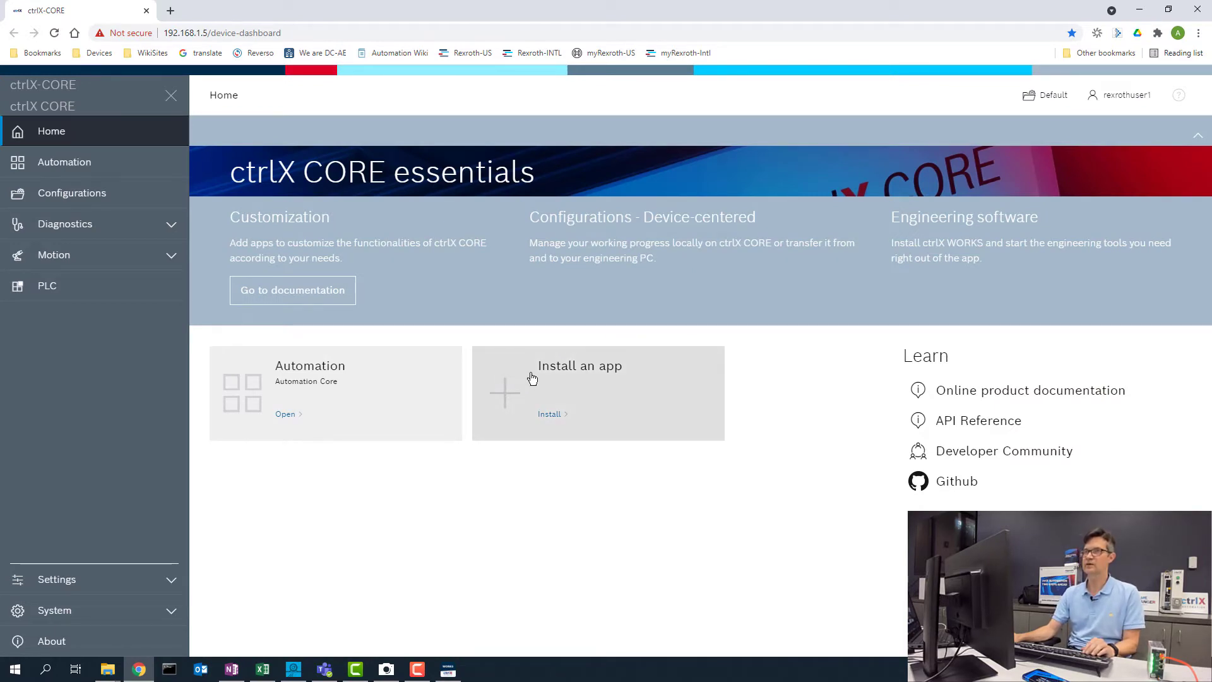
{"action": "mouse_move", "coordinate": [549, 414]}
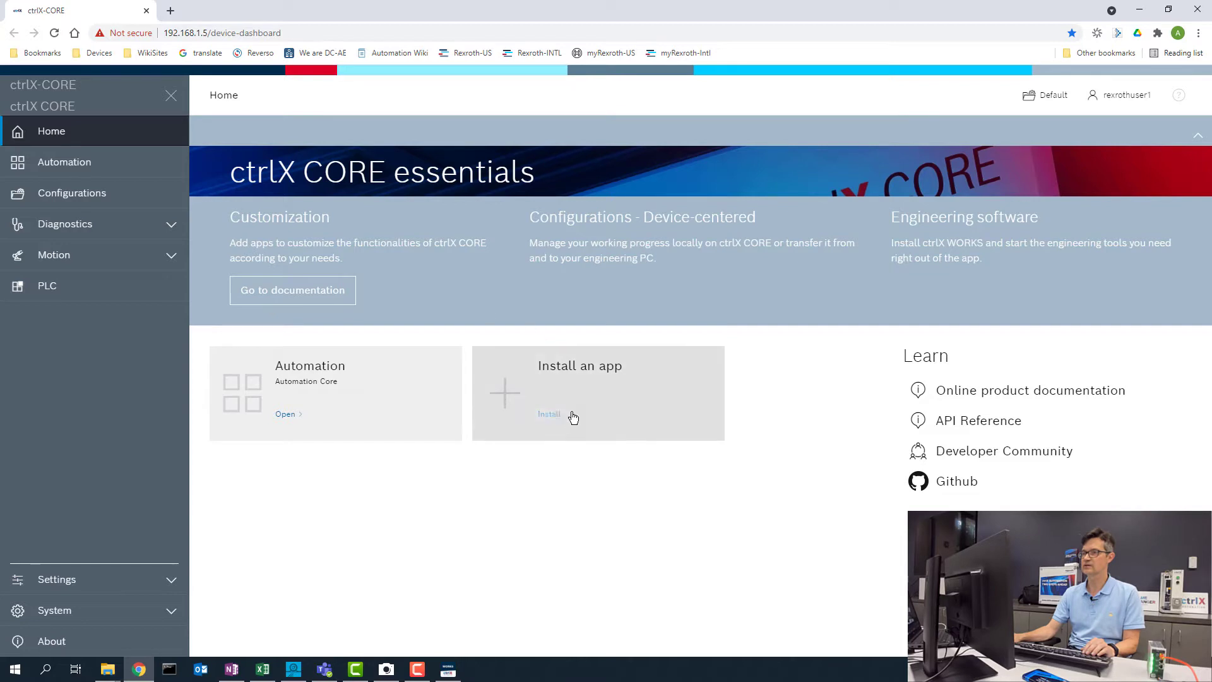
{"action": "mouse_move", "coordinate": [581, 386]}
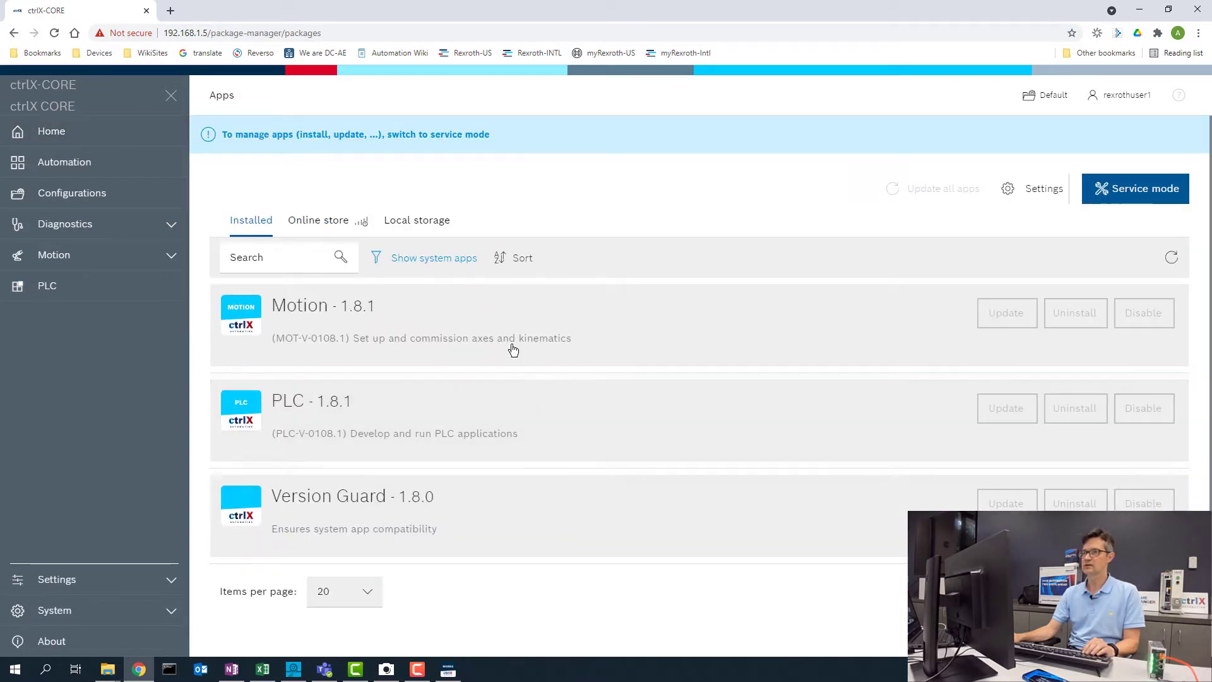
{"action": "mouse_move", "coordinate": [308, 399]}
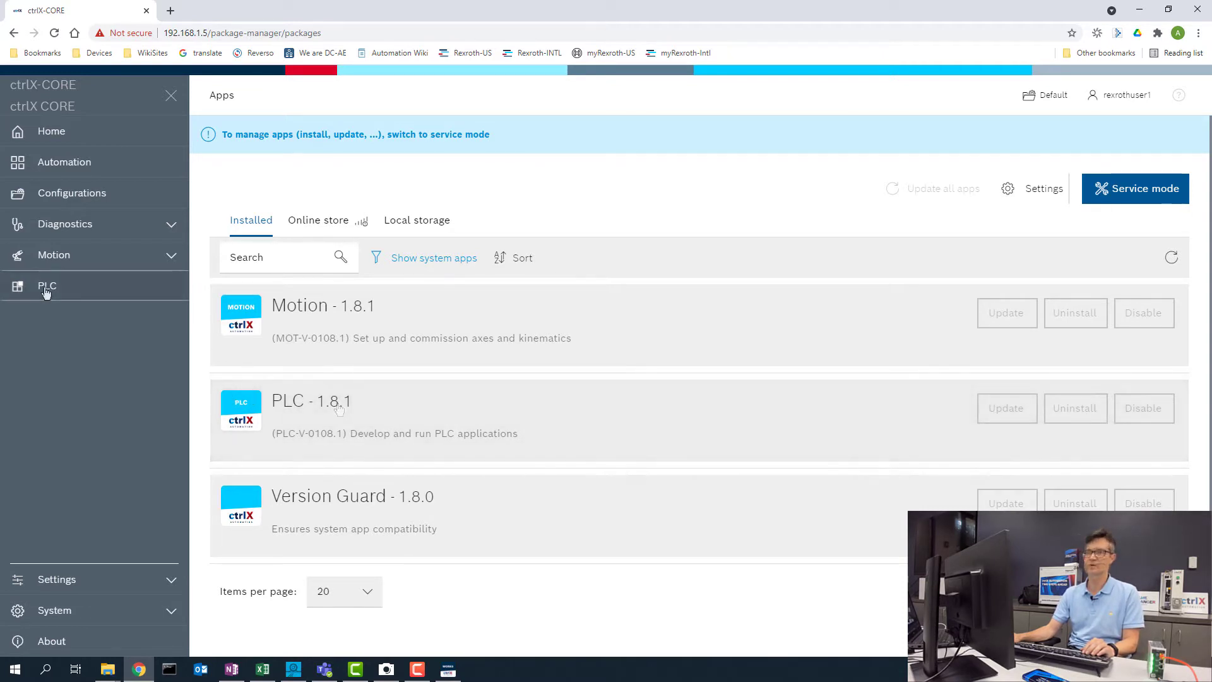
Show the PLC applications page, which lists no loaded applications
{"action": "left_click", "coordinate": [47, 285]}
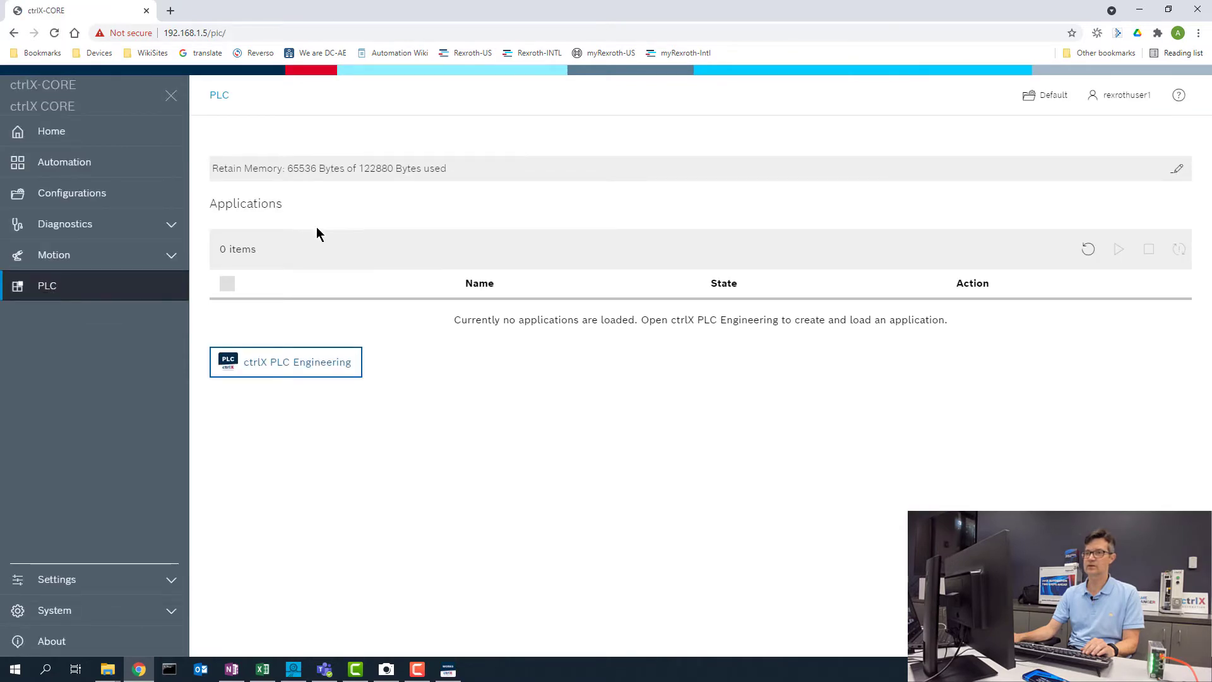
{"action": "mouse_move", "coordinate": [1086, 369]}
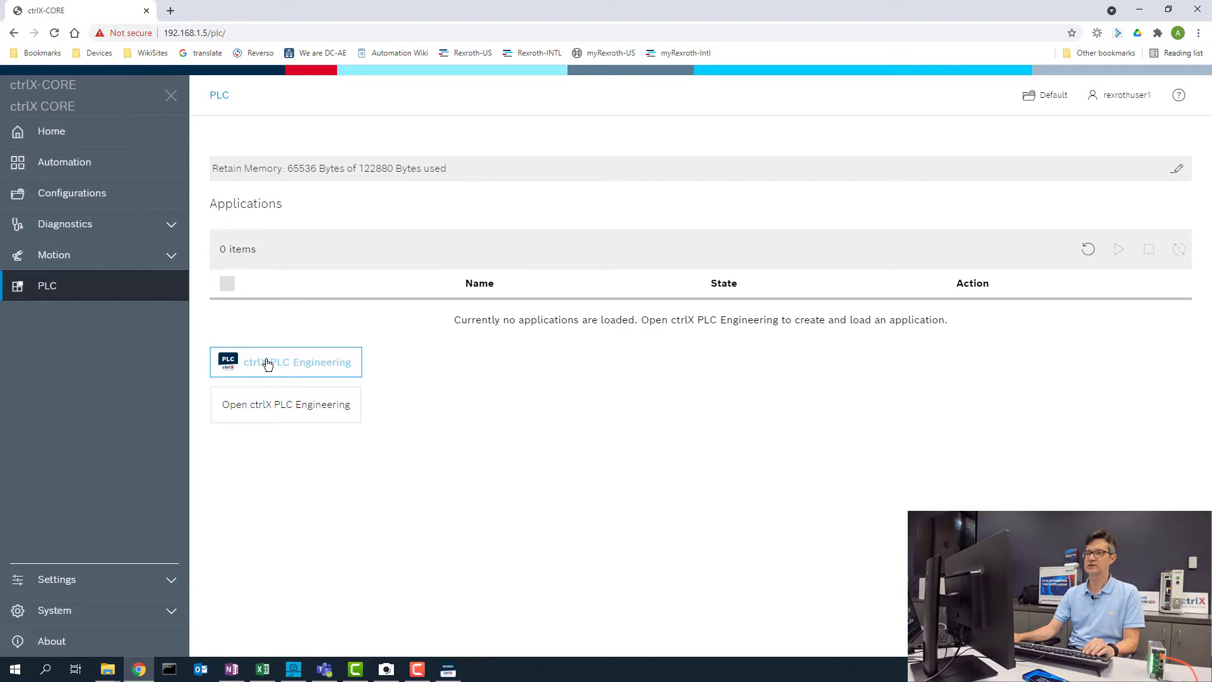
Launch ctrlX PLC Engineering from the PLC page, allowing the browser to start the desktop app
{"action": "left_click", "coordinate": [297, 363]}
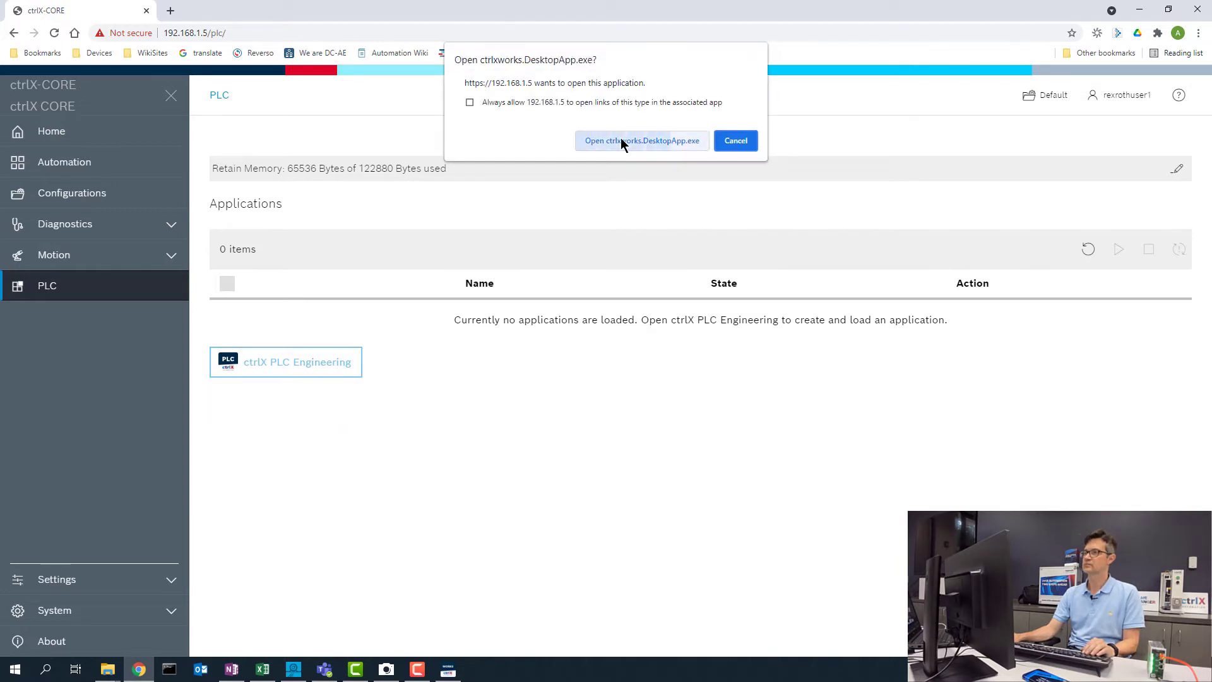
{"action": "left_click", "coordinate": [640, 141]}
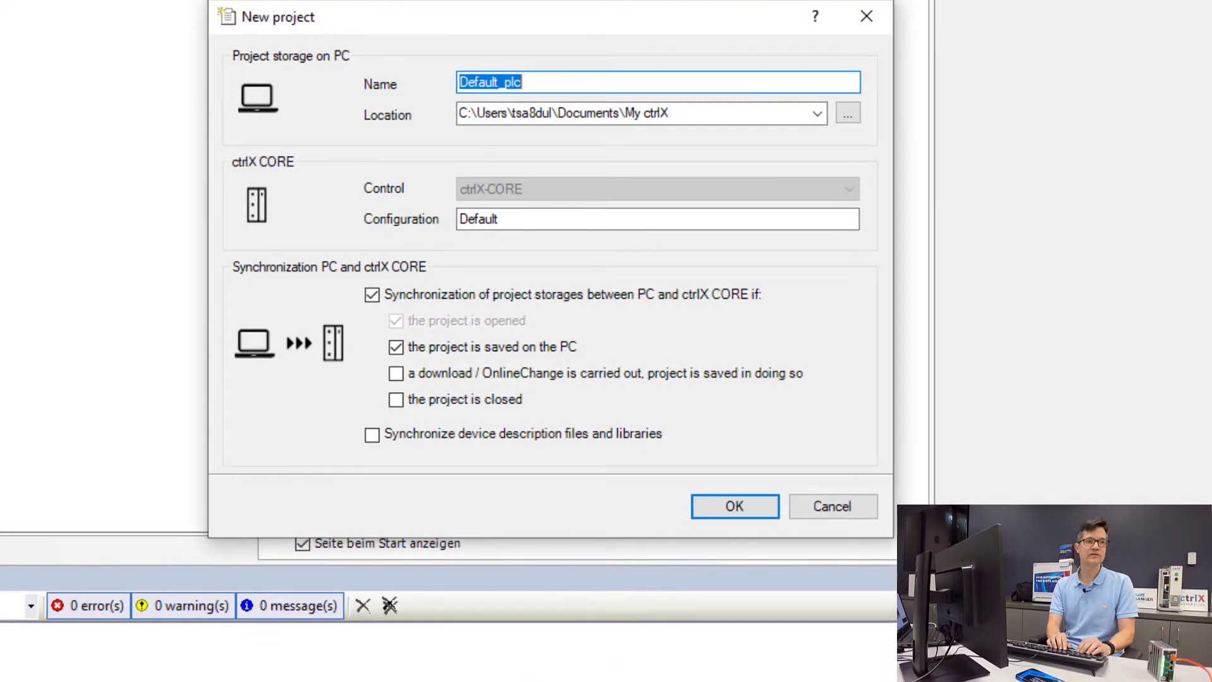
Create project myFirstPLCProgram with all ctrlX CORE synchronization options enabled
{"action": "type", "text": "myFi"}
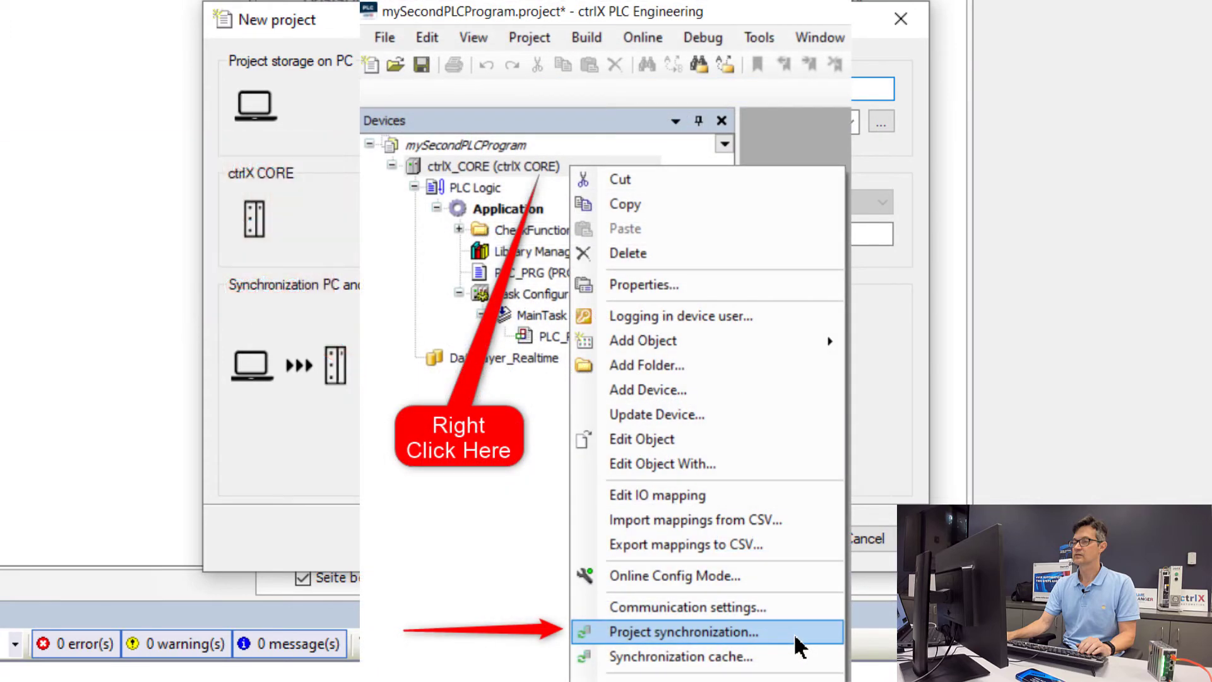
{"action": "left_click", "coordinate": [683, 631]}
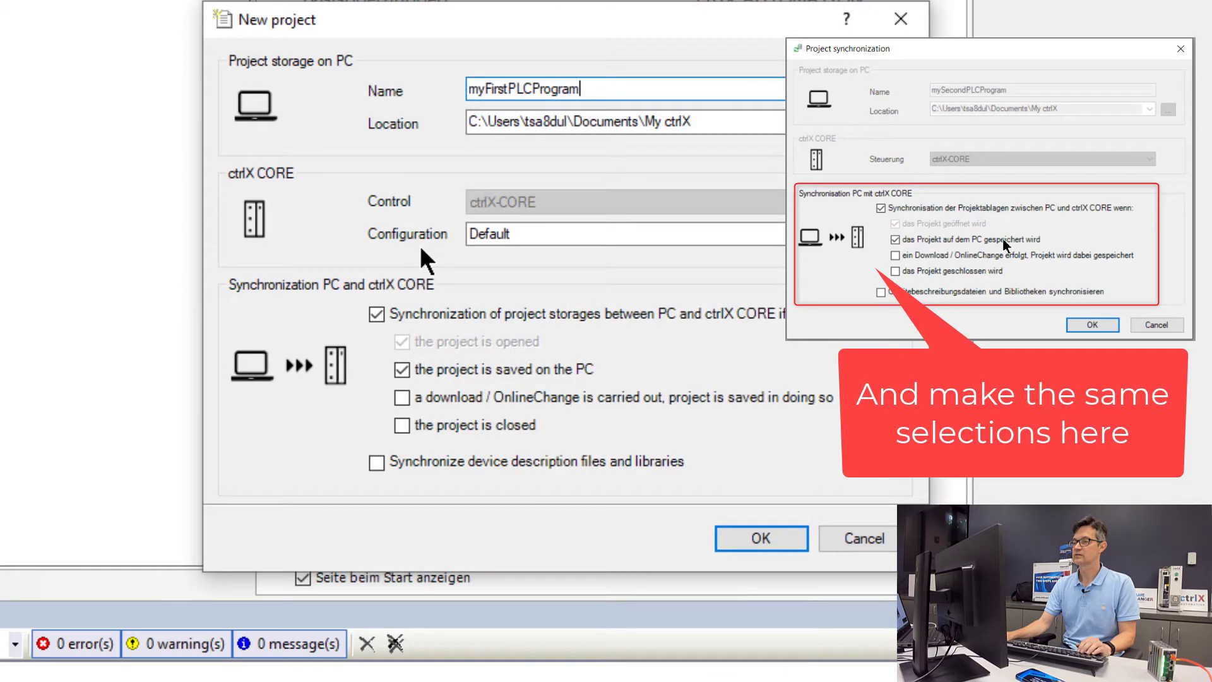
{"action": "left_click", "coordinate": [1179, 49]}
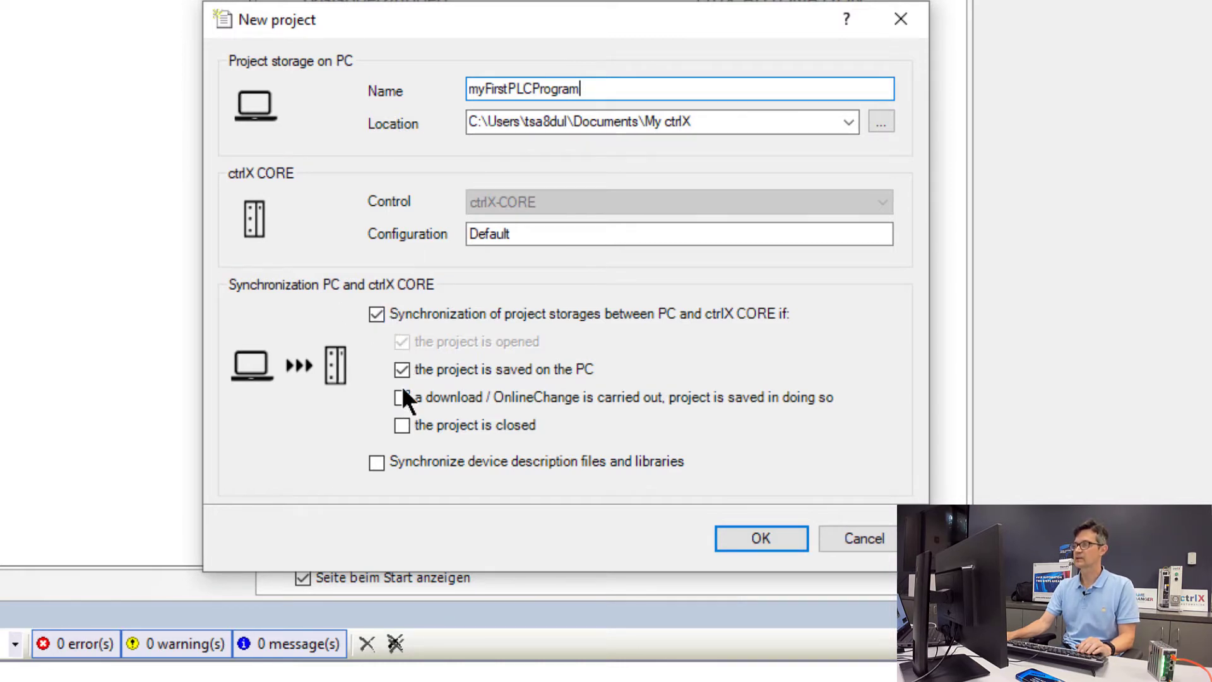
{"action": "left_click", "coordinate": [401, 396]}
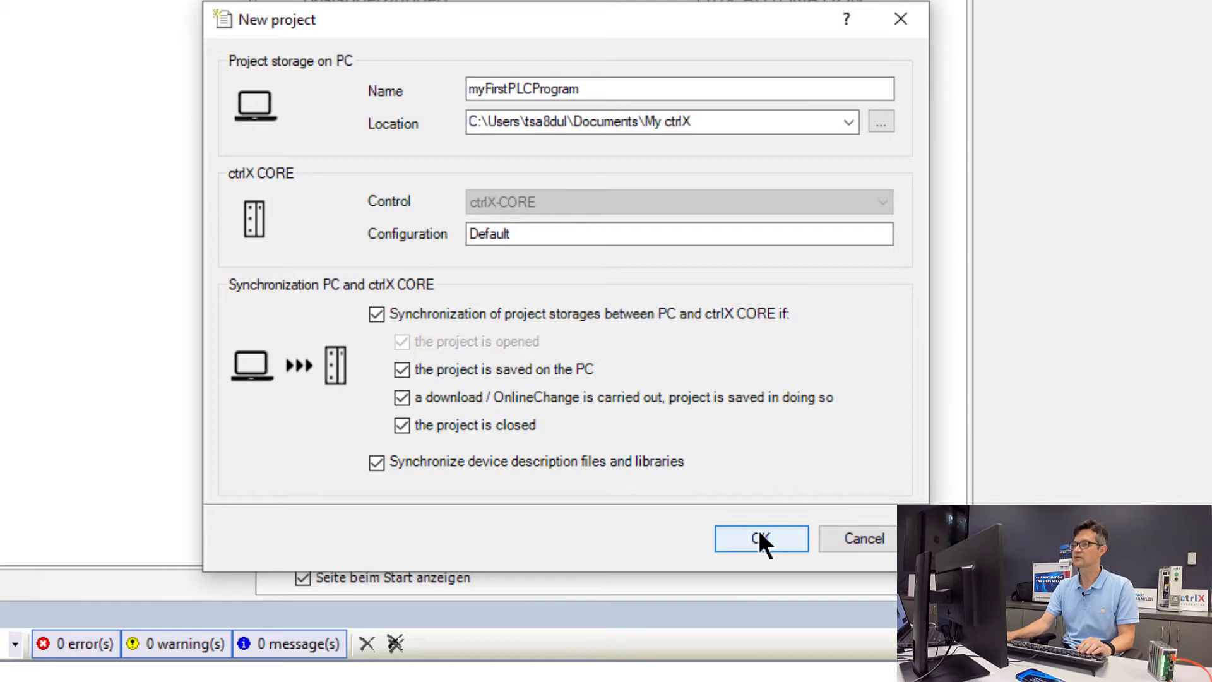
{"action": "left_click", "coordinate": [760, 538]}
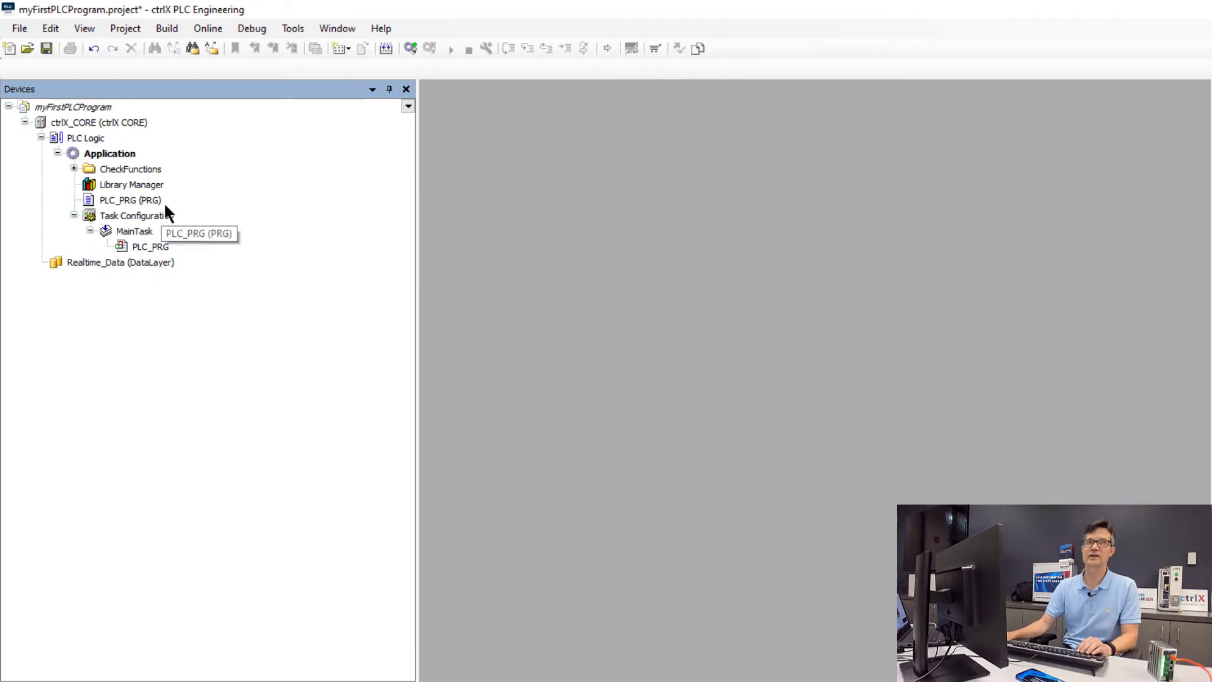
{"action": "mouse_move", "coordinate": [88, 253]}
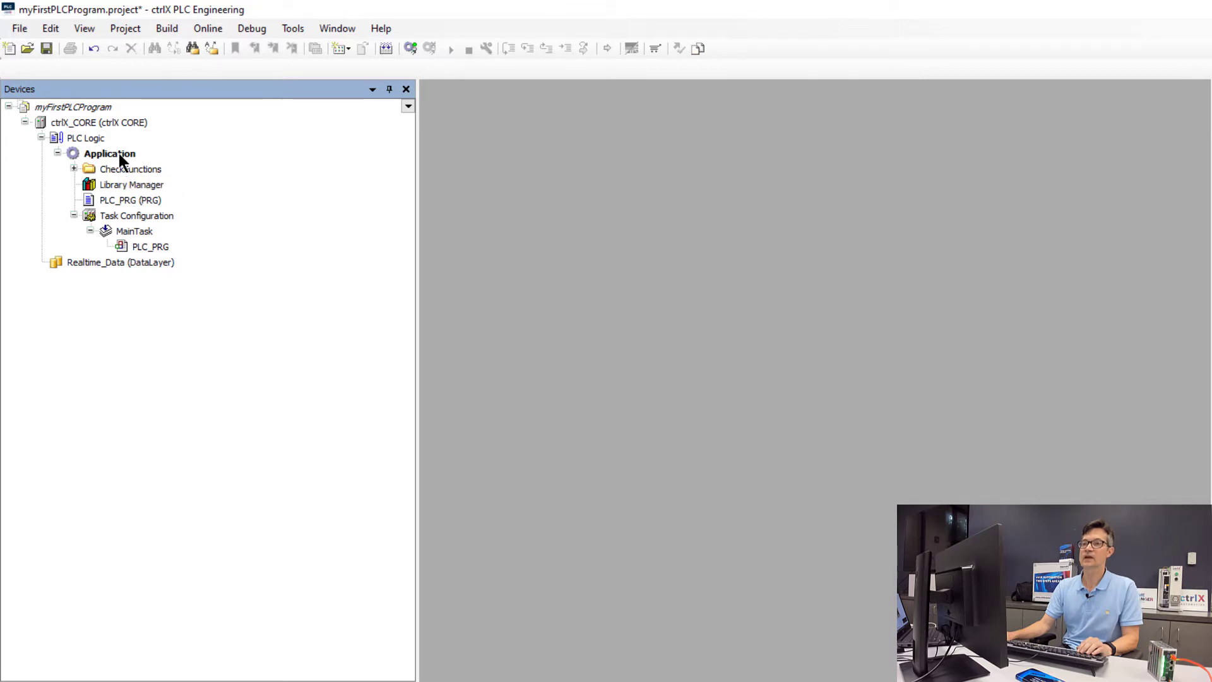
Add global variable list GVL under Application declaring cycle_counter : DINT
{"action": "right_click", "coordinate": [108, 153]}
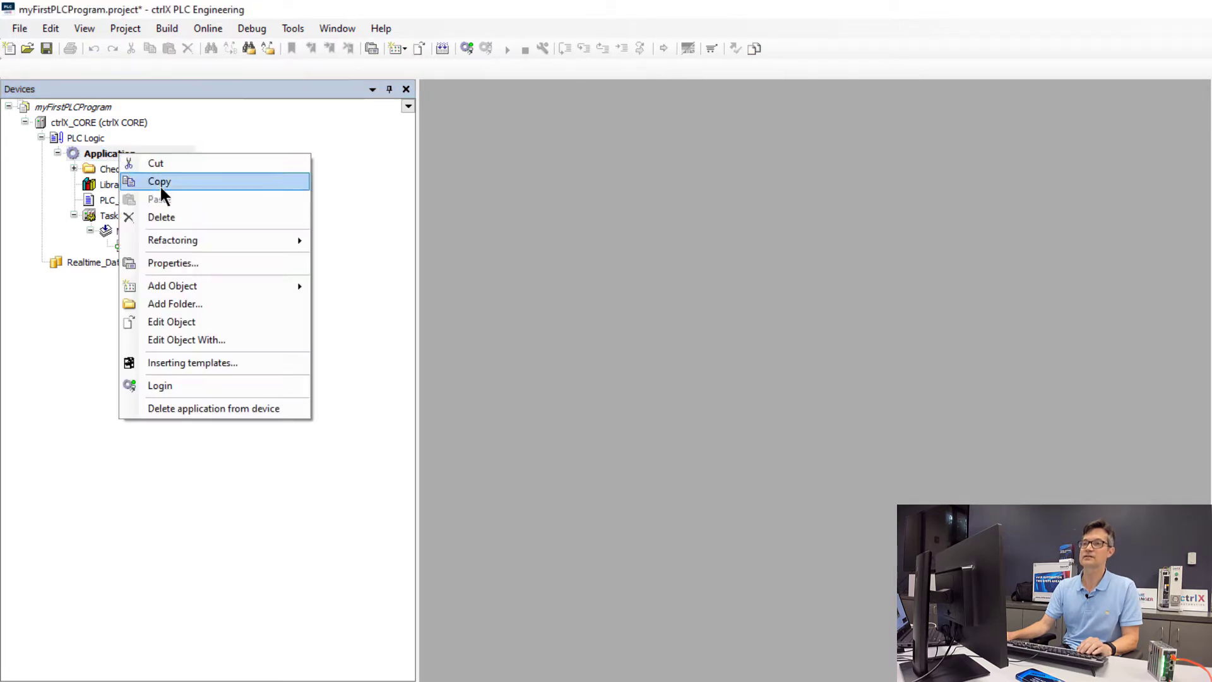
{"action": "mouse_move", "coordinate": [173, 285]}
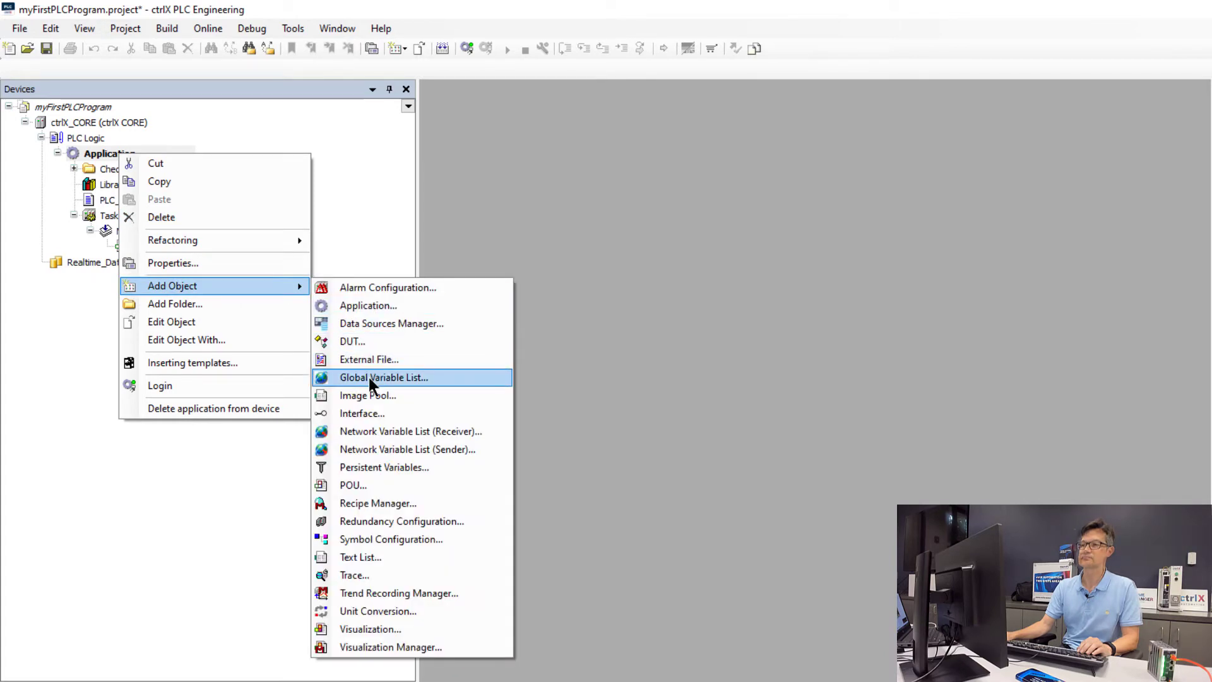
{"action": "left_click", "coordinate": [383, 377]}
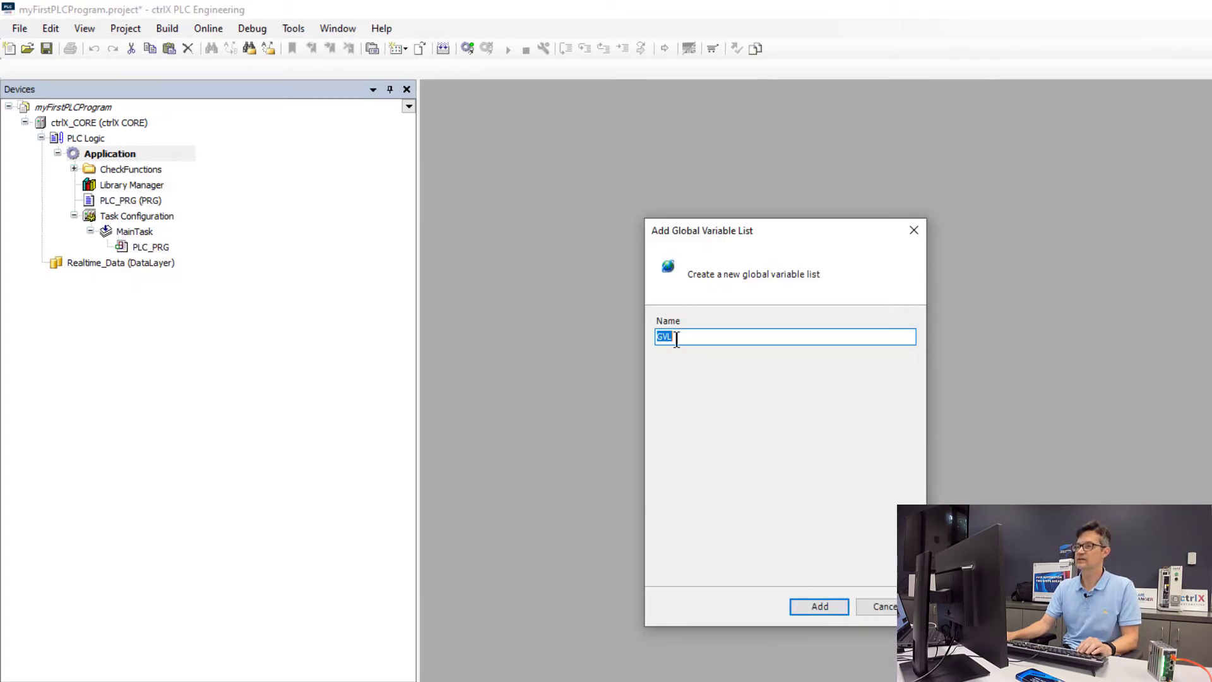
{"action": "left_click", "coordinate": [818, 606]}
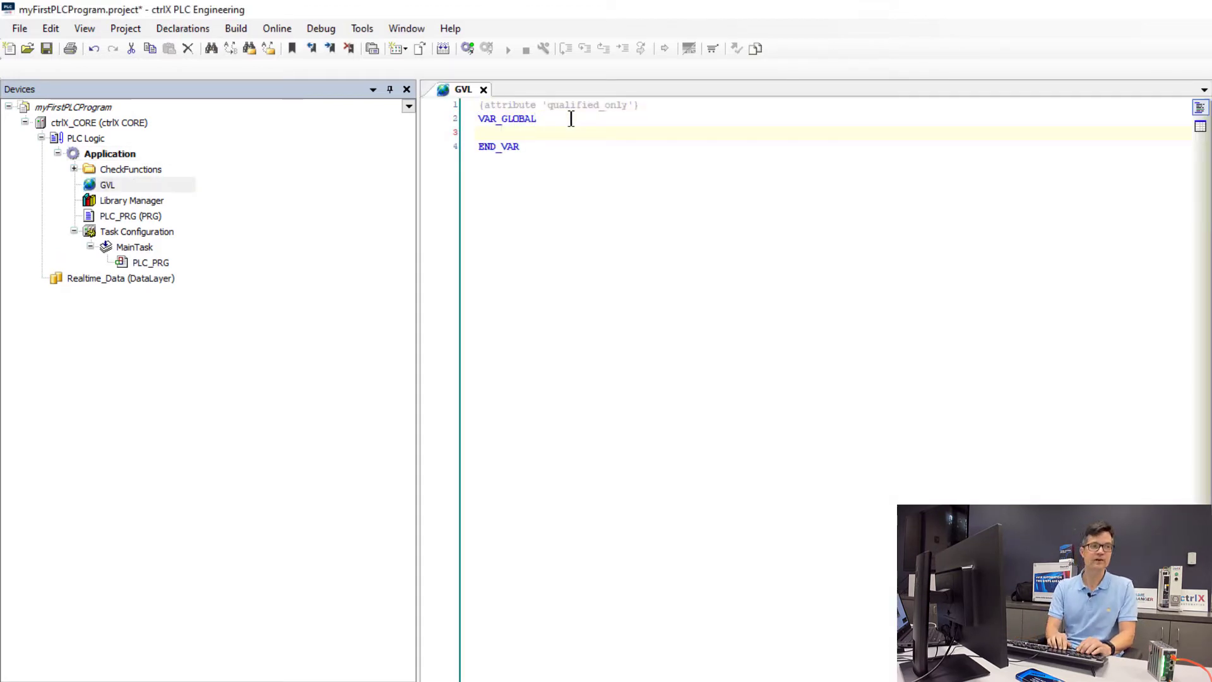
{"action": "type", "text": "cycle"}
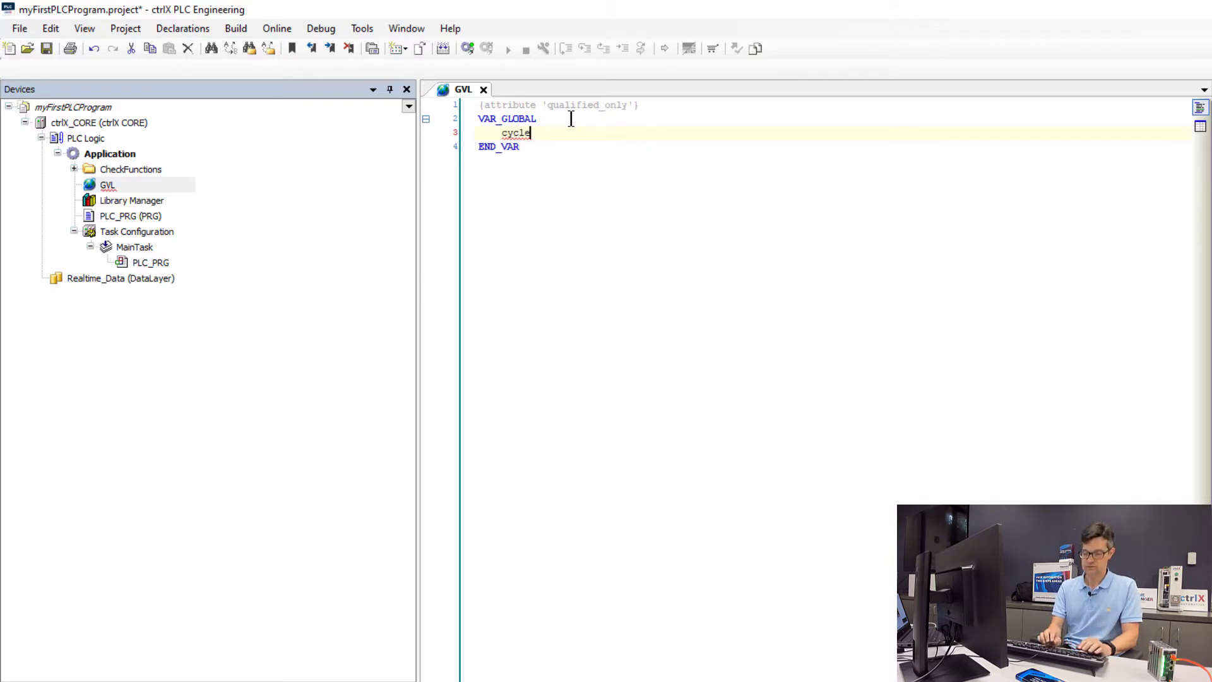
{"action": "type", "text": "_counter : DINT;"}
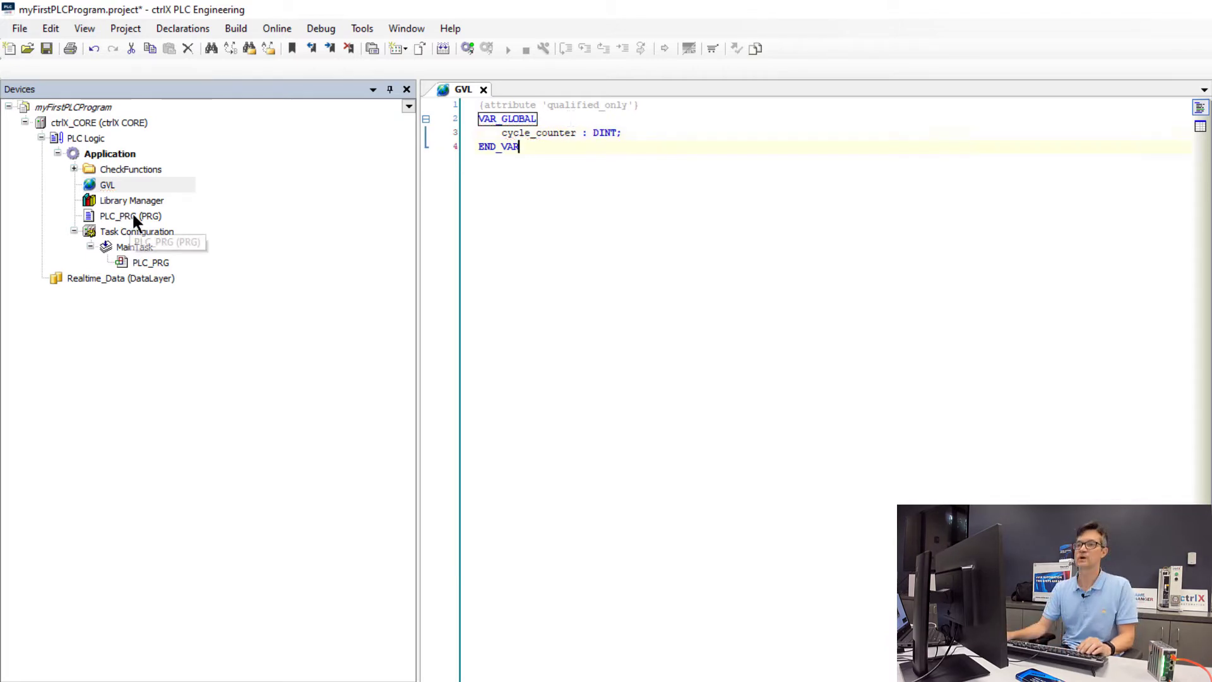
{"action": "mouse_move", "coordinate": [147, 278]}
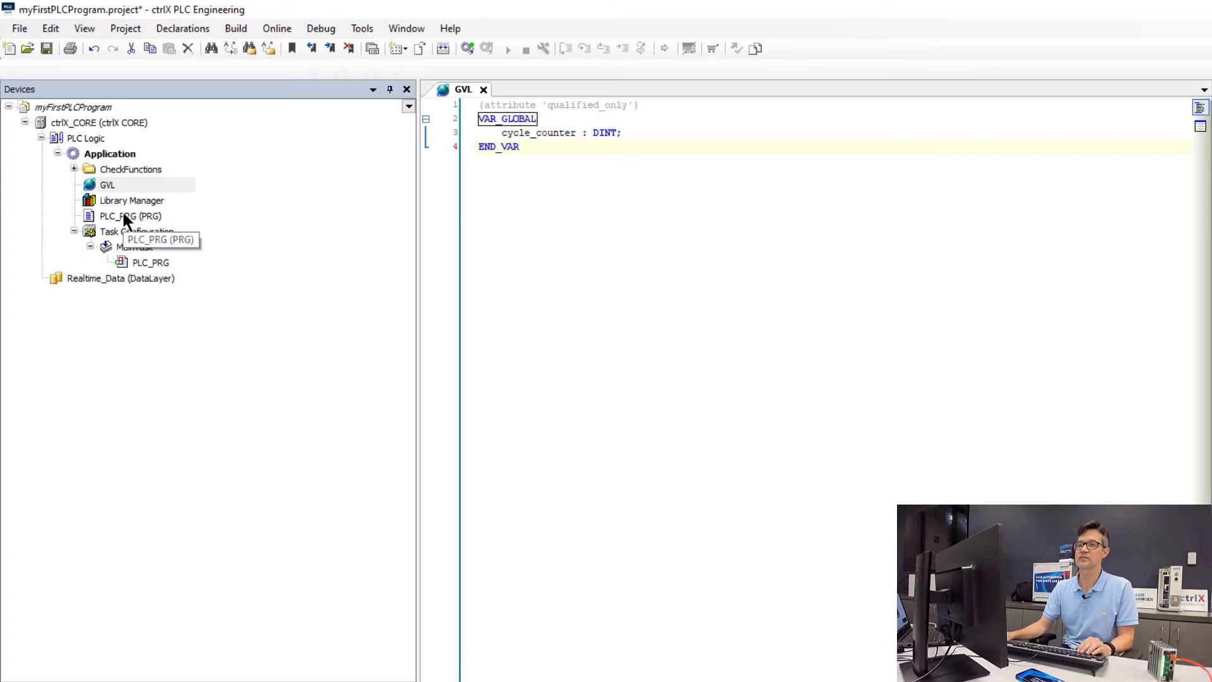
Write GVL.cycle_counter := GVL.cycle_counter + 1; in PLC_PRG and start compiling
{"action": "double_click", "coordinate": [130, 216]}
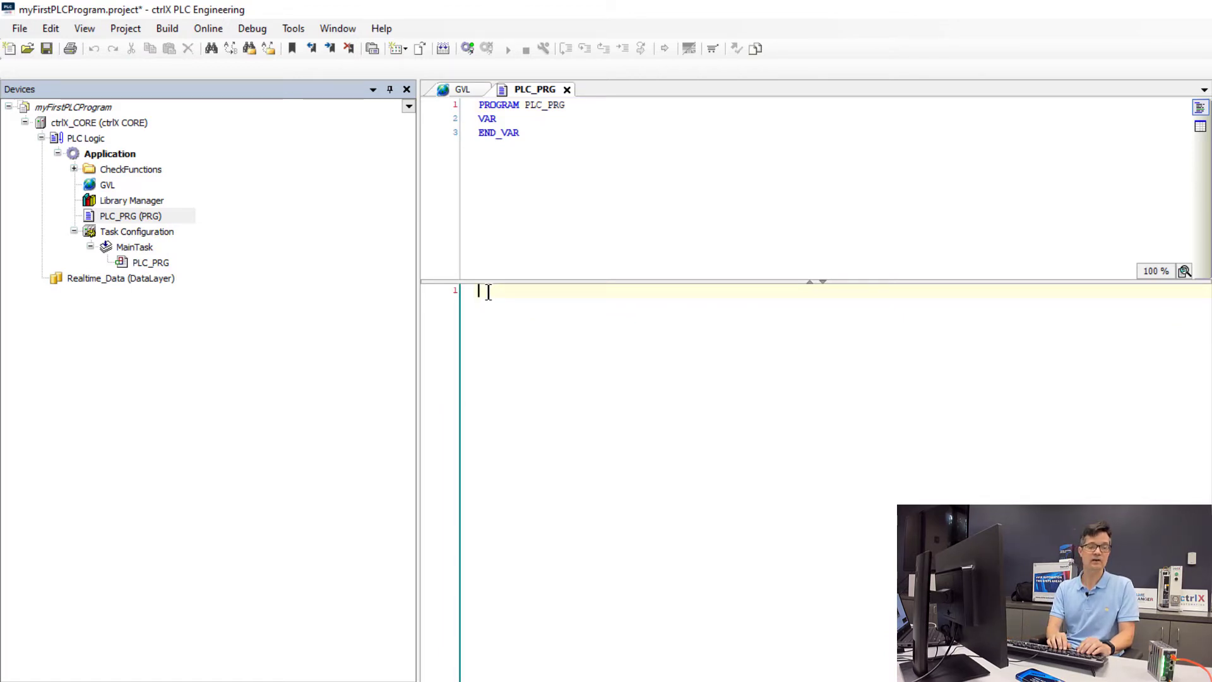
{"action": "type", "text": "GVL."}
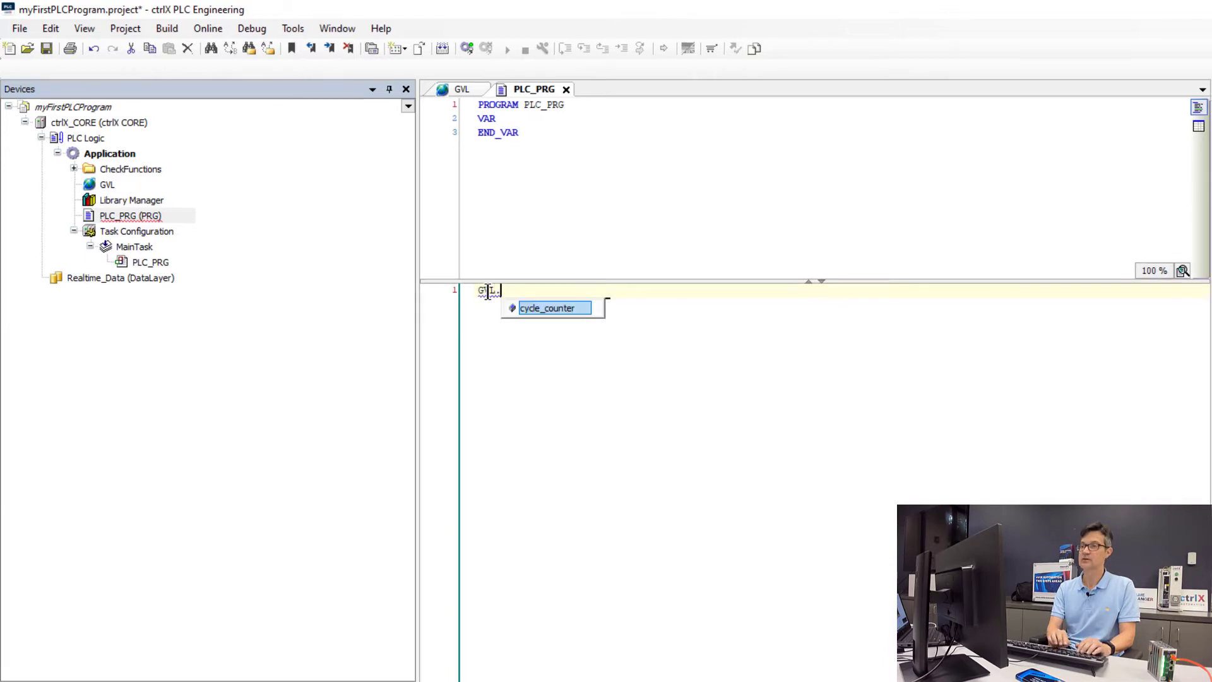
{"action": "type", "text": ".cycle_counter := GV"}
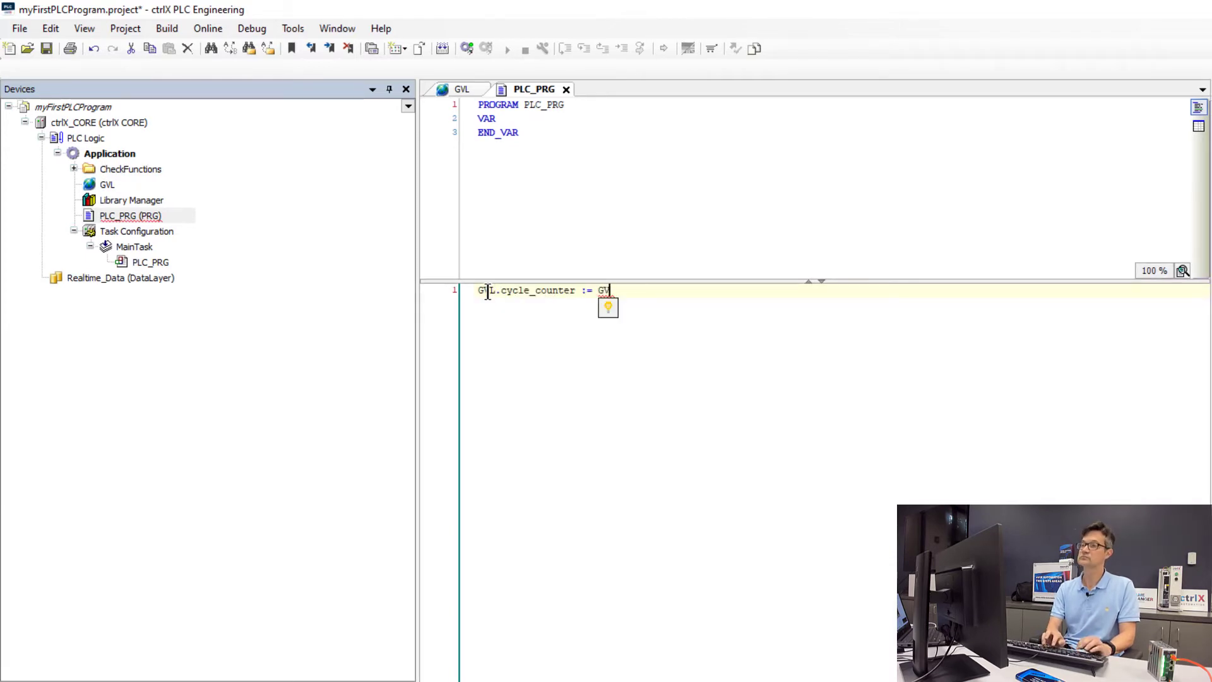
{"action": "type", "text": "L.cycle_counter + 1;"}
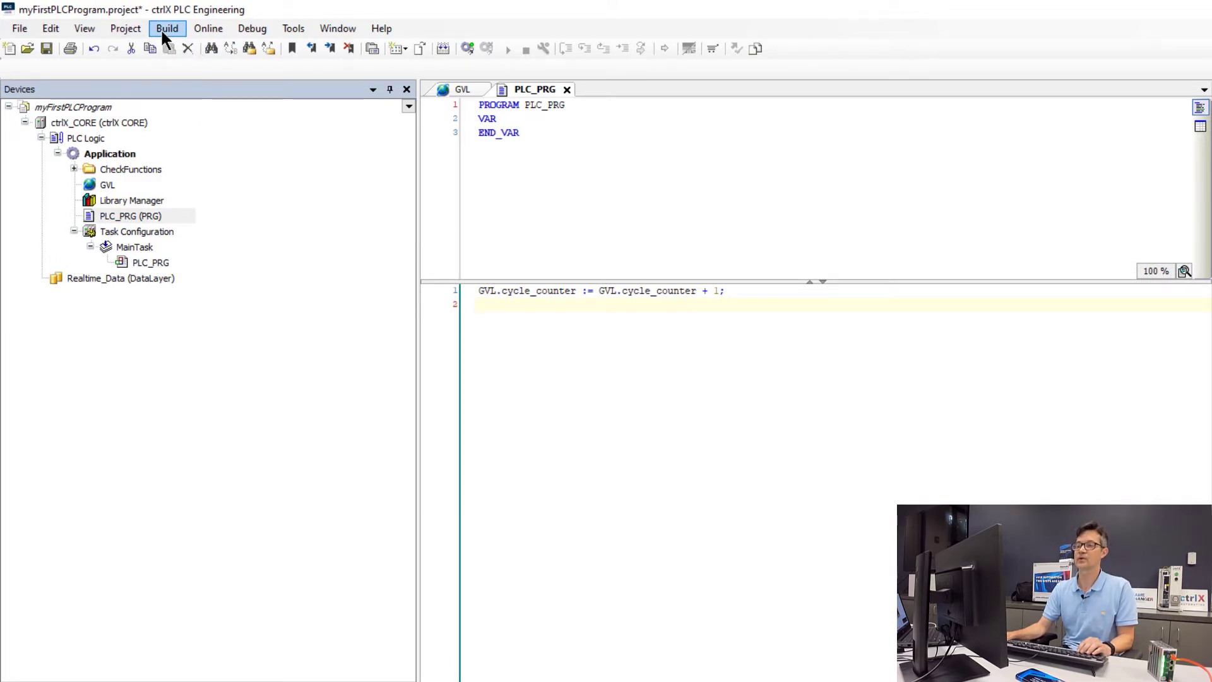
{"action": "left_click", "coordinate": [167, 29]}
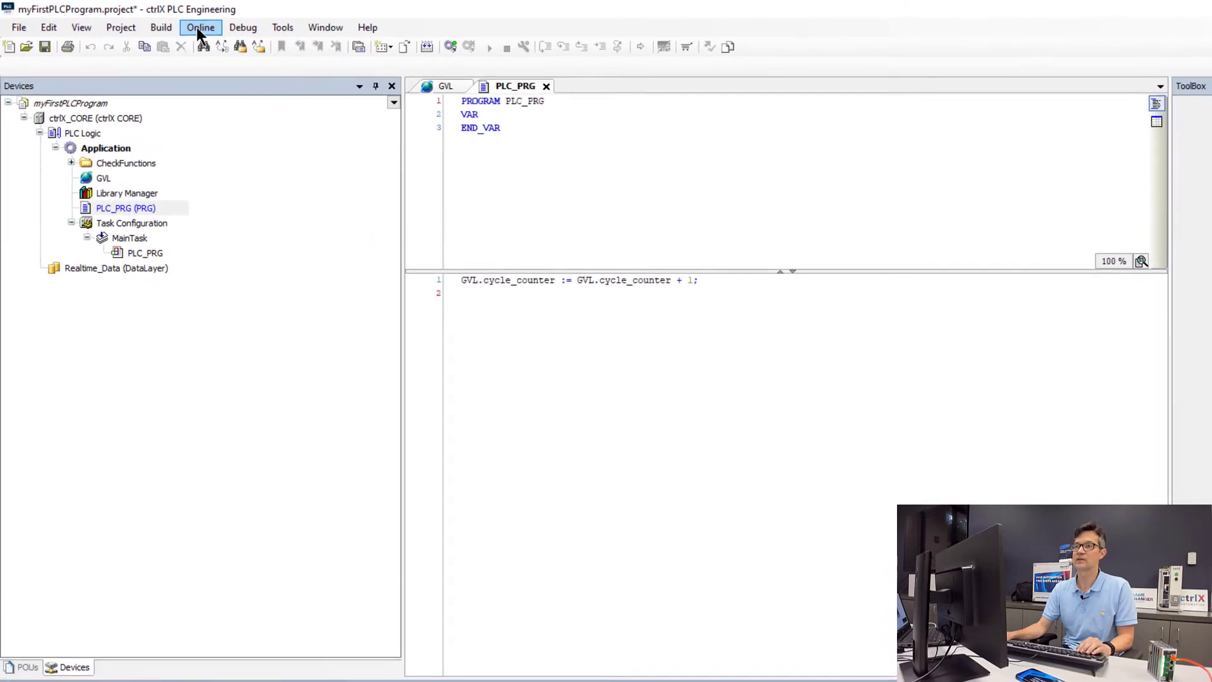
Log in to the ctrlX CORE as user rex, trusting its certificate, and download the application
{"action": "left_click", "coordinate": [201, 27]}
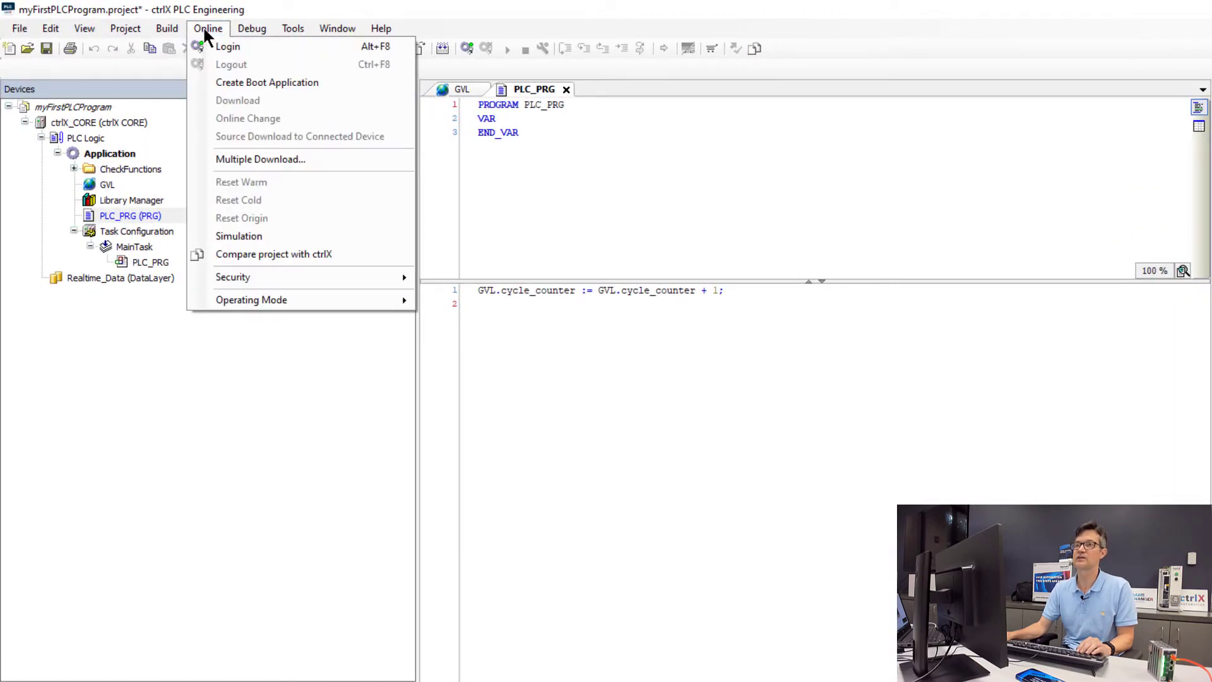
{"action": "mouse_move", "coordinate": [228, 47]}
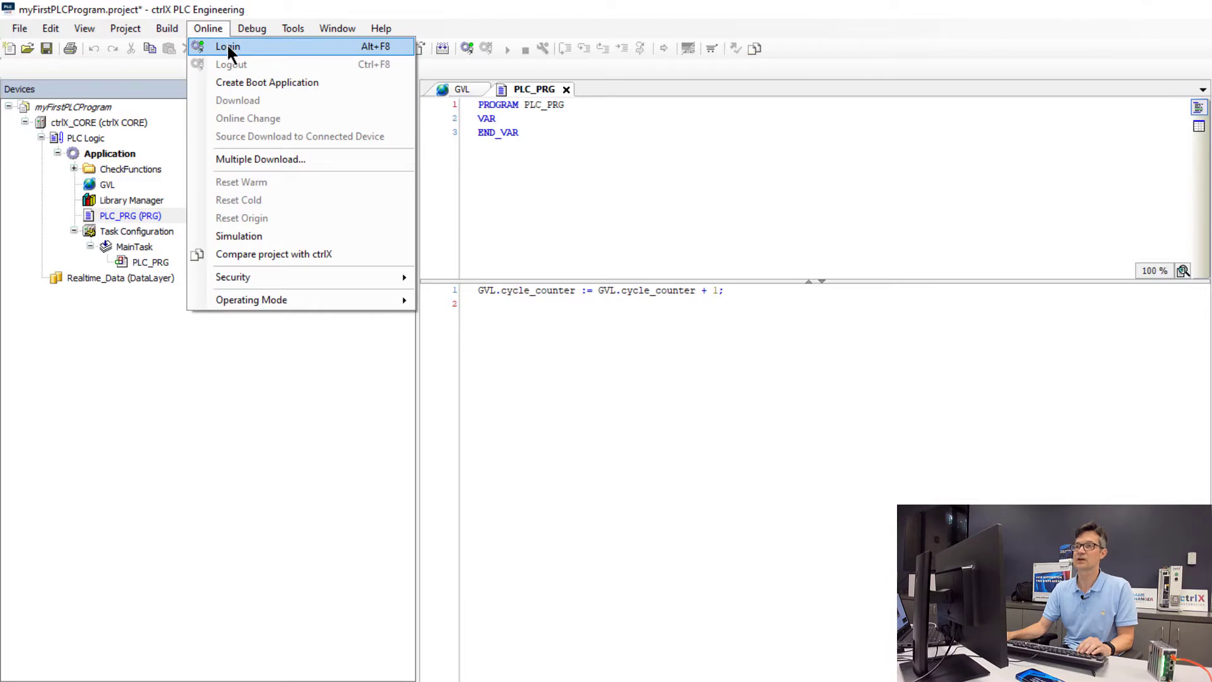
{"action": "left_click", "coordinate": [228, 46]}
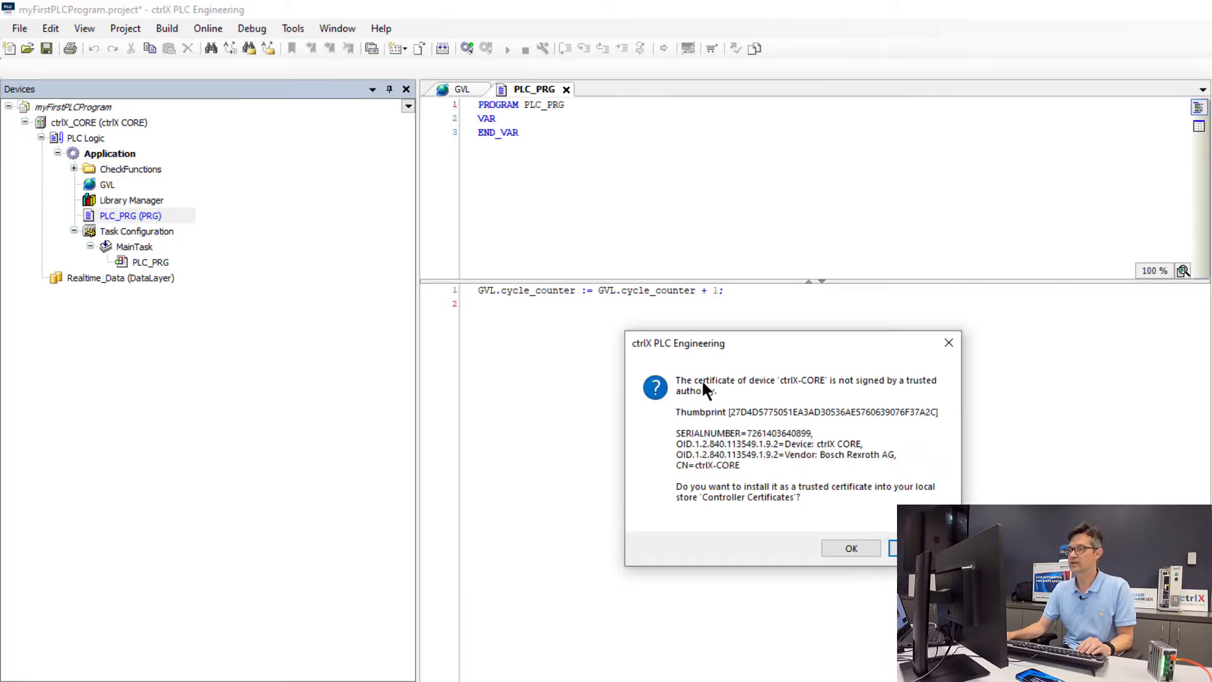
{"action": "mouse_move", "coordinate": [812, 587]}
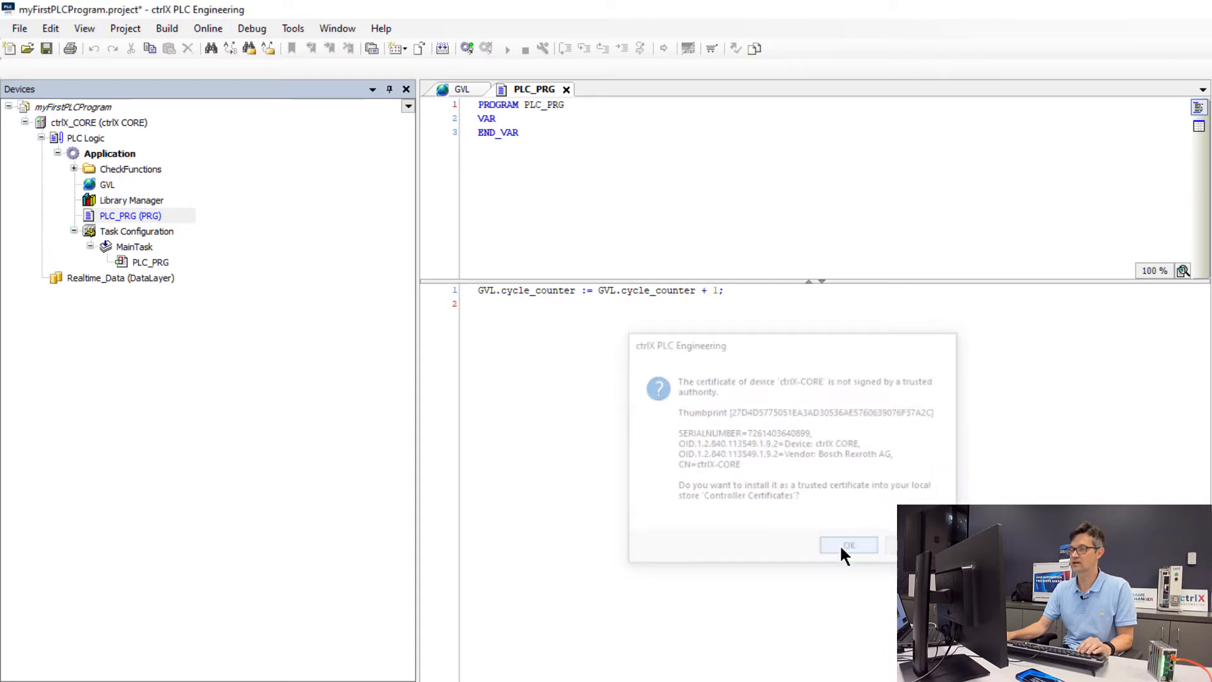
{"action": "left_click", "coordinate": [849, 546]}
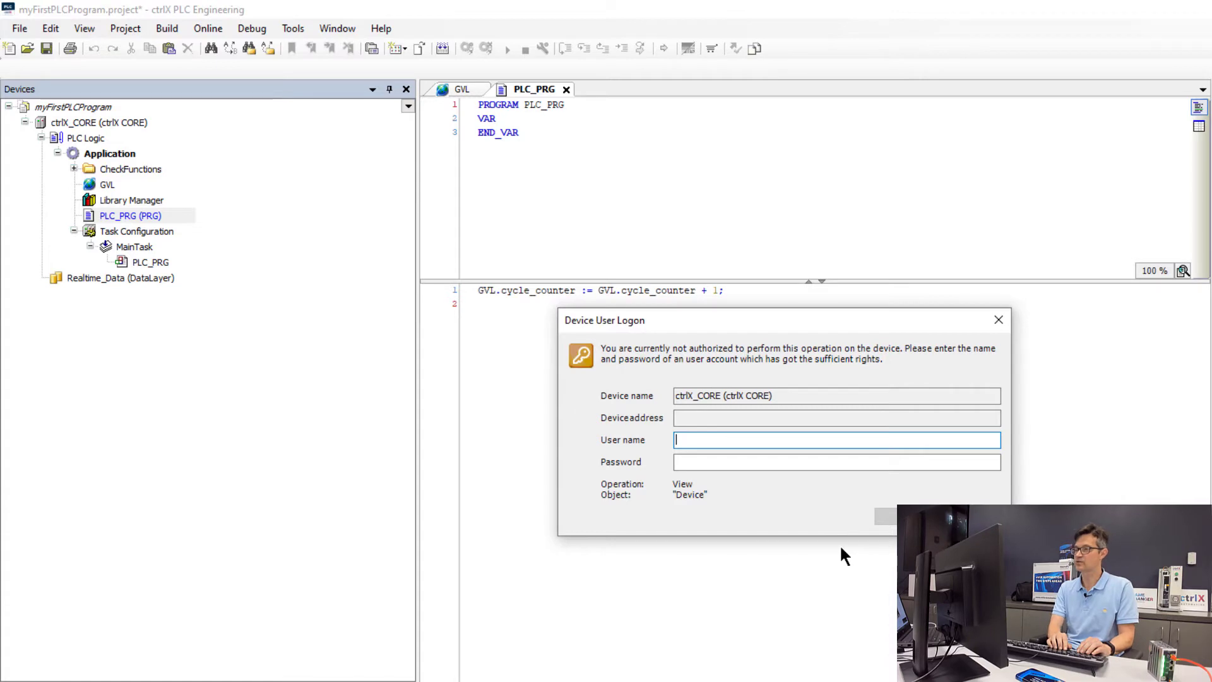
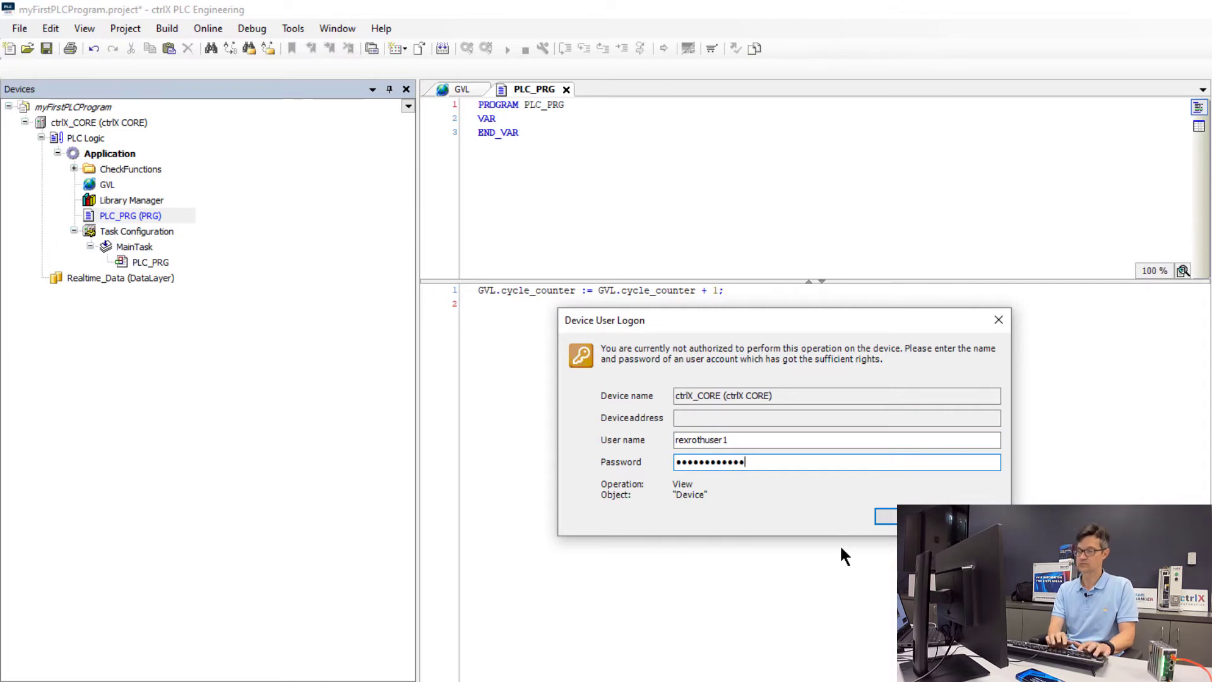
{"action": "left_click", "coordinate": [885, 516]}
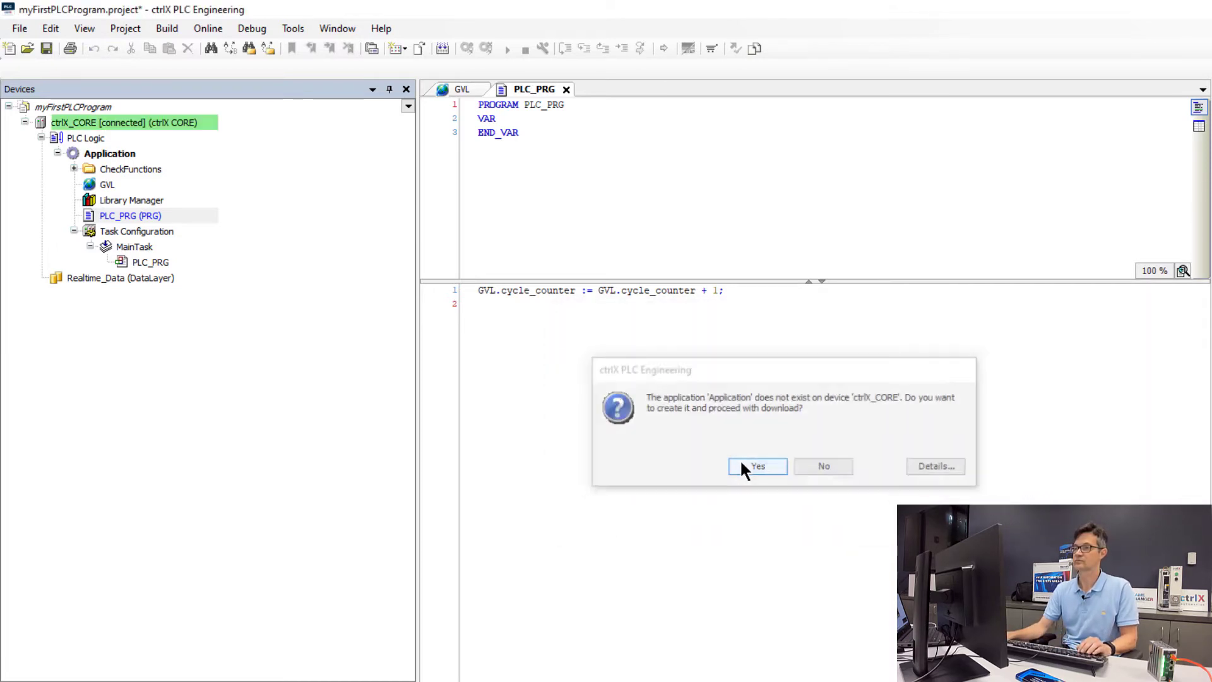
{"action": "left_click", "coordinate": [756, 466]}
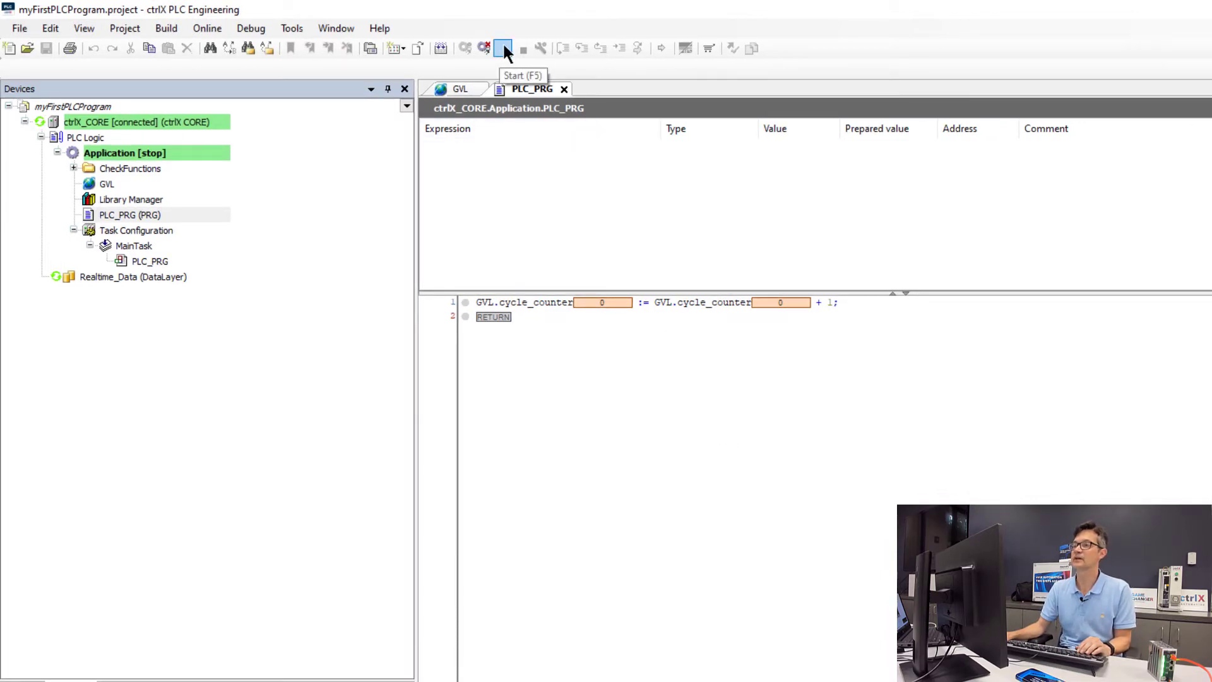
Start the application so cycle_counter counts up, then log out from the controller
{"action": "left_click", "coordinate": [503, 48]}
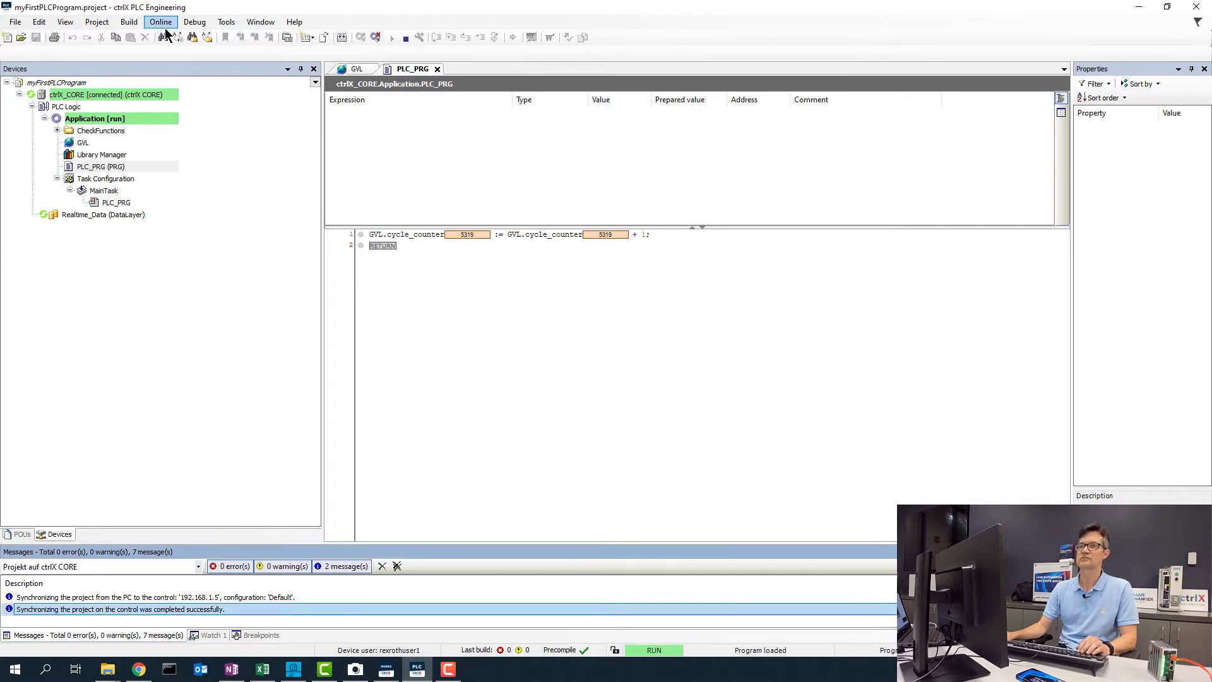
{"action": "left_click", "coordinate": [160, 21]}
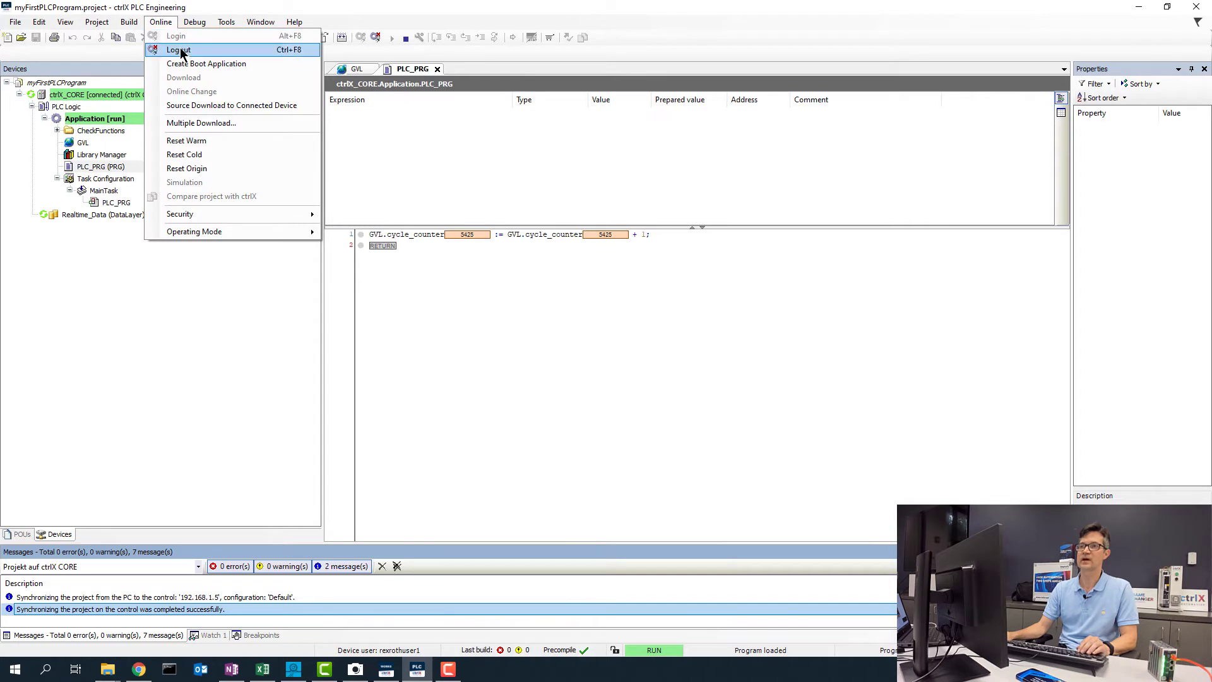
{"action": "left_click", "coordinate": [178, 49]}
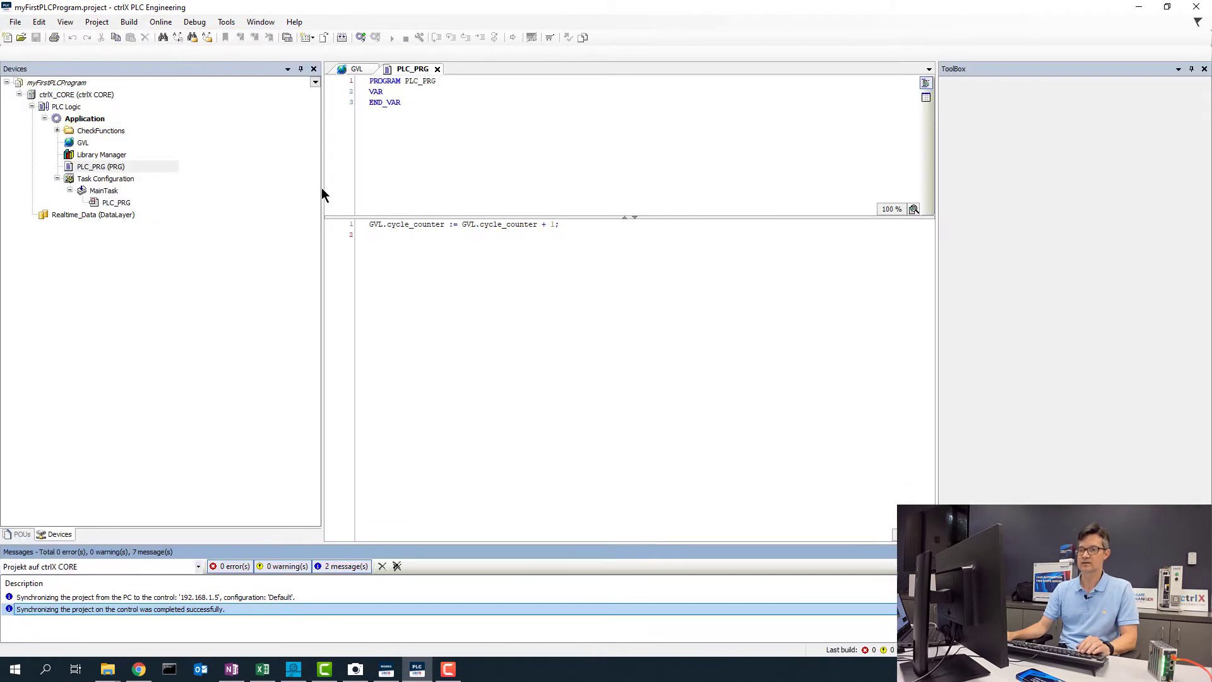
{"action": "mouse_move", "coordinate": [284, 519]}
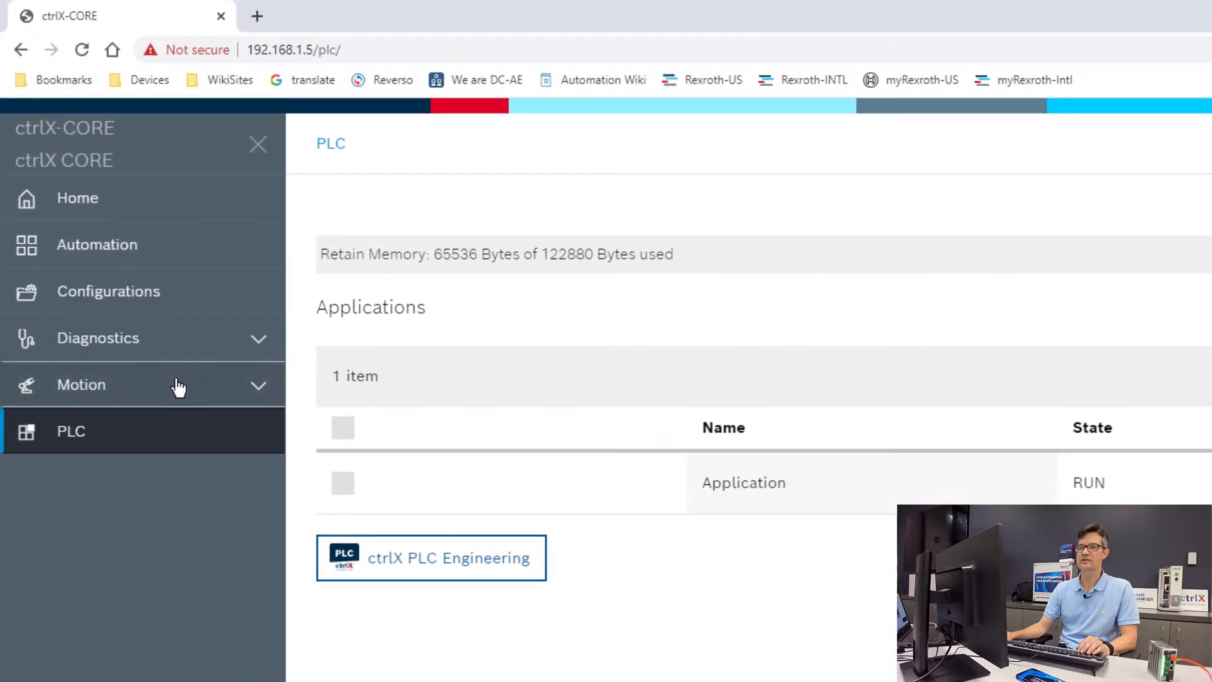
Show Motion's Axis Configuration listing AxisX, AxisY, AxisZ and Infeed
{"action": "left_click", "coordinate": [81, 384]}
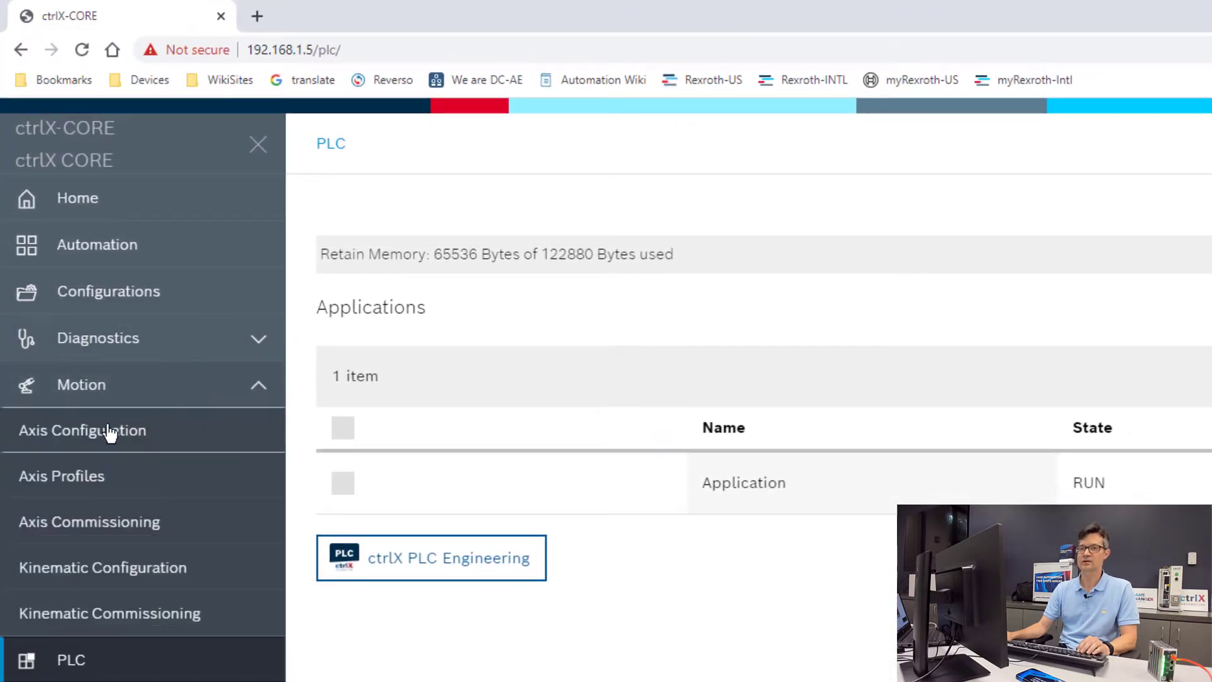
{"action": "left_click", "coordinate": [82, 430]}
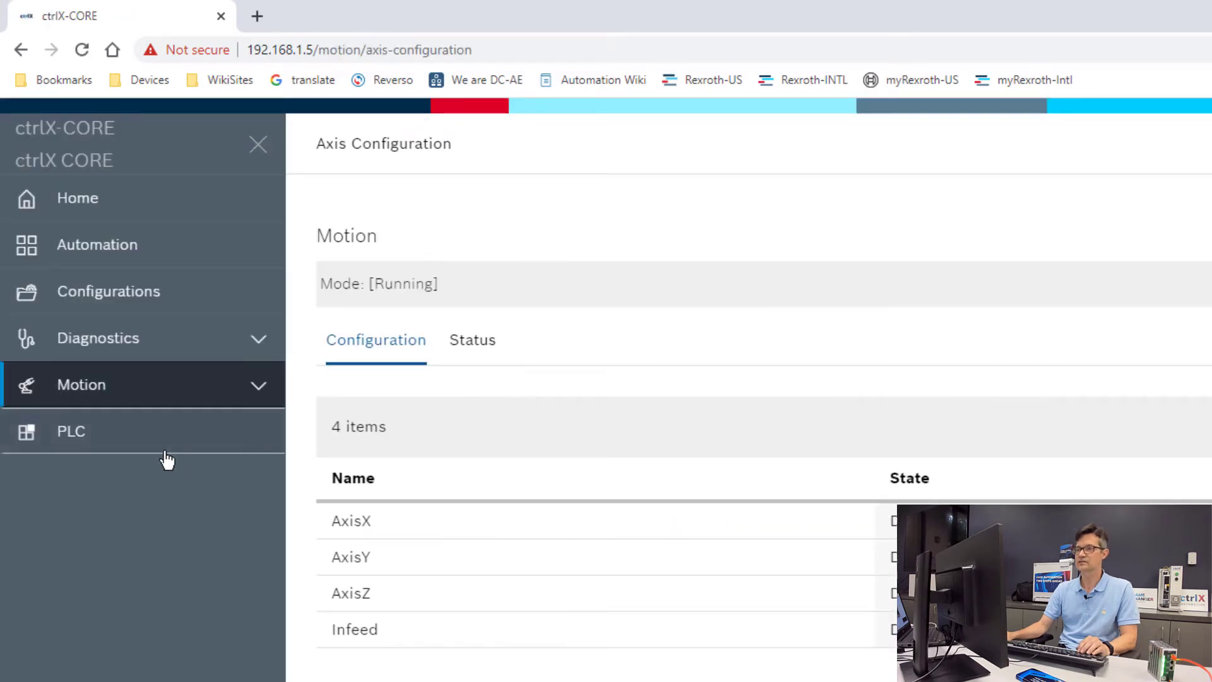
{"action": "mouse_move", "coordinate": [357, 520]}
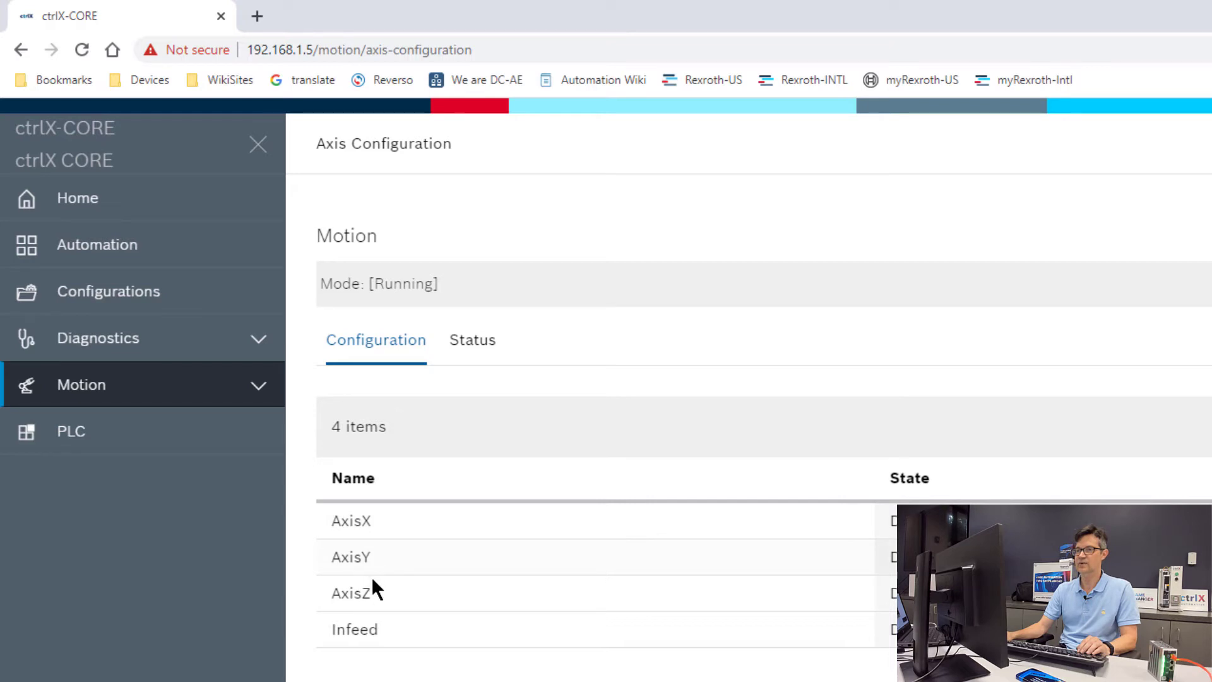
{"action": "mouse_move", "coordinate": [380, 619]}
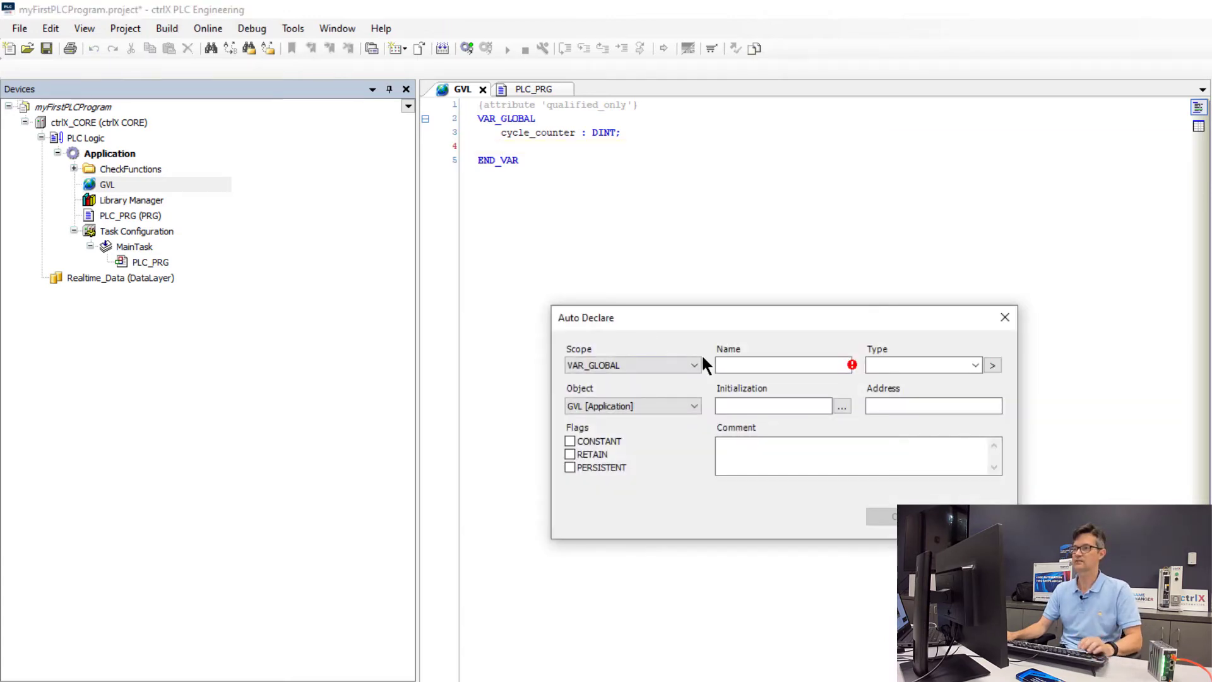
Name the new global variable AxisX with type axis_ref in the Auto Declare dialog
{"action": "left_click", "coordinate": [776, 365]}
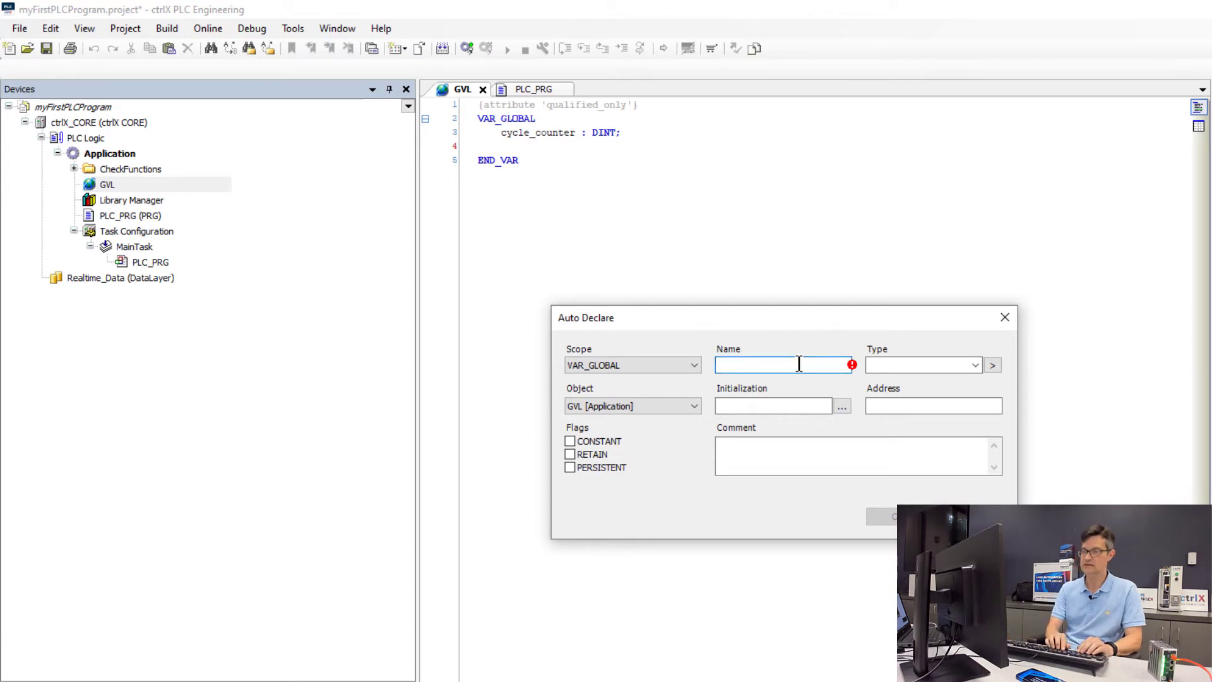
{"action": "type", "text": "A"}
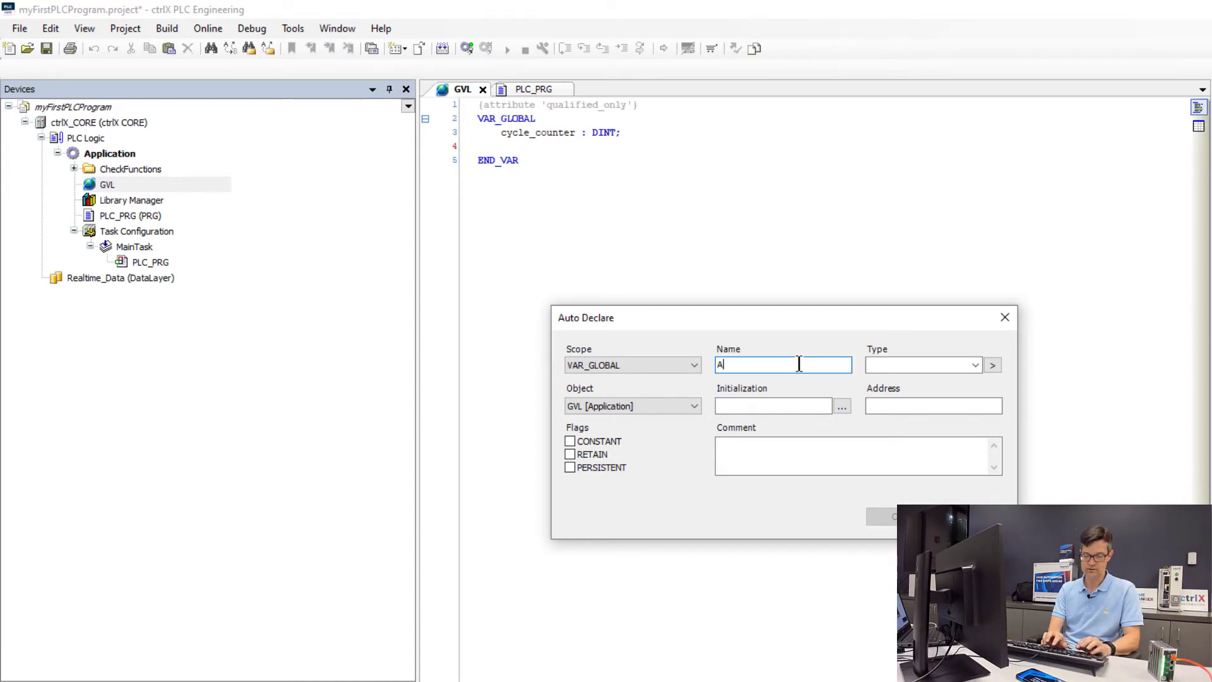
{"action": "type", "text": "xisX"}
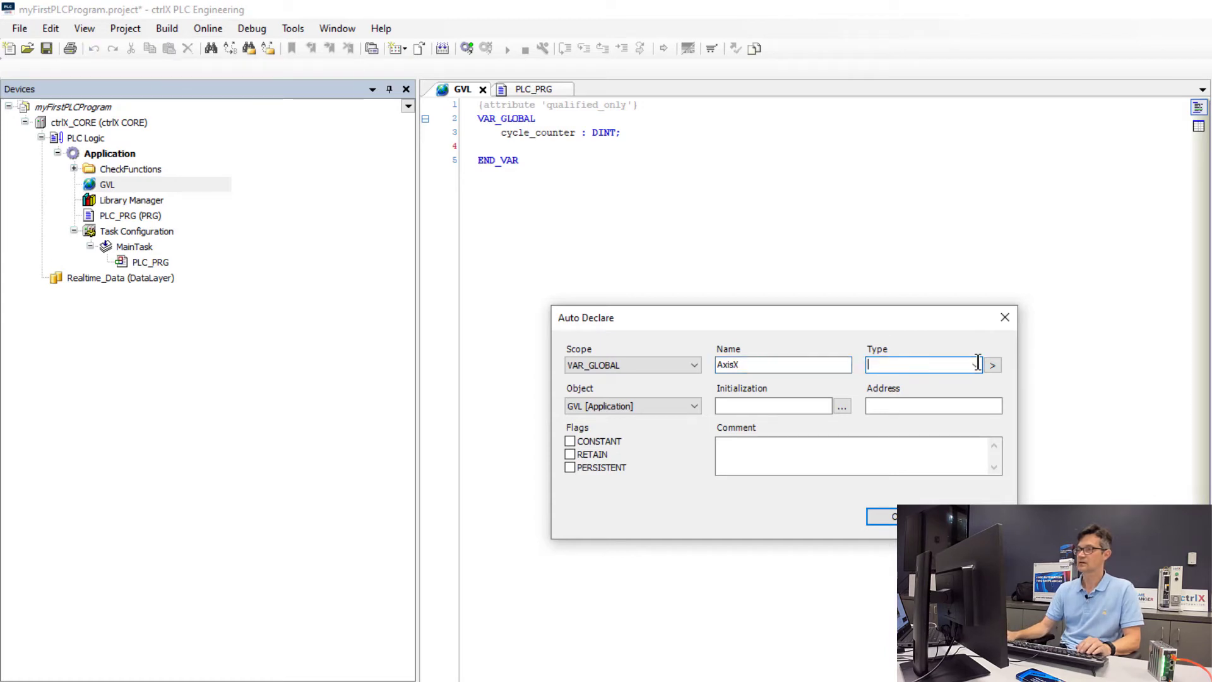
{"action": "type", "text": "axis_ref"}
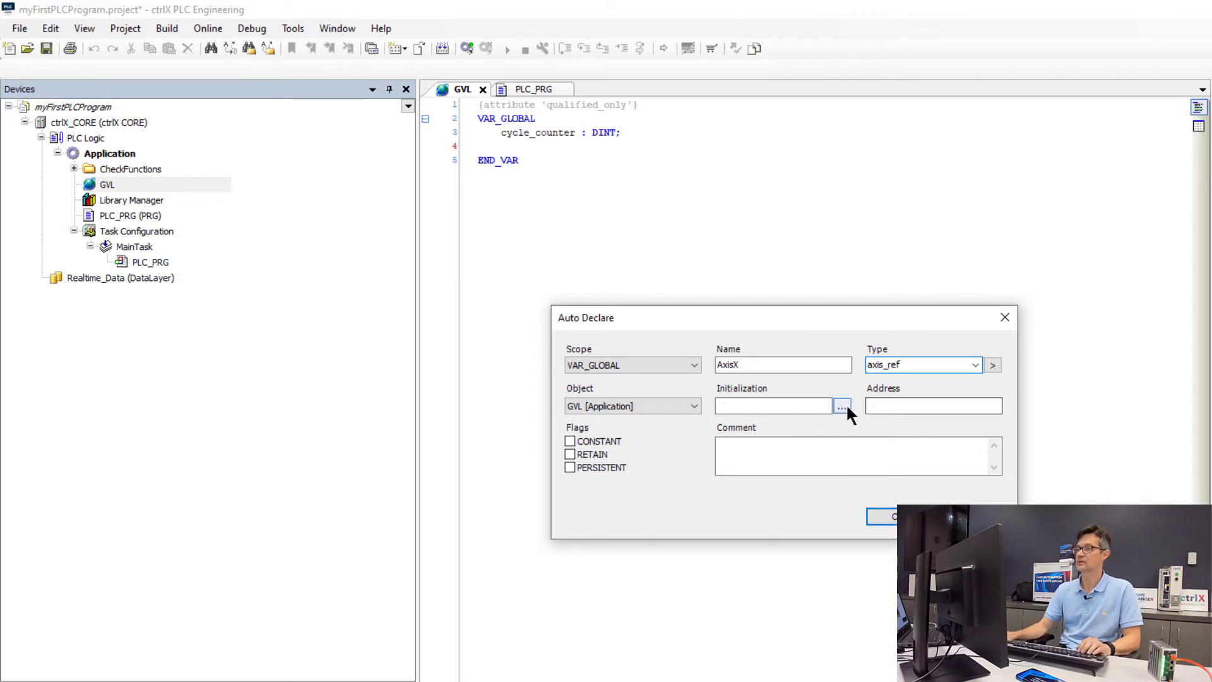
Initialise AxisX with its AxisName and confirm the global declaration
{"action": "left_click", "coordinate": [841, 405]}
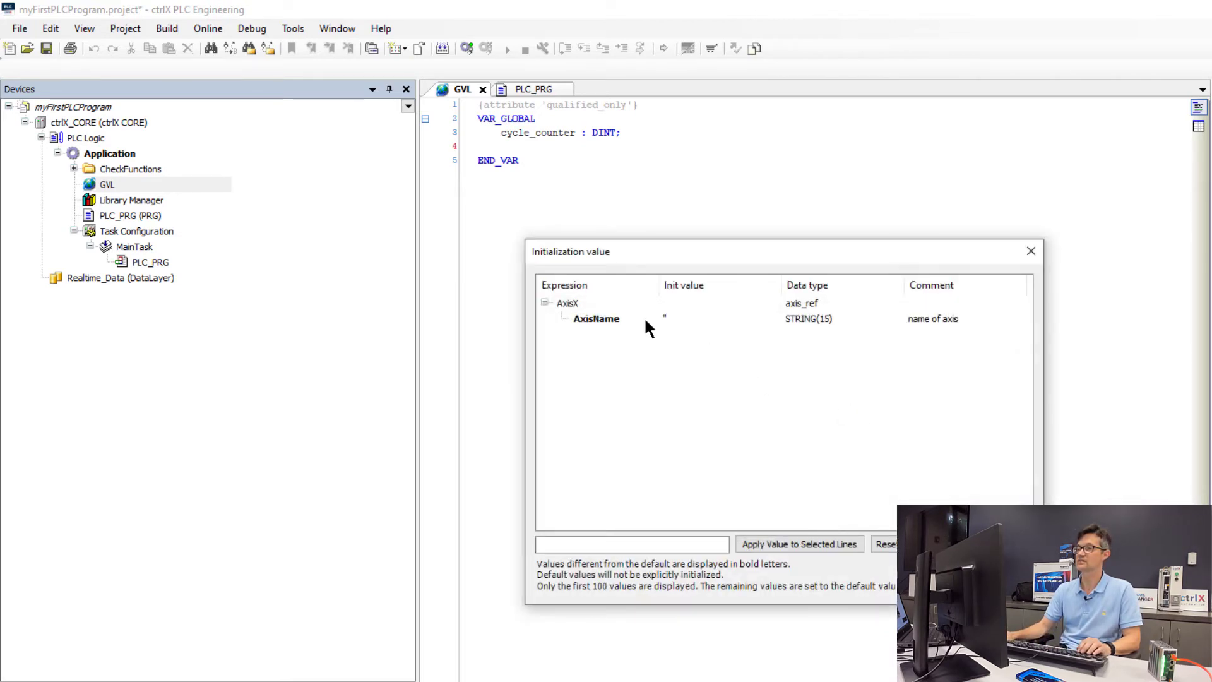
{"action": "left_click", "coordinate": [700, 318]}
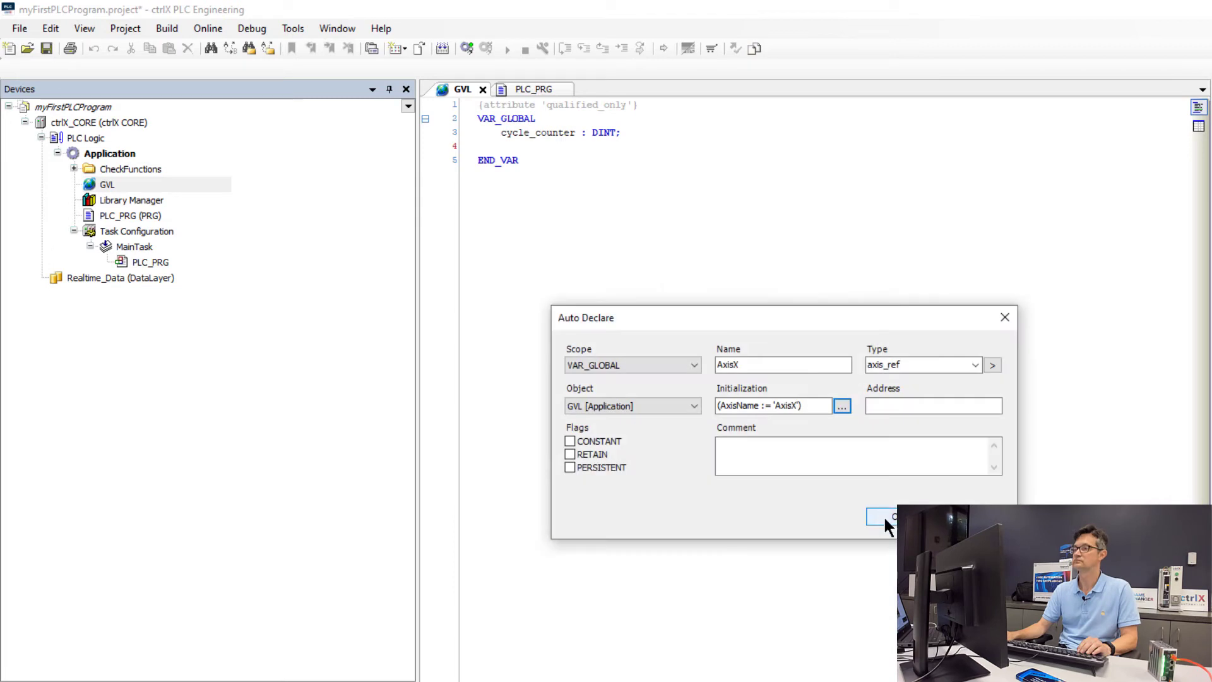
{"action": "left_click", "coordinate": [881, 516]}
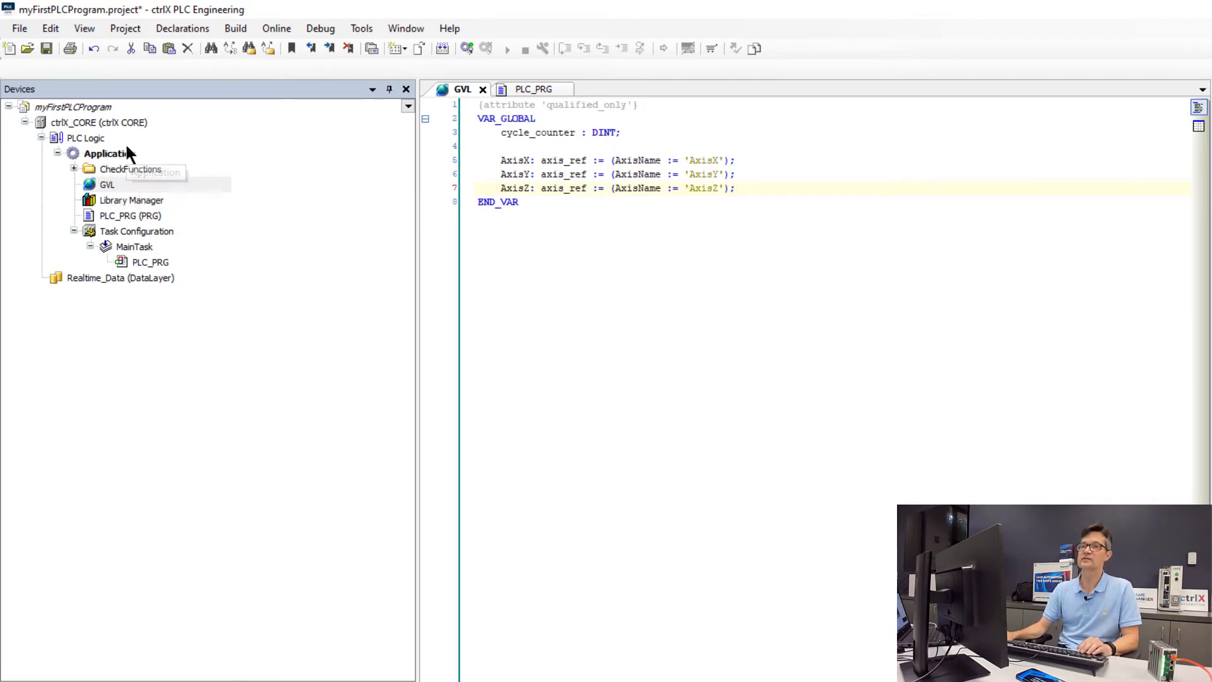
Add a Program POU named MotionProg in Ladder Logic Diagram under the Application
{"action": "right_click", "coordinate": [109, 153]}
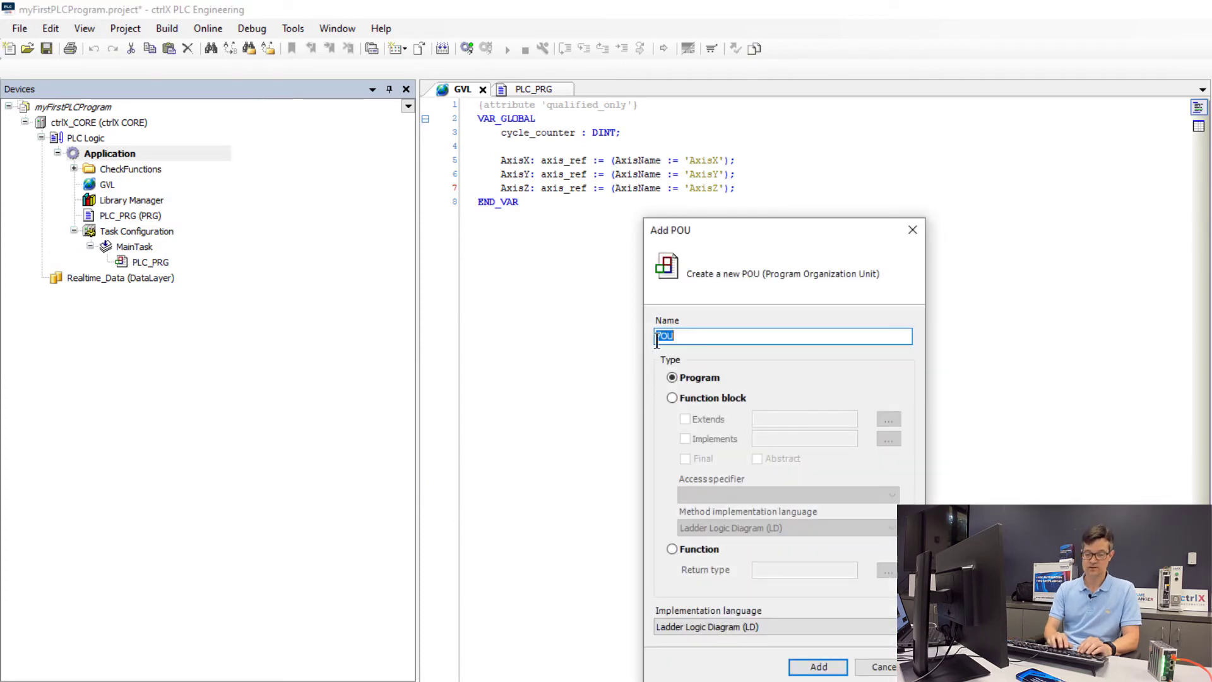
{"action": "type", "text": "PI"}
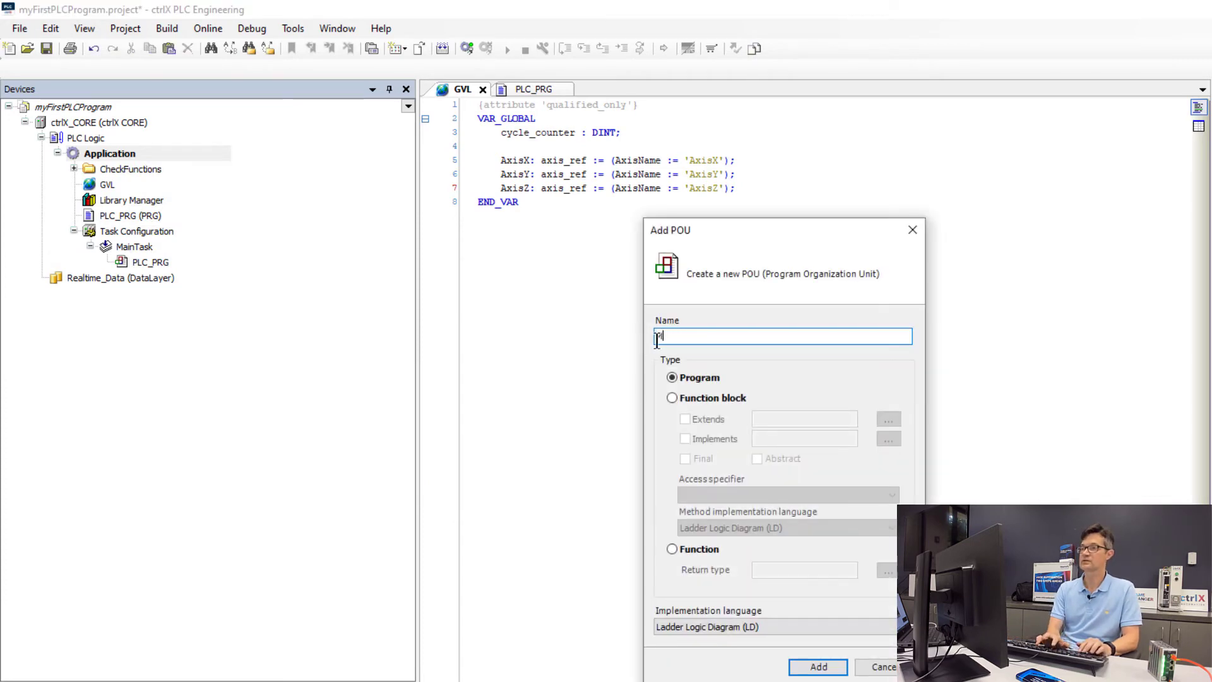
{"action": "type", "text": "MotionPr"}
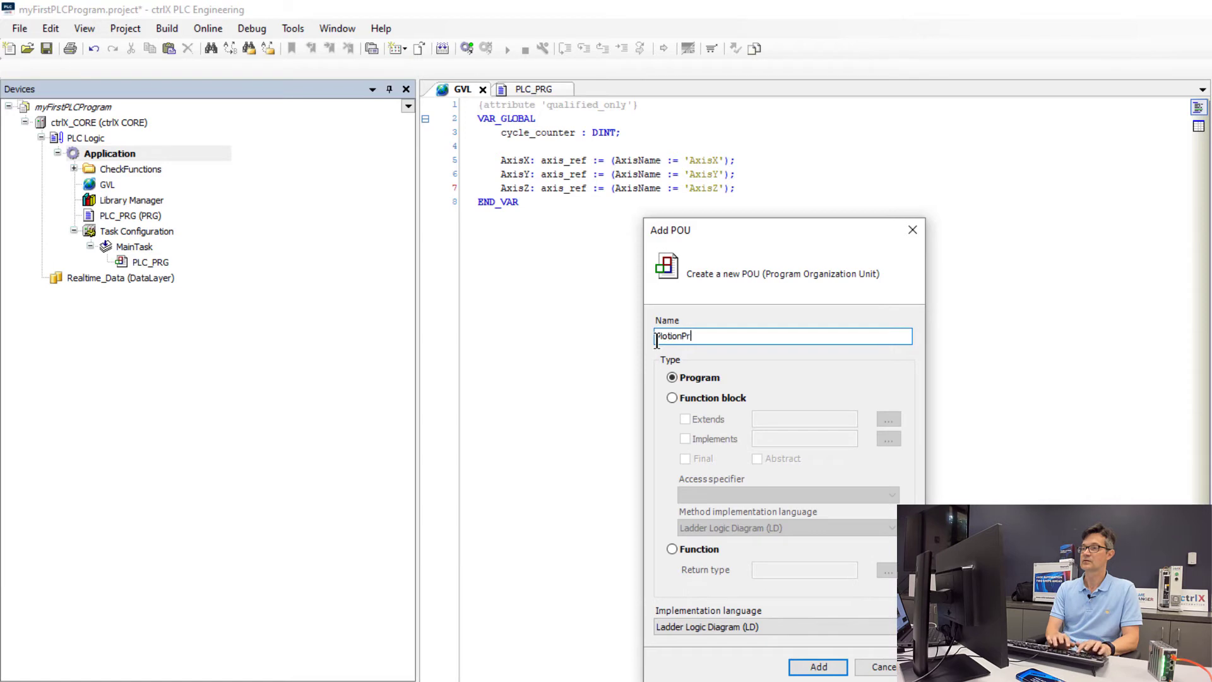
{"action": "type", "text": "og"}
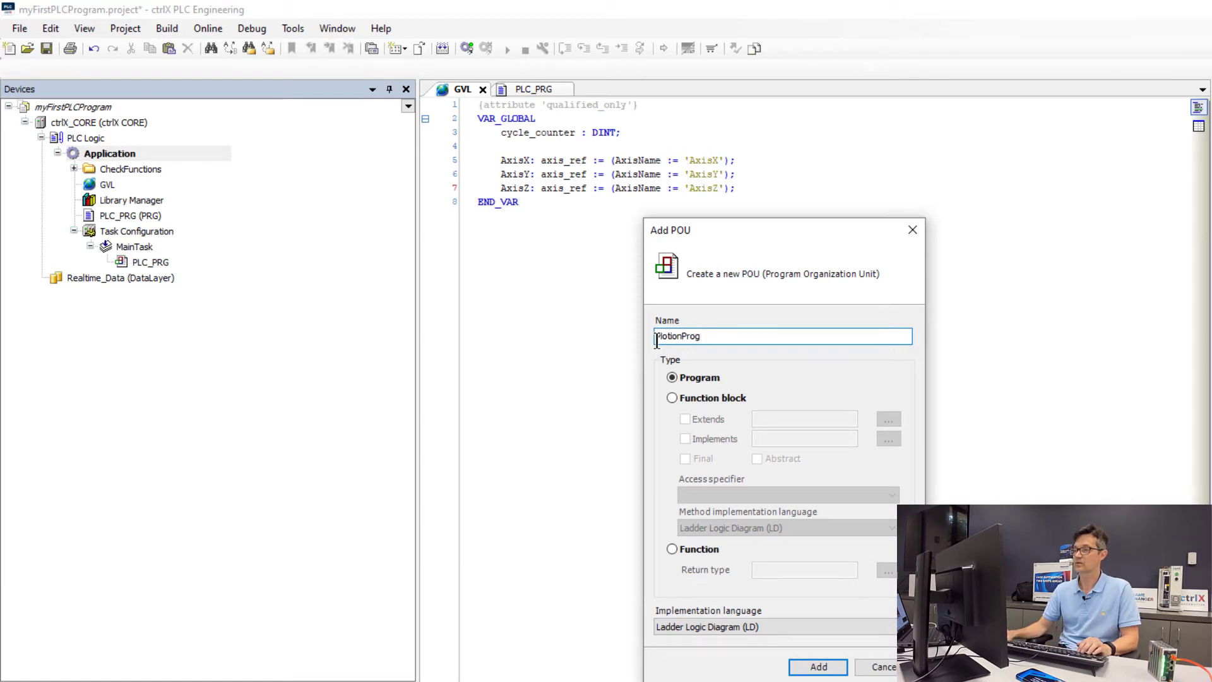
{"action": "type", "text": "MotionProg"}
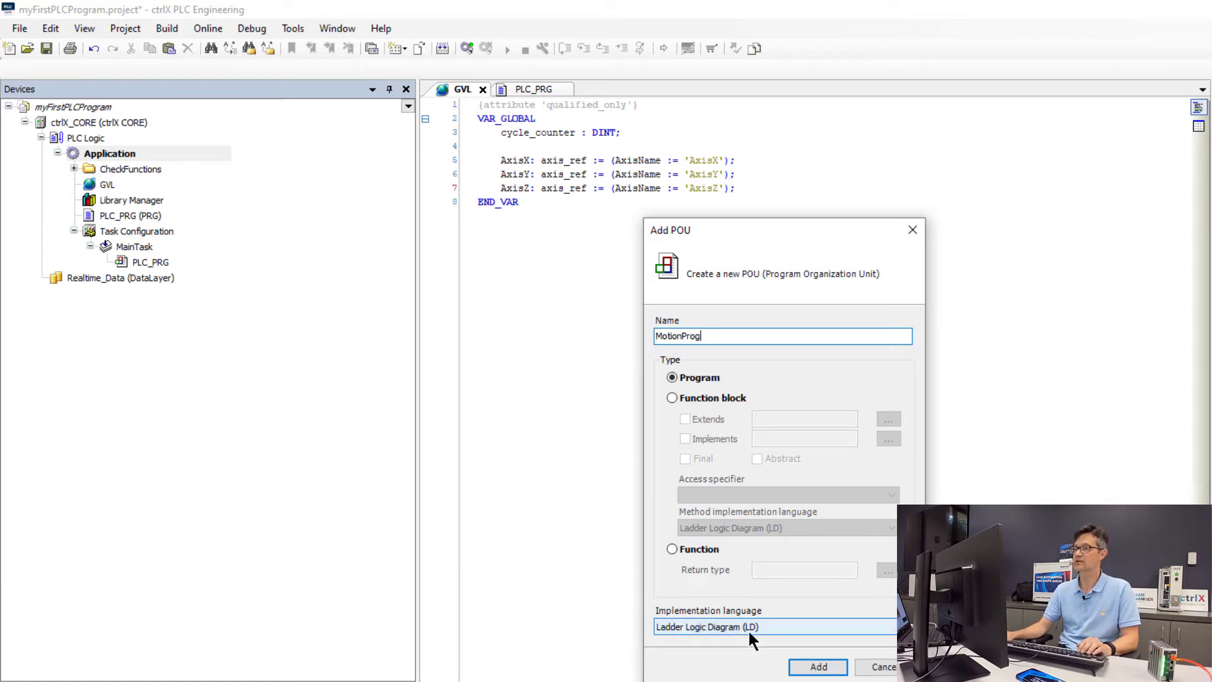
{"action": "left_click", "coordinate": [817, 666]}
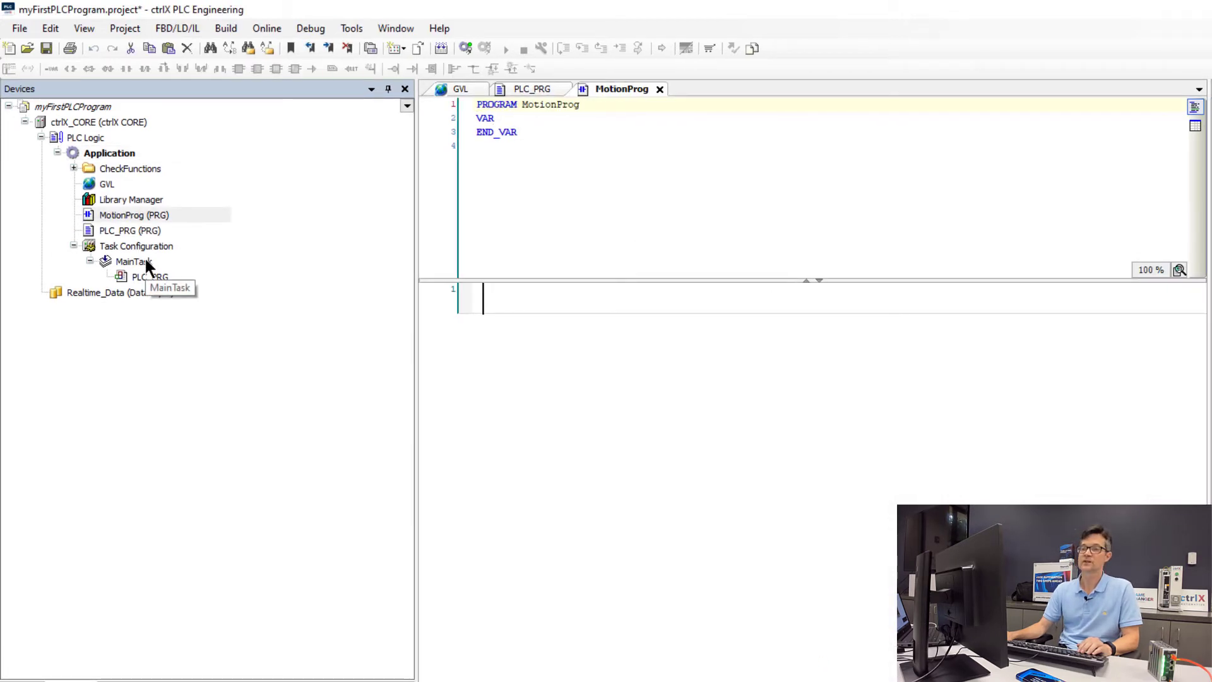
Add a MotionProg call to MainTask after PLC_PRG and return to the MotionProg editor
{"action": "double_click", "coordinate": [133, 262]}
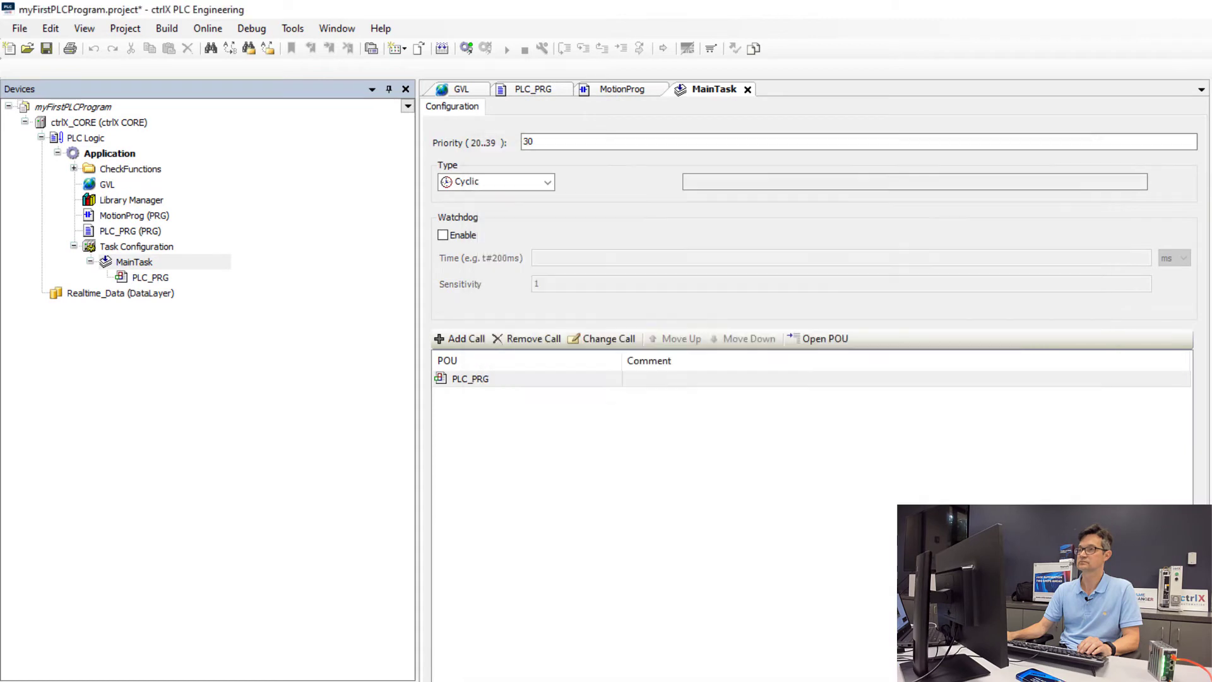
{"action": "left_click", "coordinate": [459, 338]}
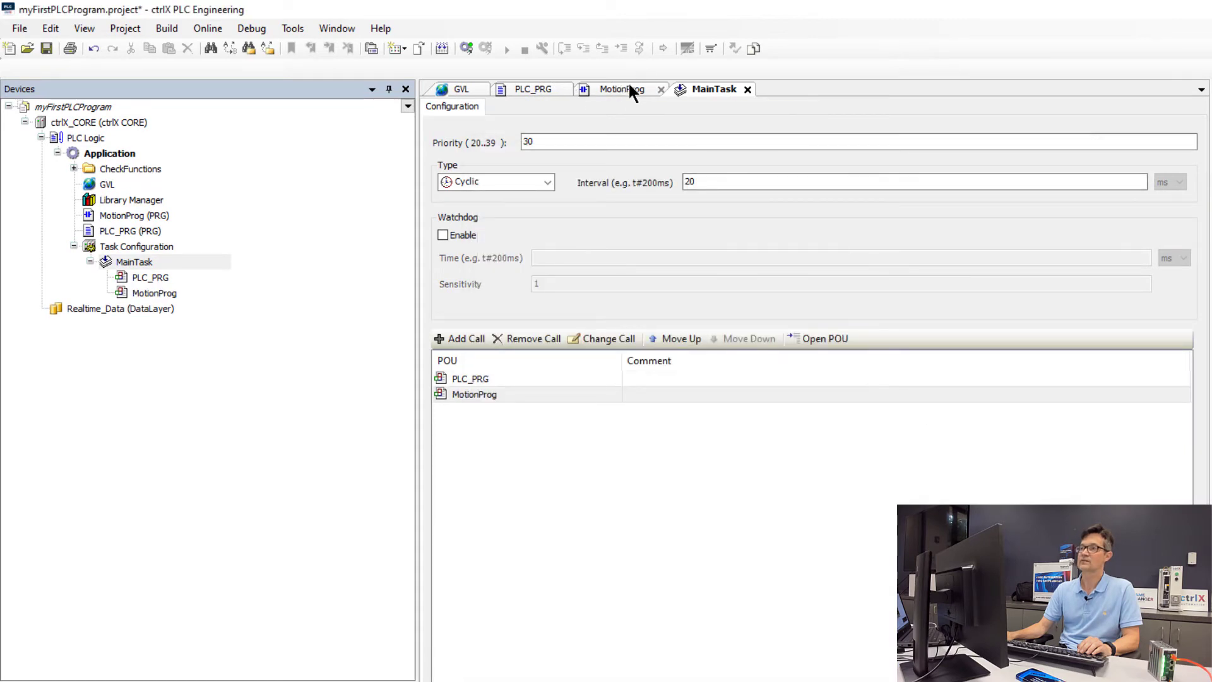
{"action": "left_click", "coordinate": [623, 88]}
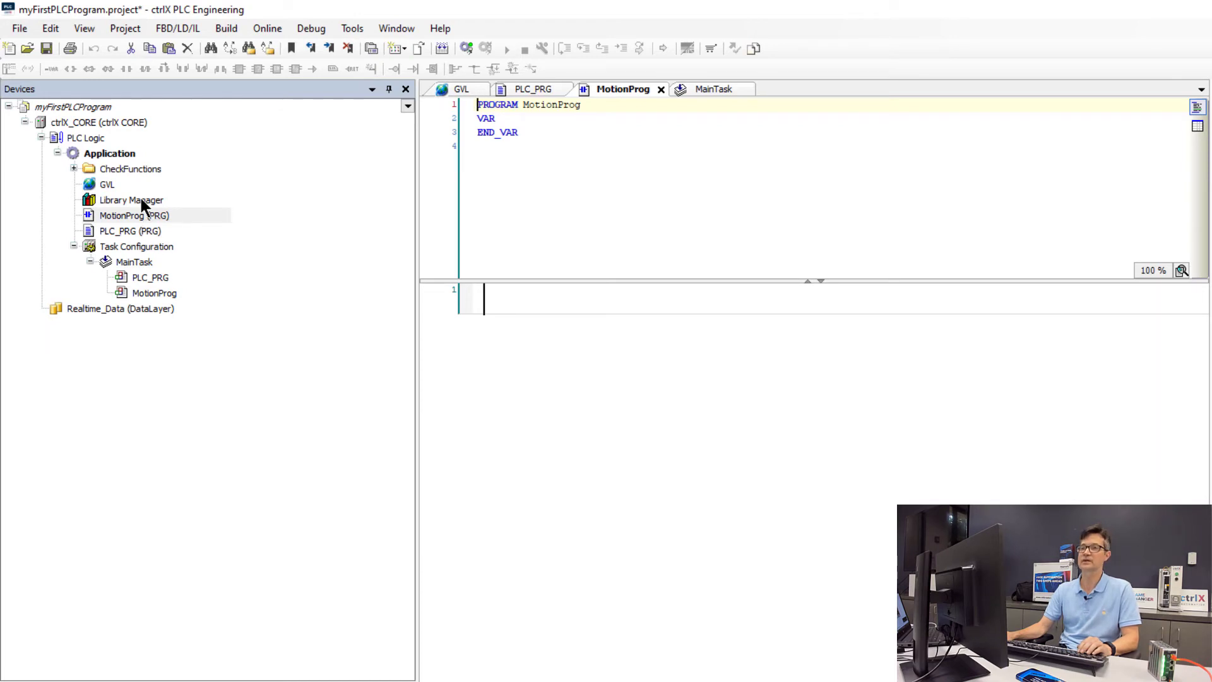
Search 'plcopen' in Add Library and add CXA_PLCopen to the Library Manager
{"action": "double_click", "coordinate": [131, 199]}
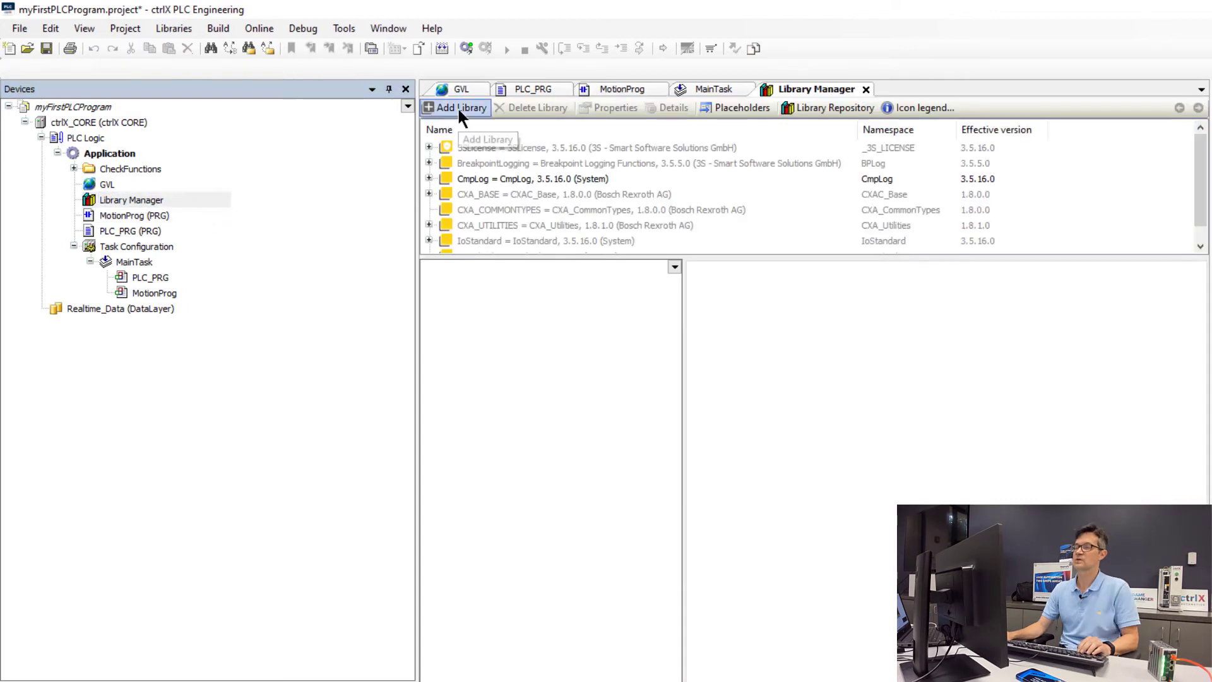
{"action": "left_click", "coordinate": [456, 107]}
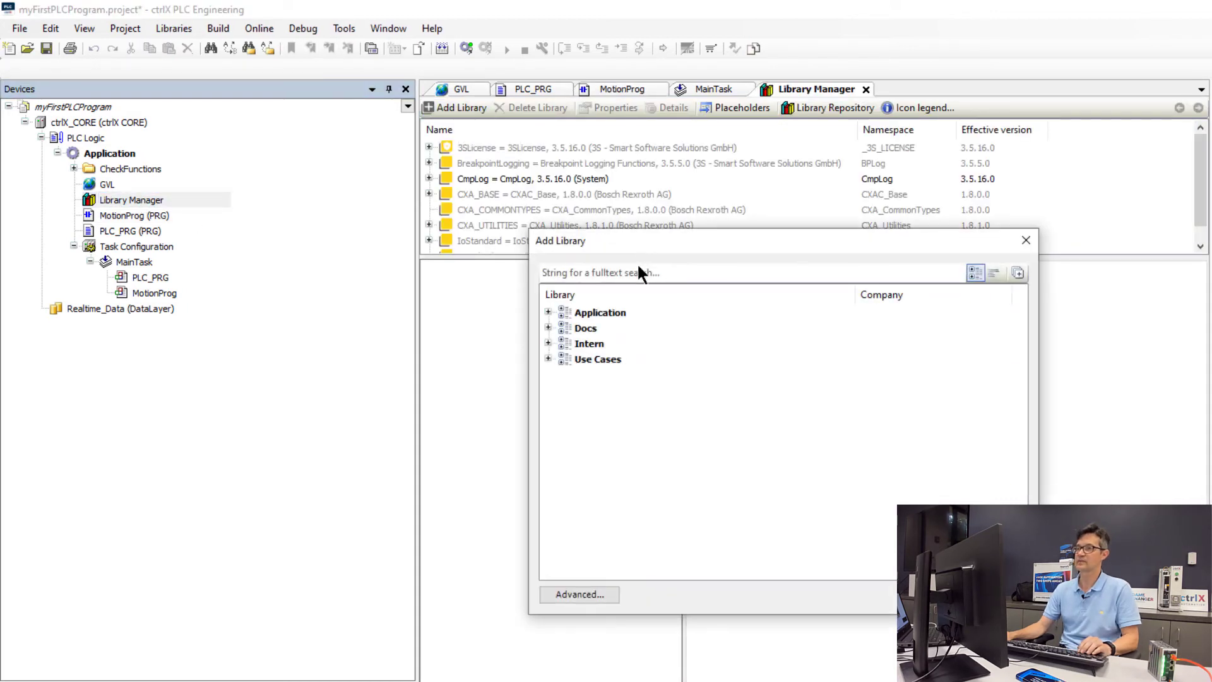
{"action": "left_click", "coordinate": [750, 272]}
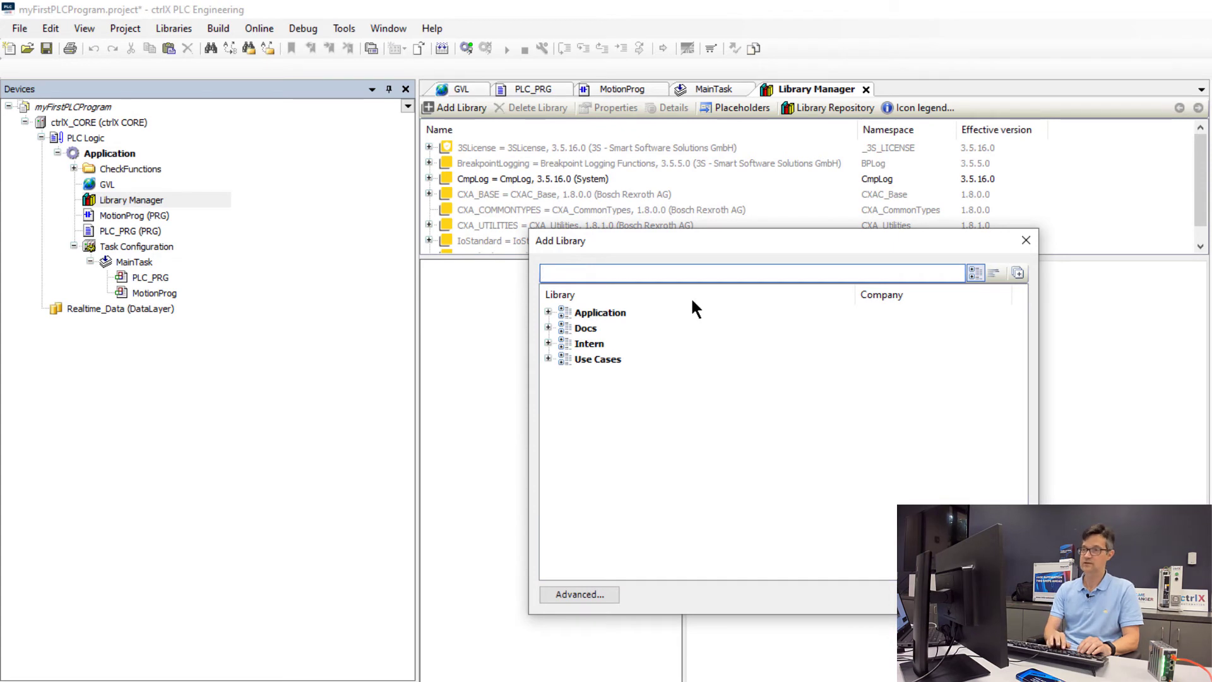
{"action": "type", "text": "plcopen"}
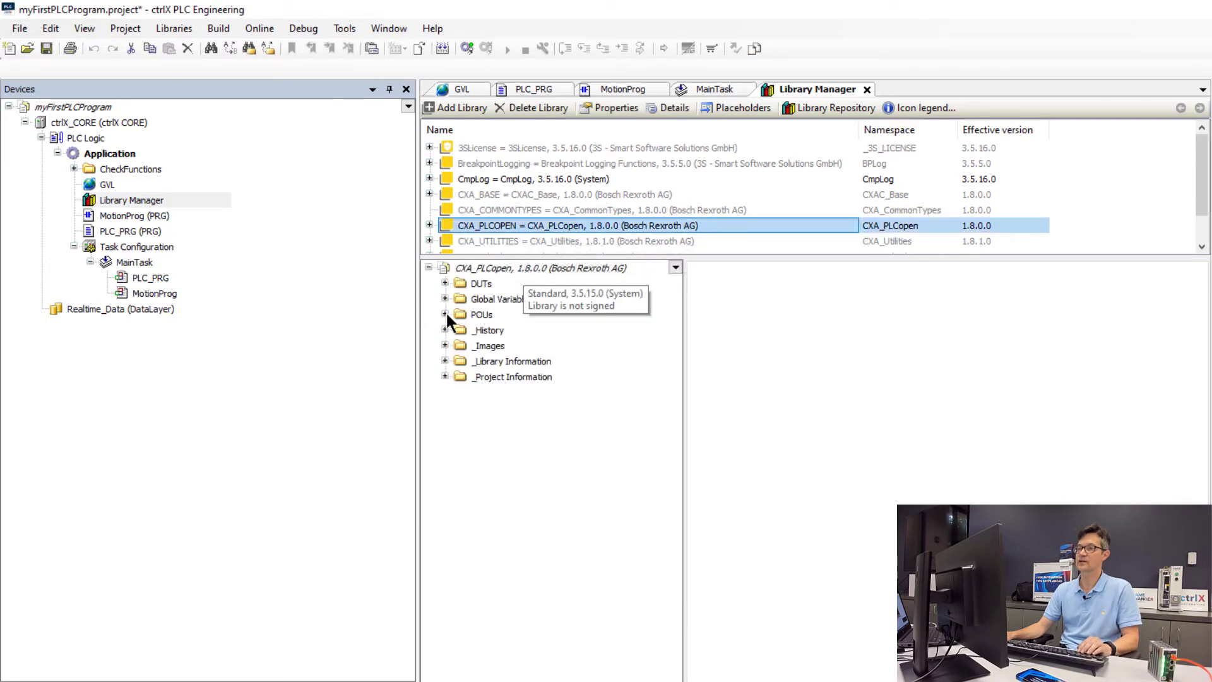
Expand CXA_PLCopen's POUs and single-axis command blocks such as MC_Power
{"action": "left_click", "coordinate": [446, 314]}
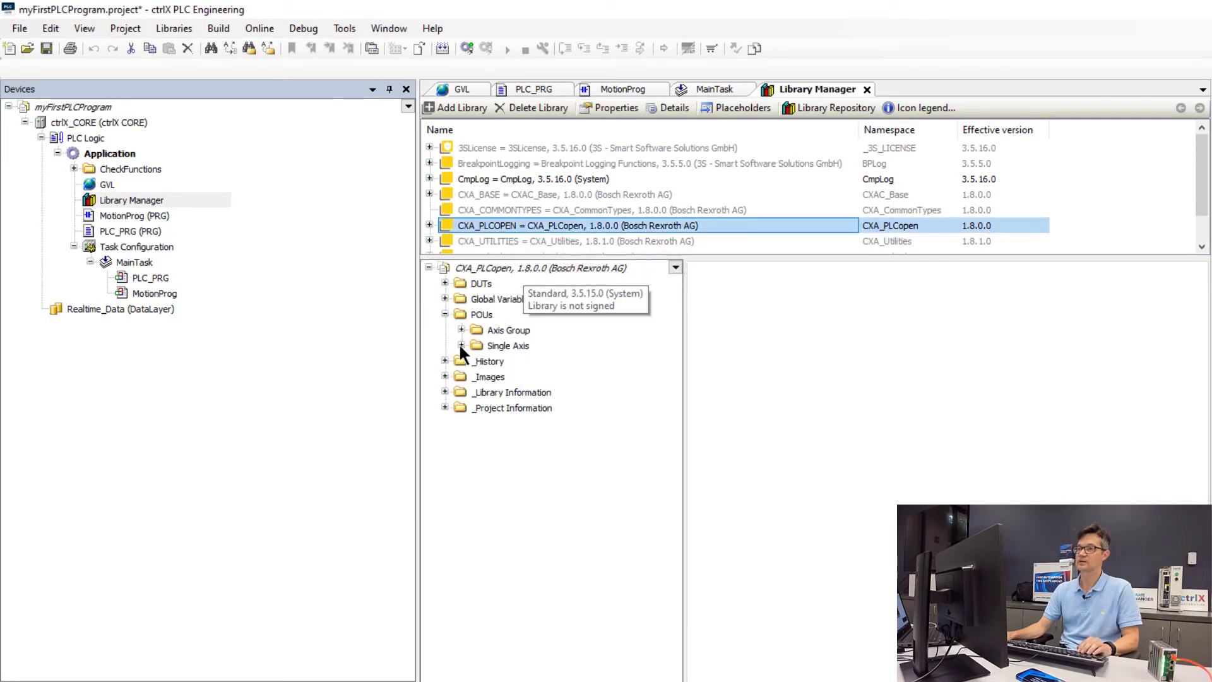
{"action": "left_click", "coordinate": [461, 346]}
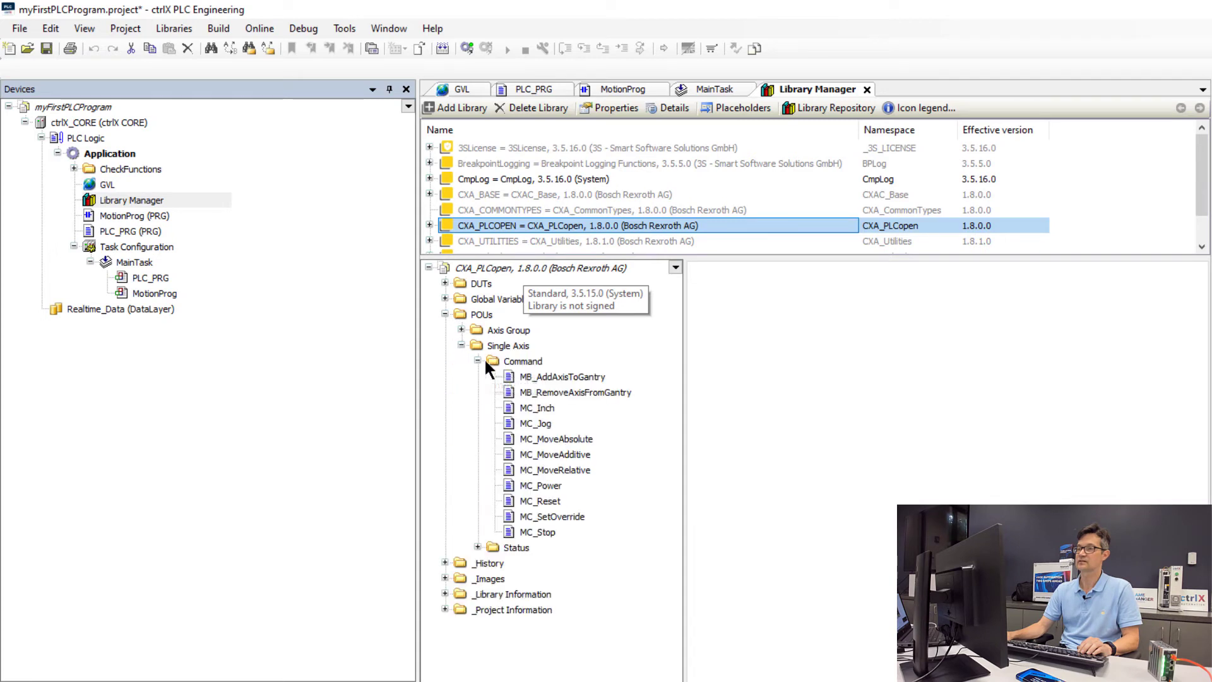
{"action": "mouse_move", "coordinate": [555, 469]}
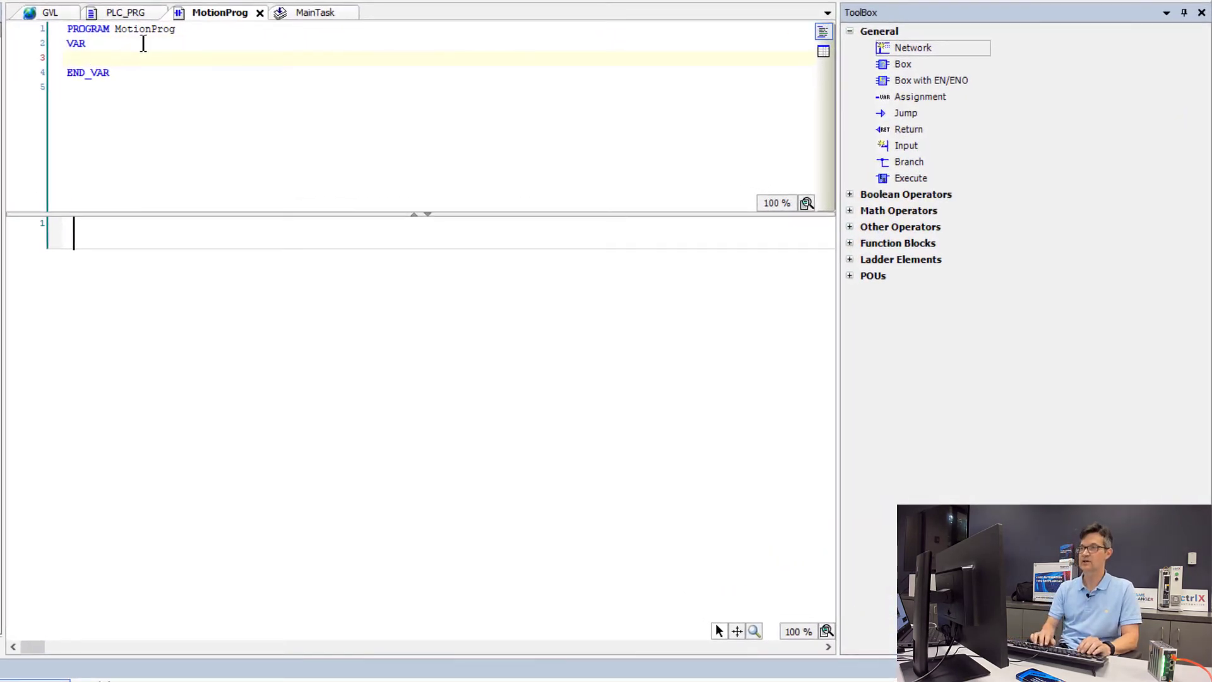
Declare bReset, bEnable and bJog as BOOL in MotionProg's VAR section
{"action": "type", "text": "bReset : b"}
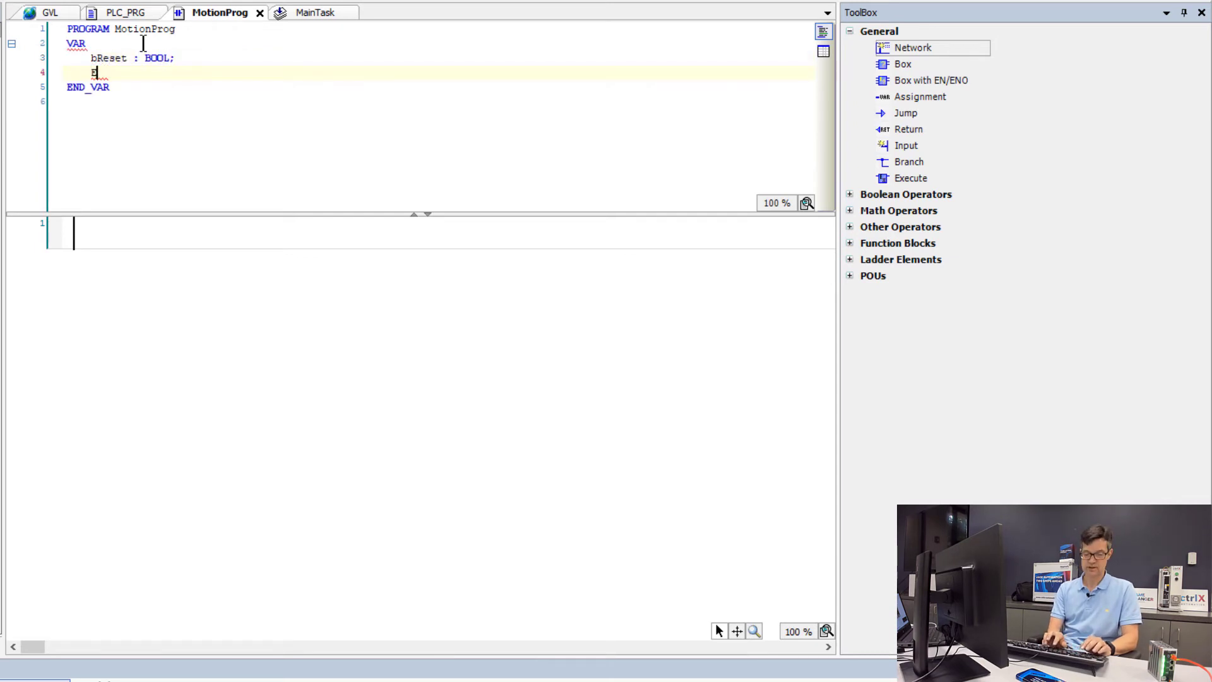
{"action": "type", "text": "Enable :"}
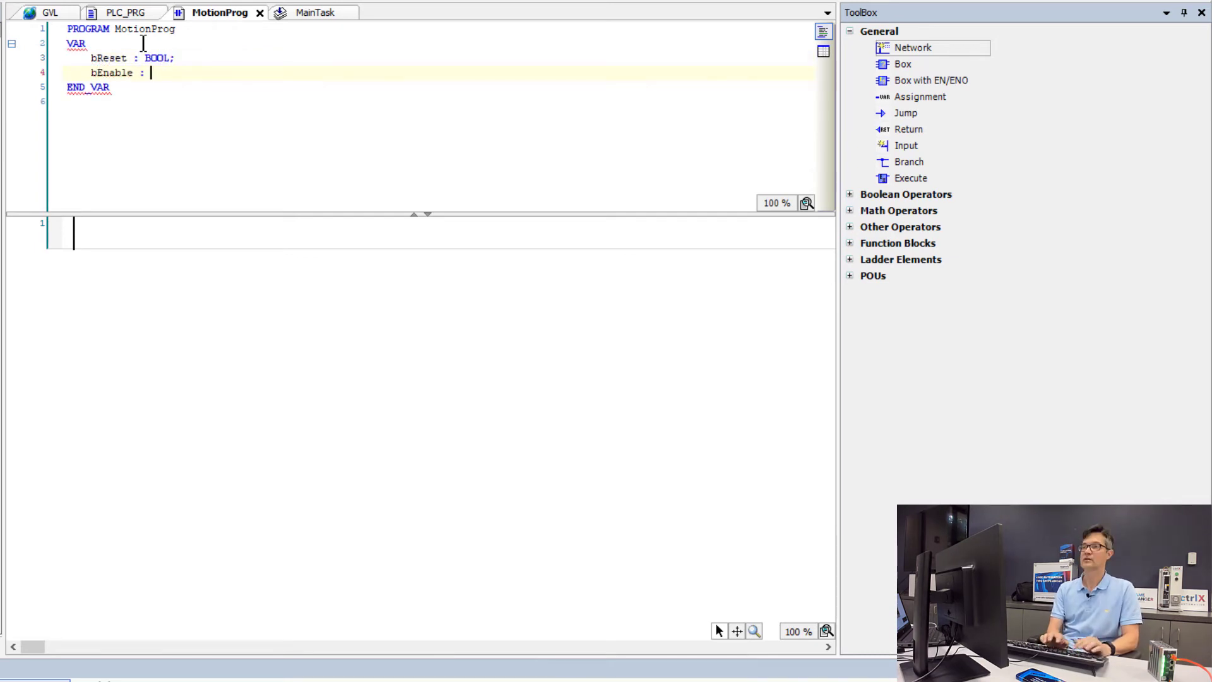
{"action": "type", "text": "BOOL;"}
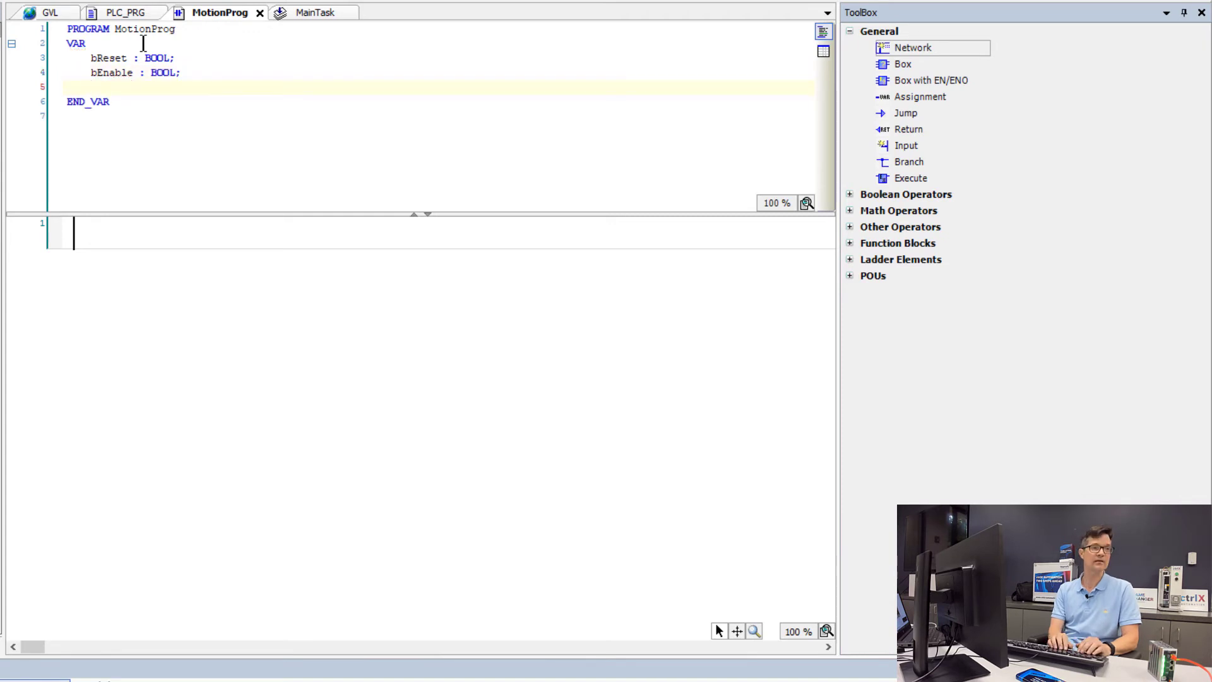
{"action": "type", "text": "bJog : bool;"}
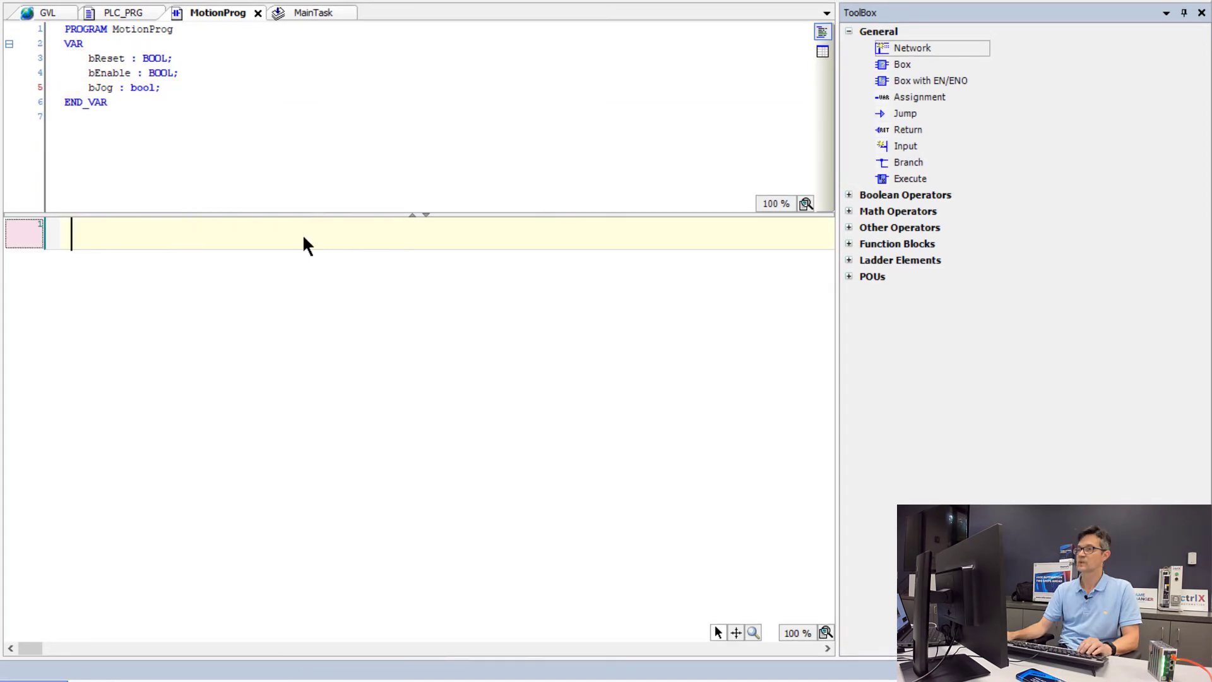
Insert a bReset contact on the first rung
{"action": "right_click", "coordinate": [301, 244]}
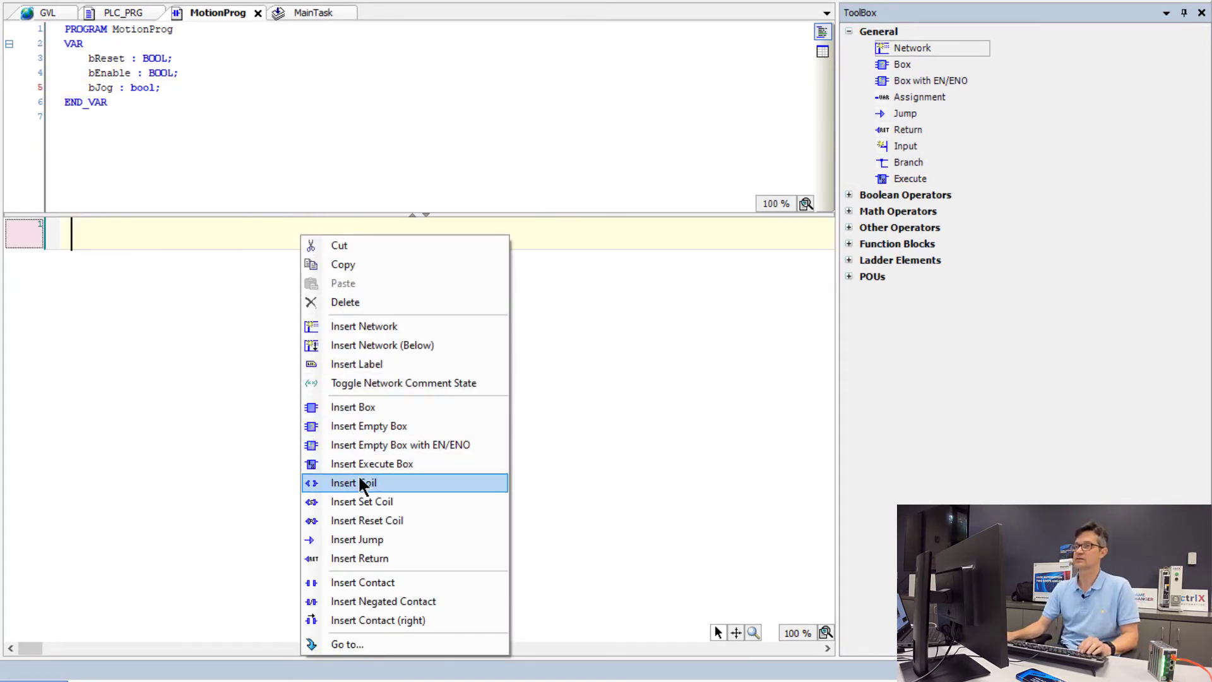
{"action": "left_click", "coordinate": [353, 482]}
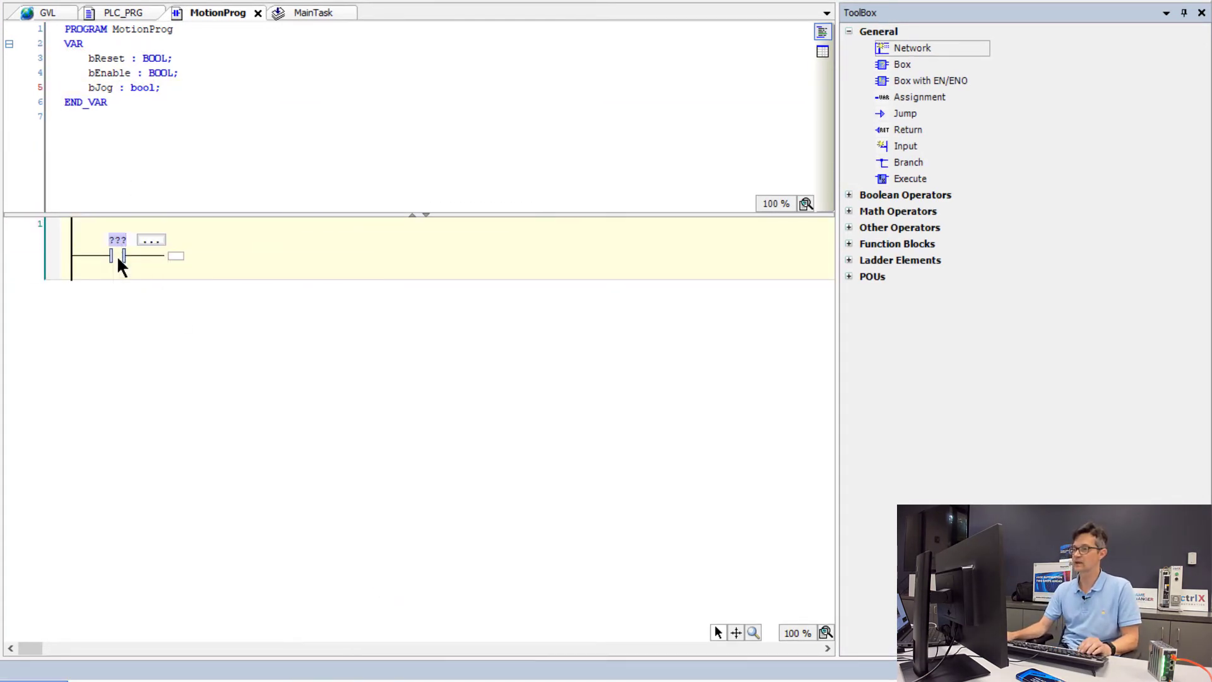
{"action": "type", "text": "bReset"}
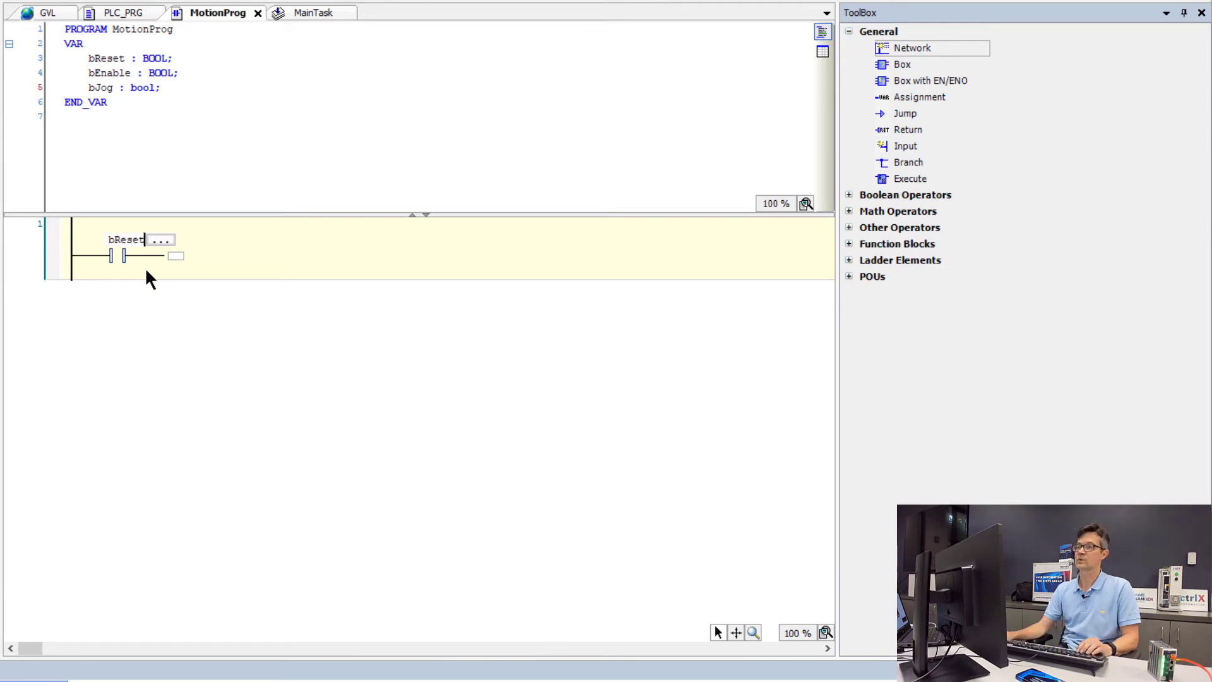
Insert an MC_Reset box as MC_Reset_X on GVL.AxisX and accept its Auto Declare
{"action": "right_click", "coordinate": [177, 256]}
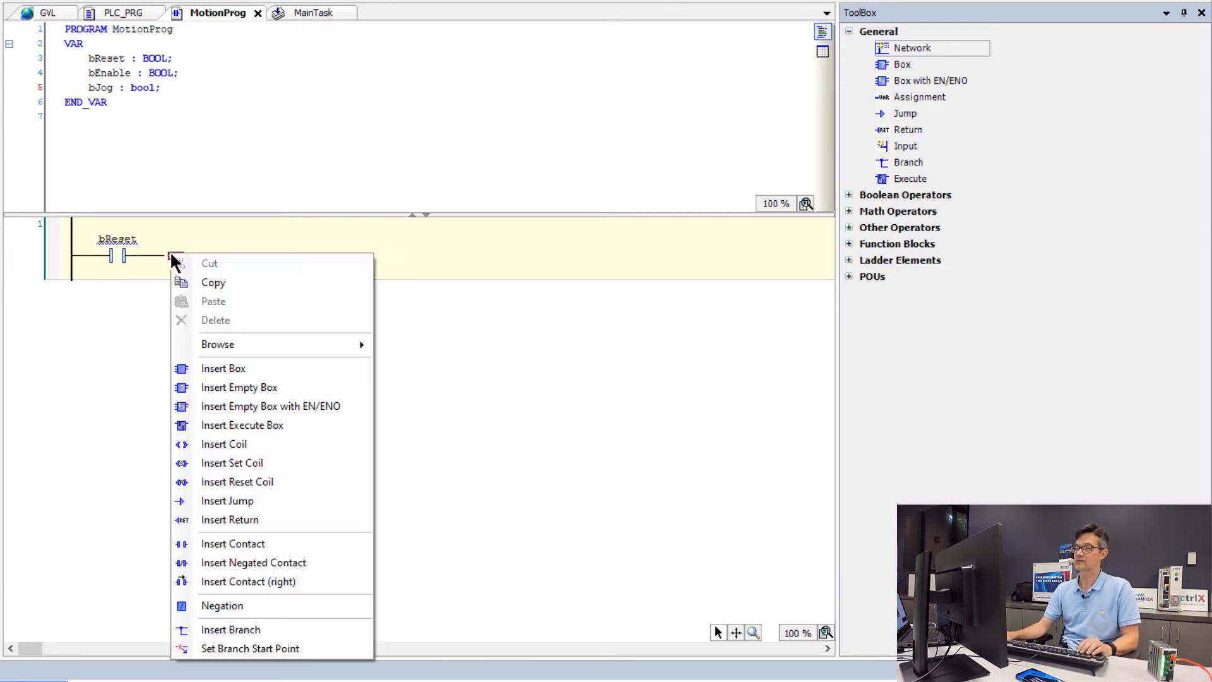
{"action": "left_click", "coordinate": [238, 386]}
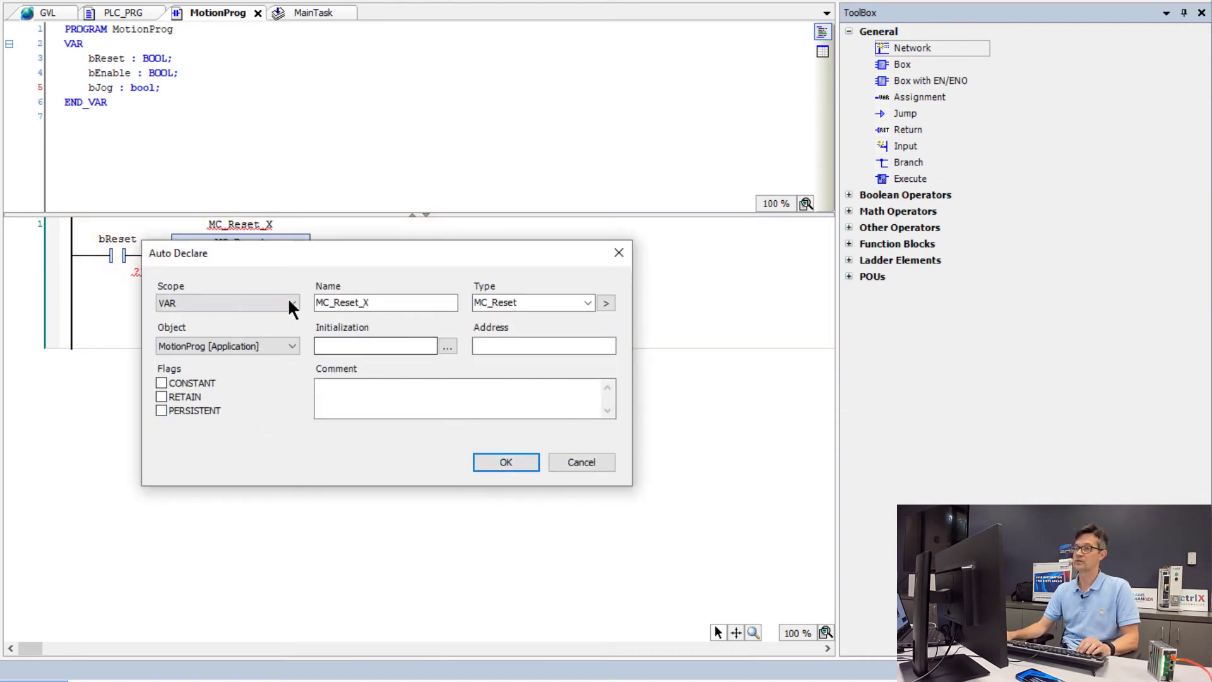
{"action": "left_click", "coordinate": [505, 462]}
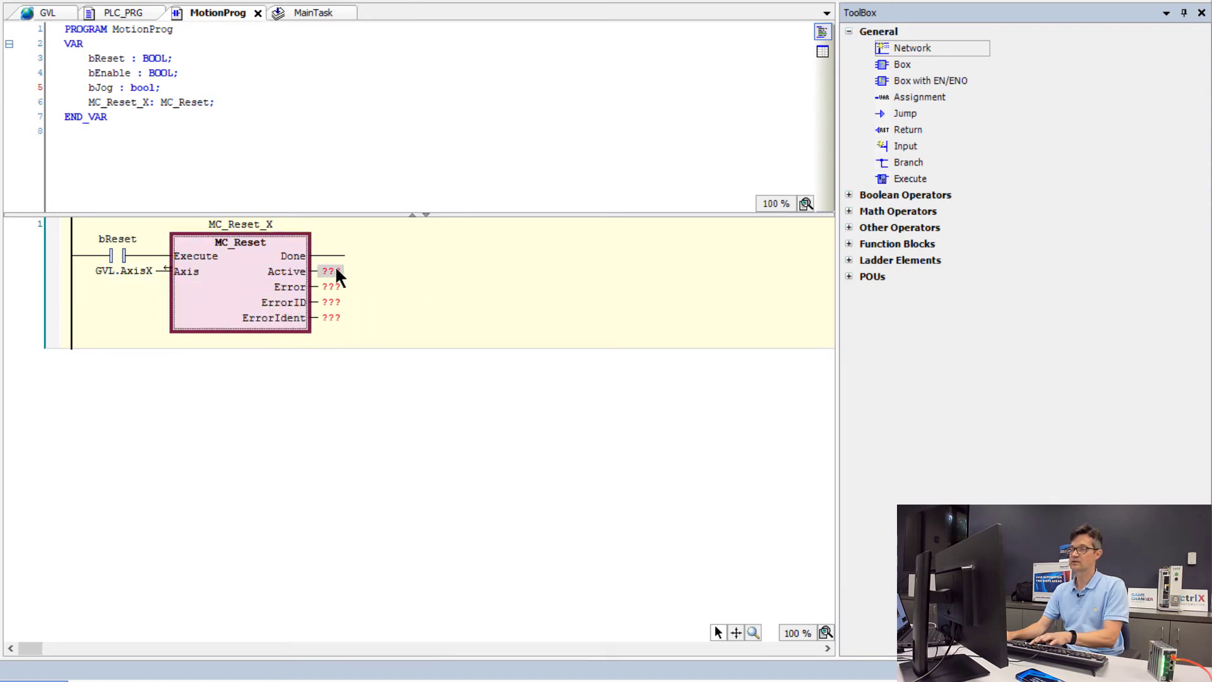
Duplicate the reset rung for MC_Reset_Y on GVL.AxisY and MC_Reset_Z, declaring both instances
{"action": "left_click", "coordinate": [331, 272]}
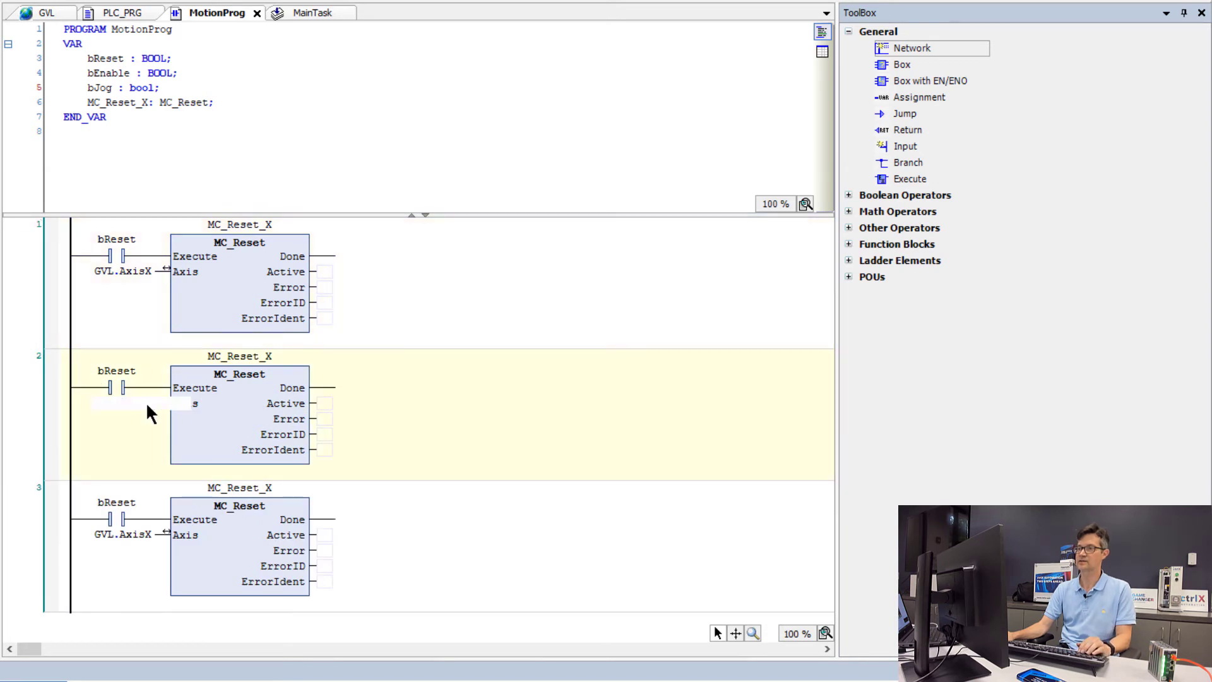
{"action": "type", "text": "GVL.AxisY"}
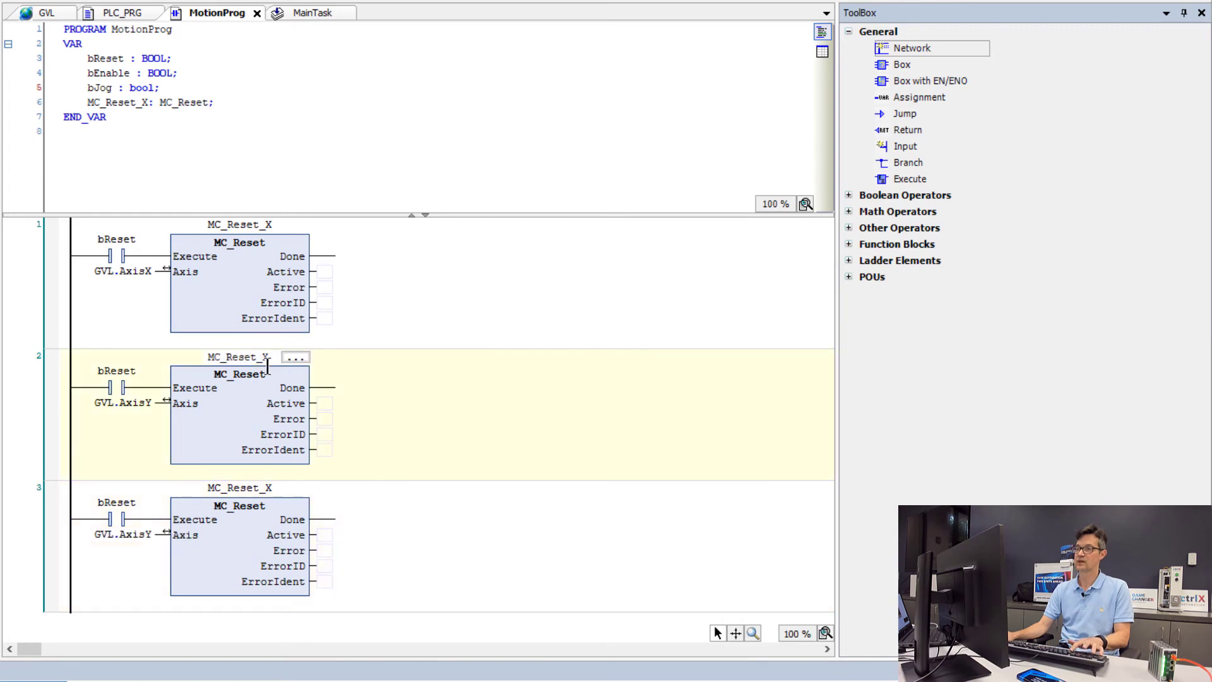
{"action": "left_click", "coordinate": [296, 357]}
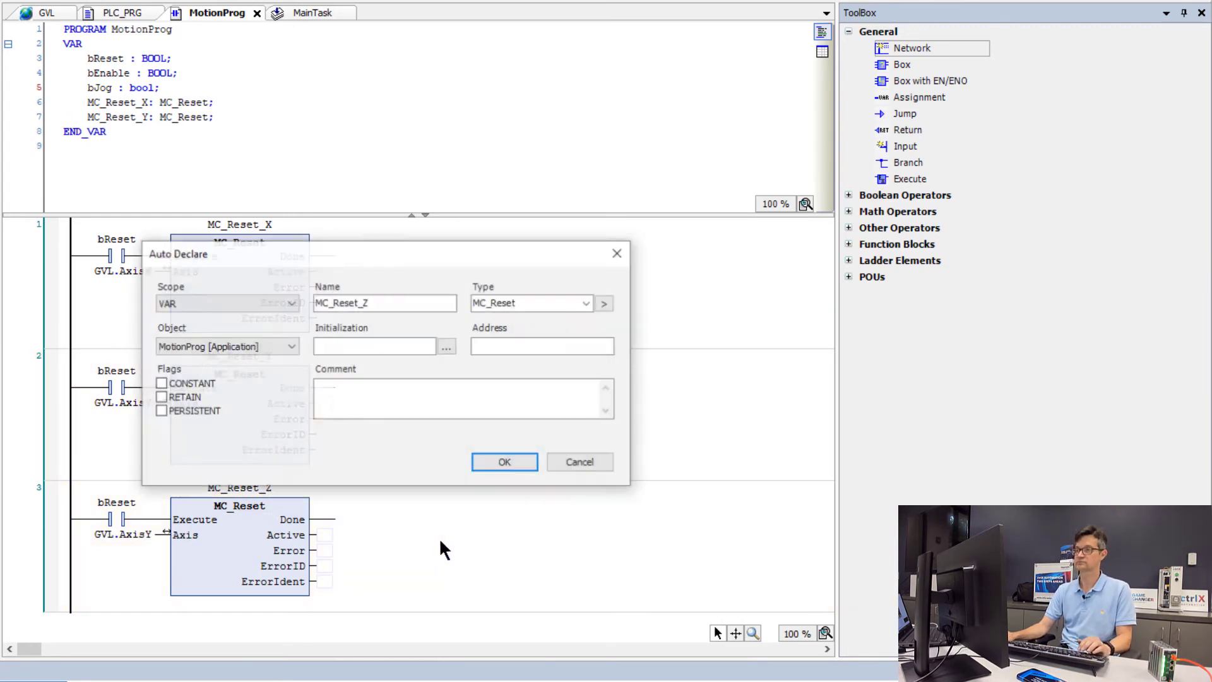
{"action": "left_click", "coordinate": [504, 462]}
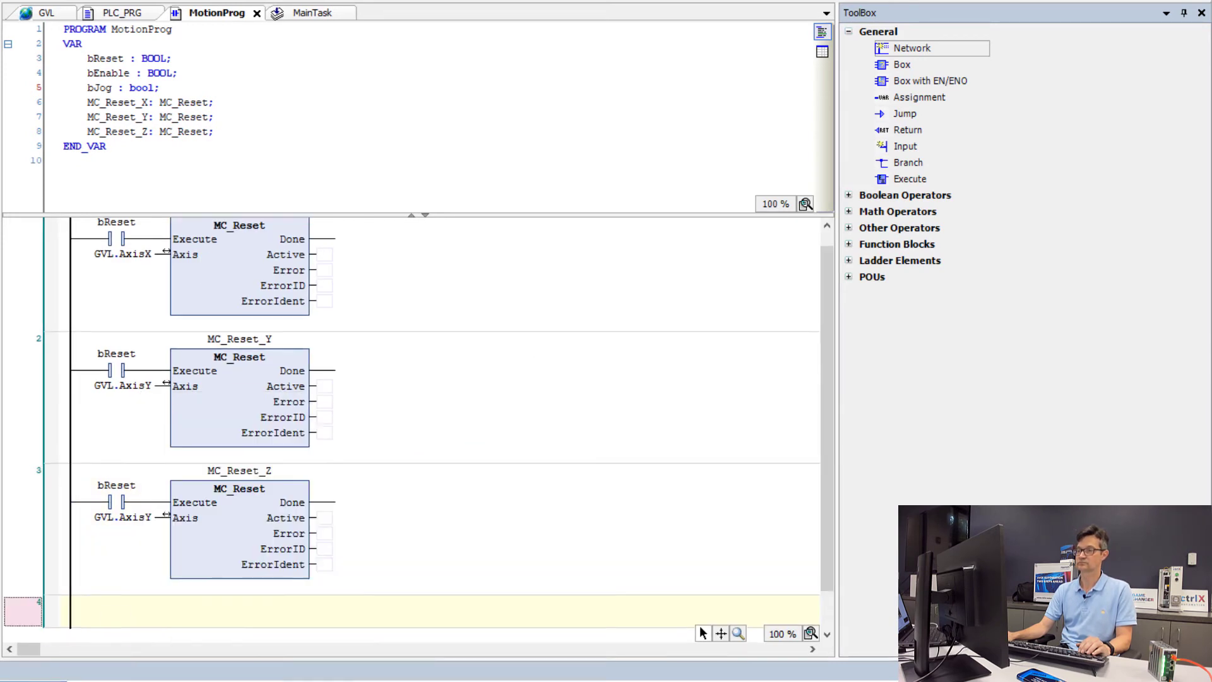
Insert MC_Power_X on the fourth rung, enabled by bEnable on GVL.AxisX, and declare it
{"action": "right_click", "coordinate": [116, 591]}
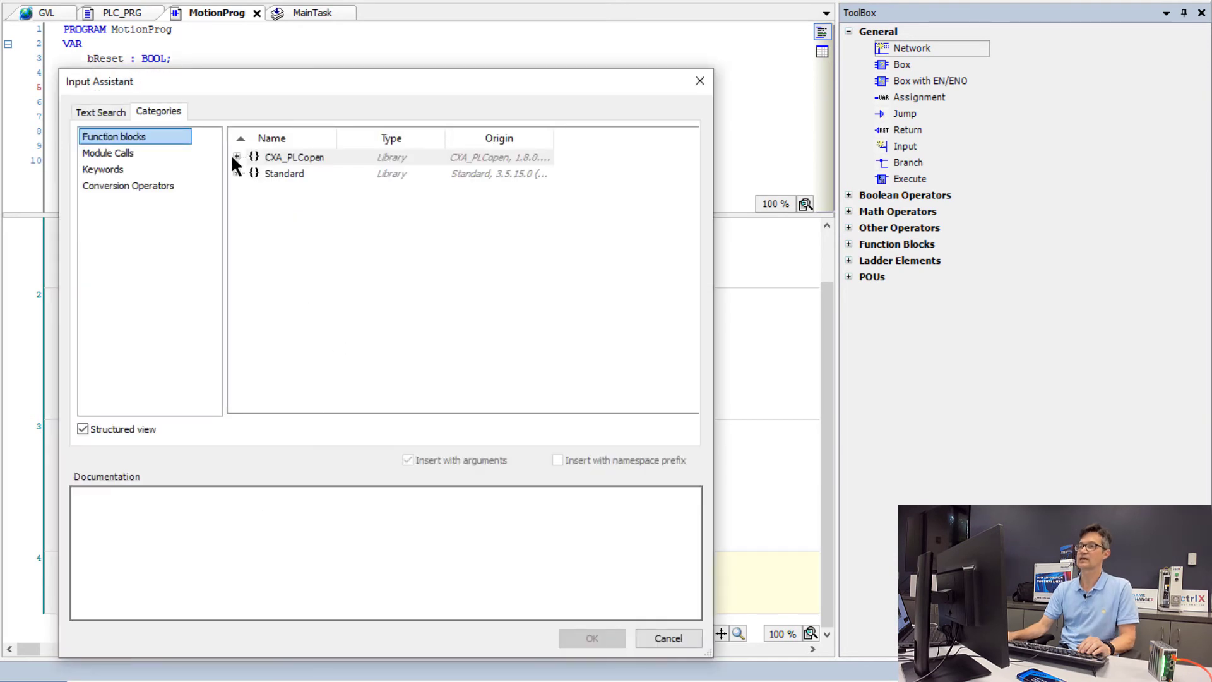
{"action": "left_click", "coordinate": [238, 157]}
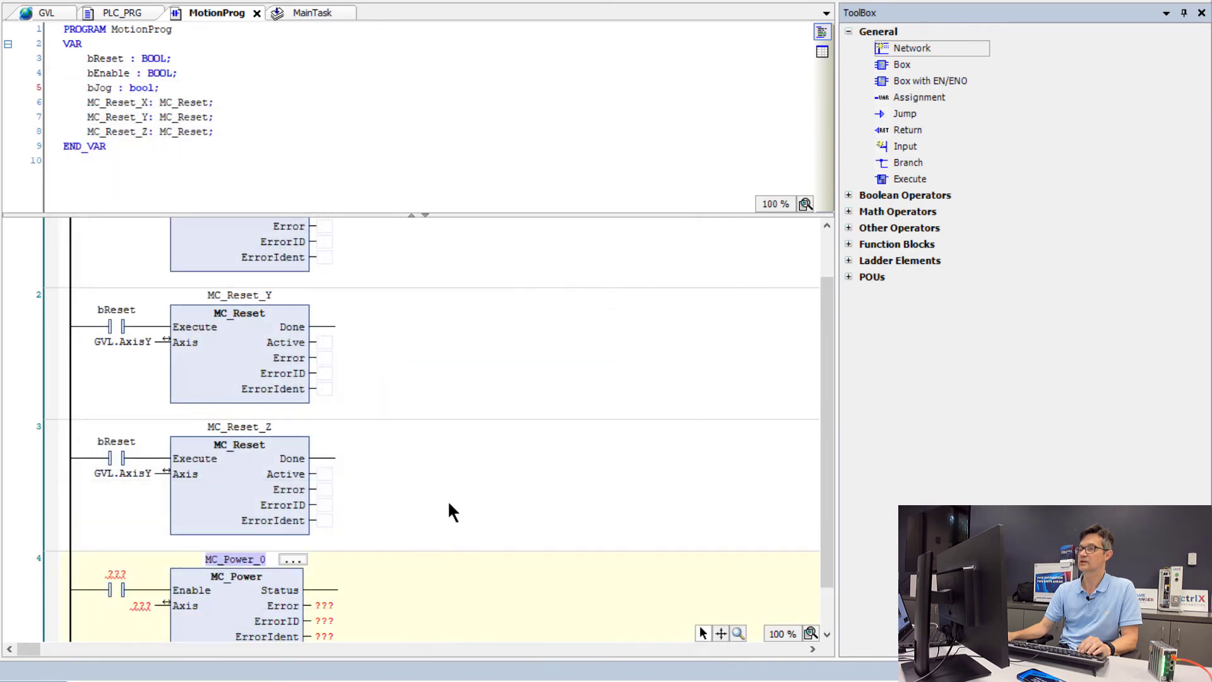
{"action": "left_click", "coordinate": [235, 560]}
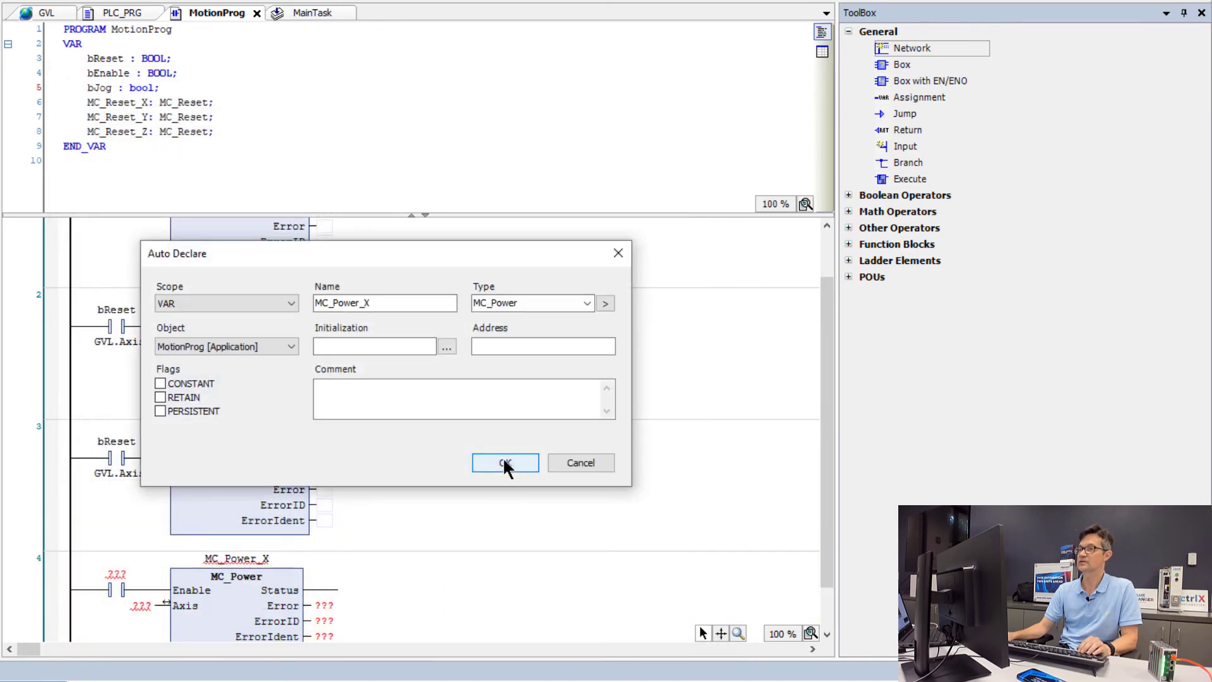
{"action": "left_click", "coordinate": [505, 462]}
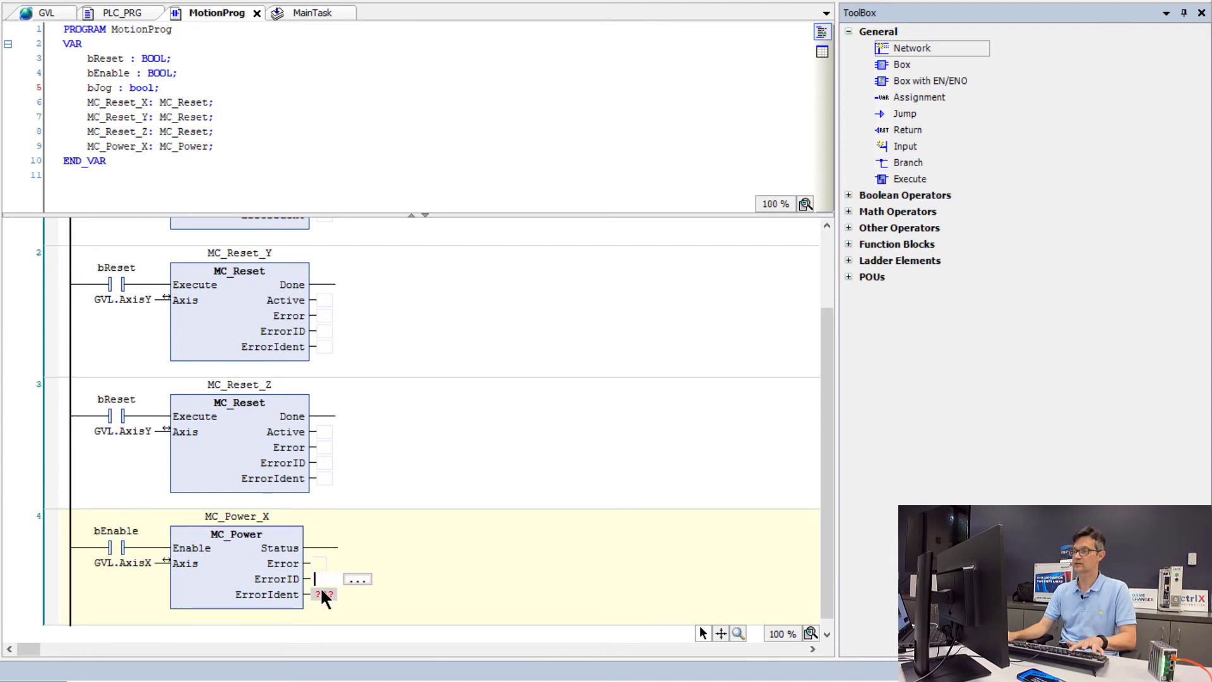
{"action": "scroll", "scroll_direction": "down", "scroll_amount": 3}
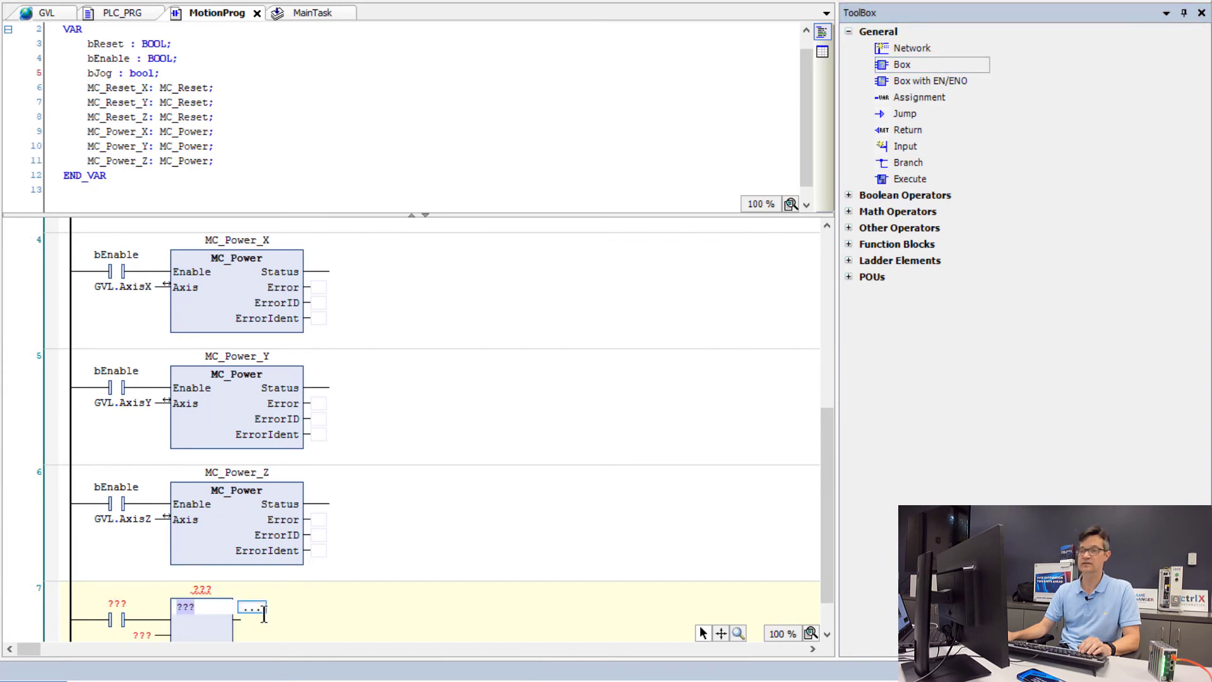
Configure MC_Jog_X: bJog on JogForward, Velocity 1000, Jerk 1000, Axis GVL.AxisX
{"action": "type", "text": "MC_Jog"}
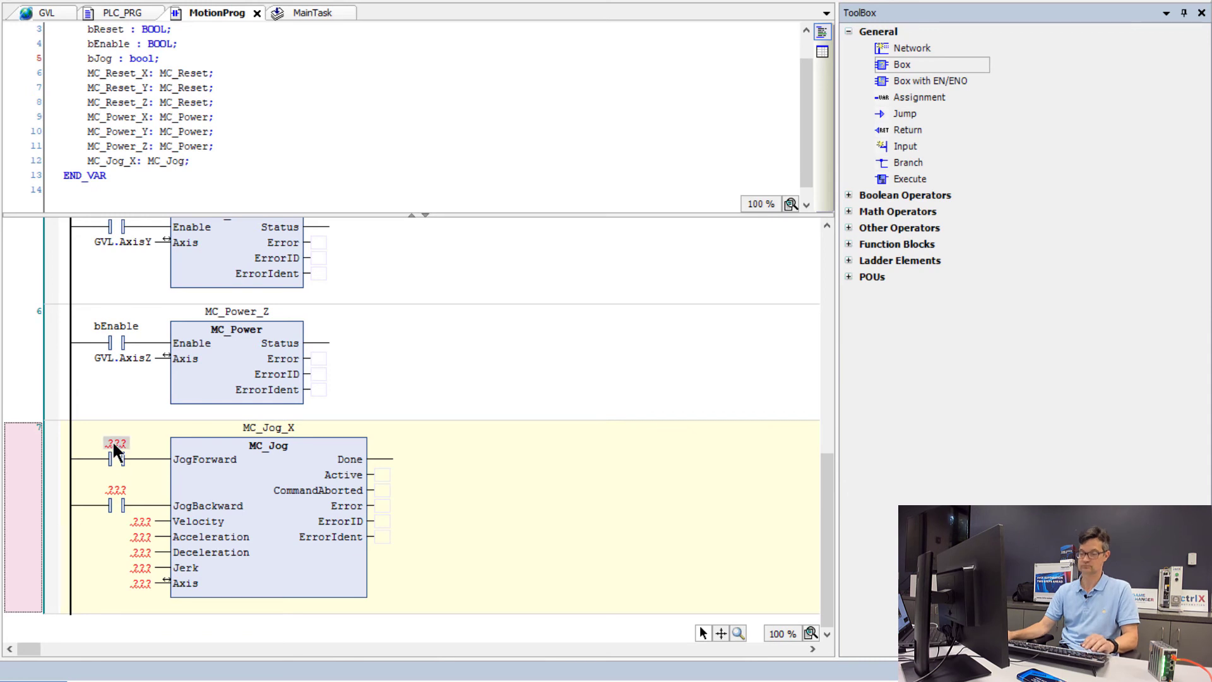
{"action": "type", "text": "bJog"}
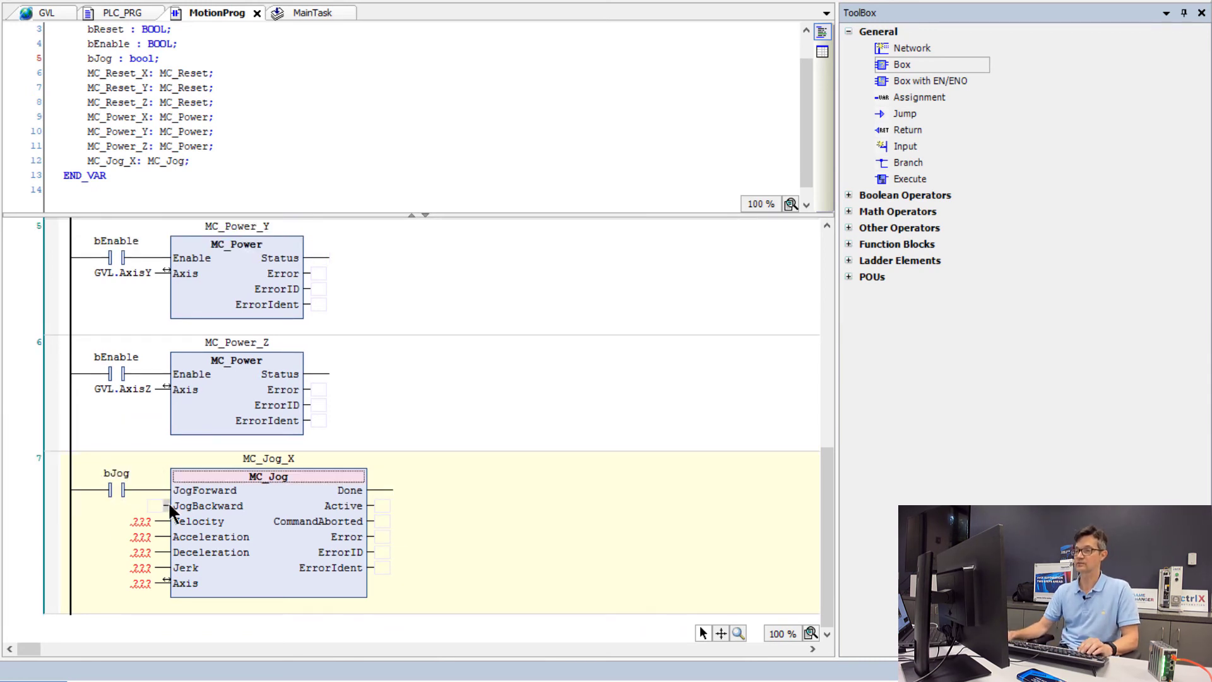
{"action": "left_click", "coordinate": [138, 521]}
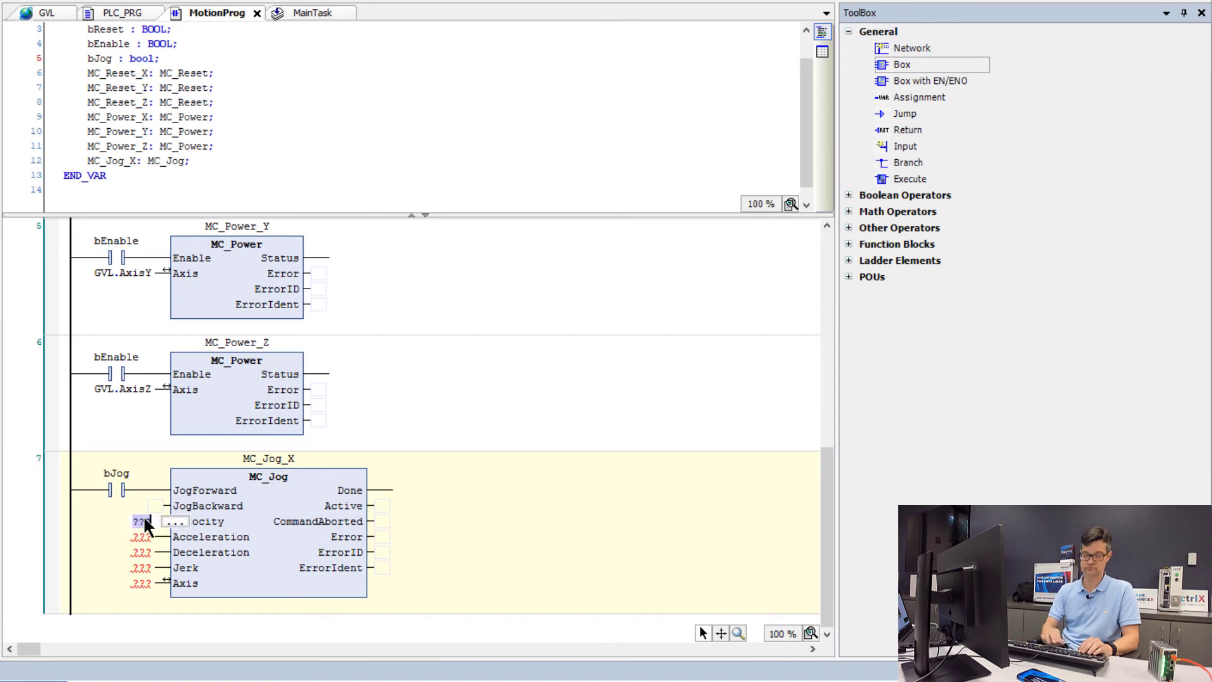
{"action": "type", "text": "1000"}
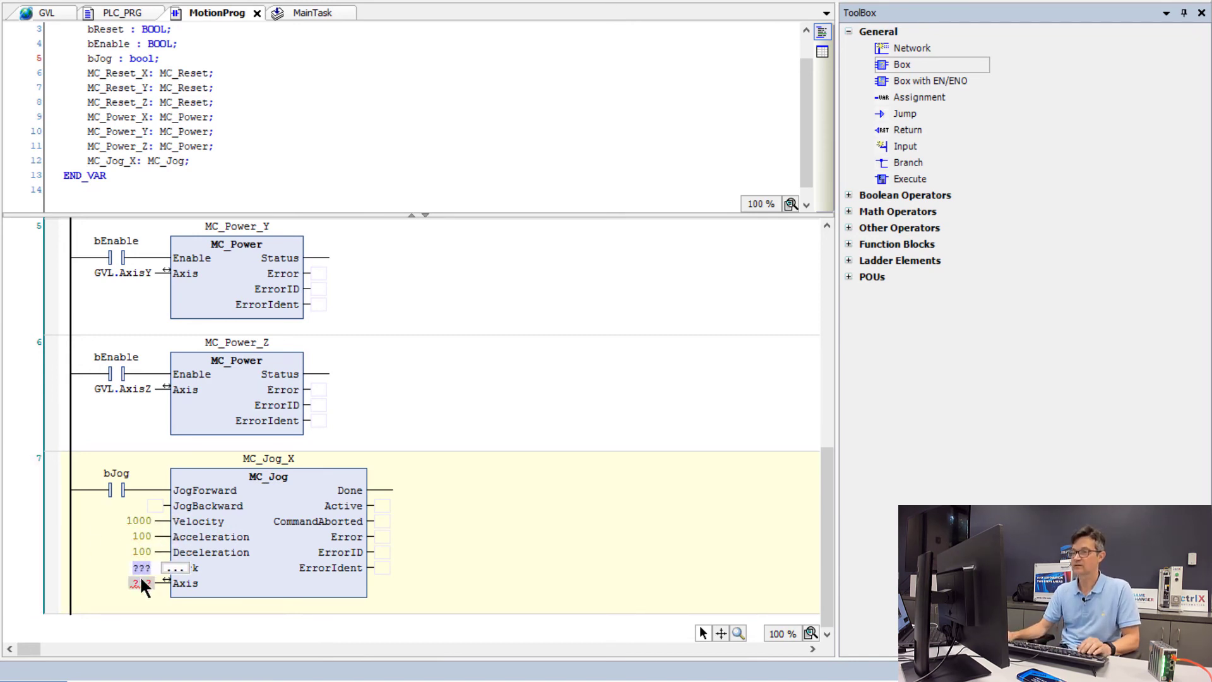
{"action": "type", "text": "1000"}
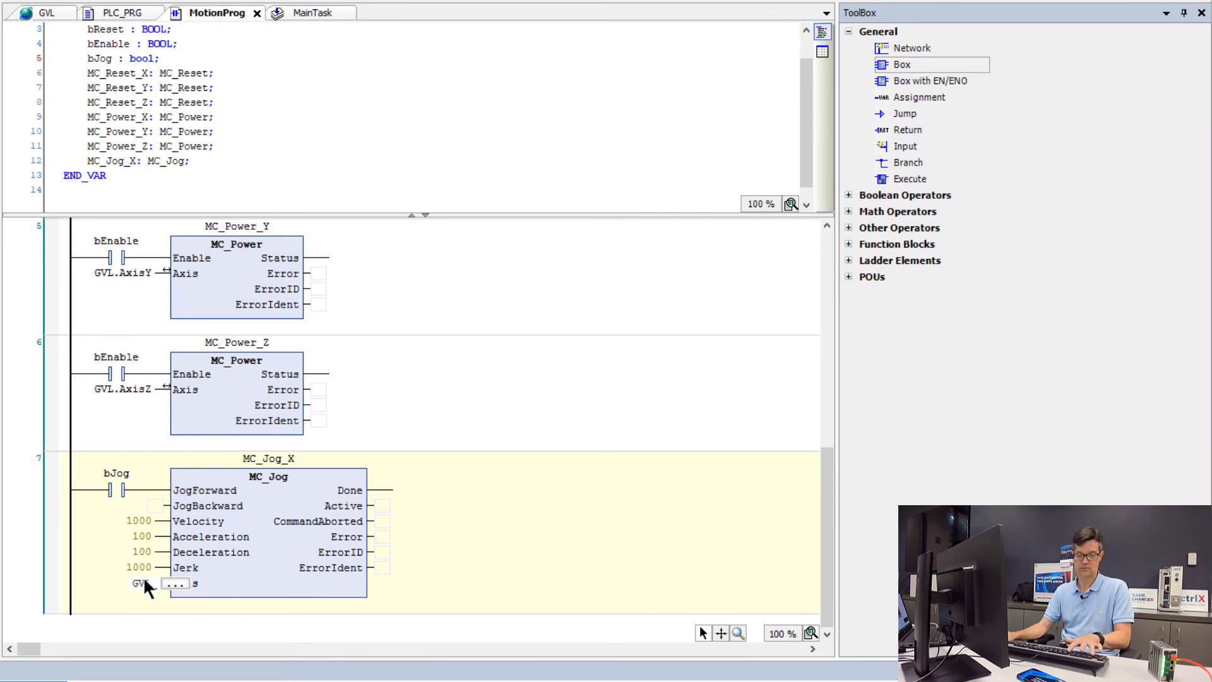
{"action": "type", "text": "GVL.AxisX"}
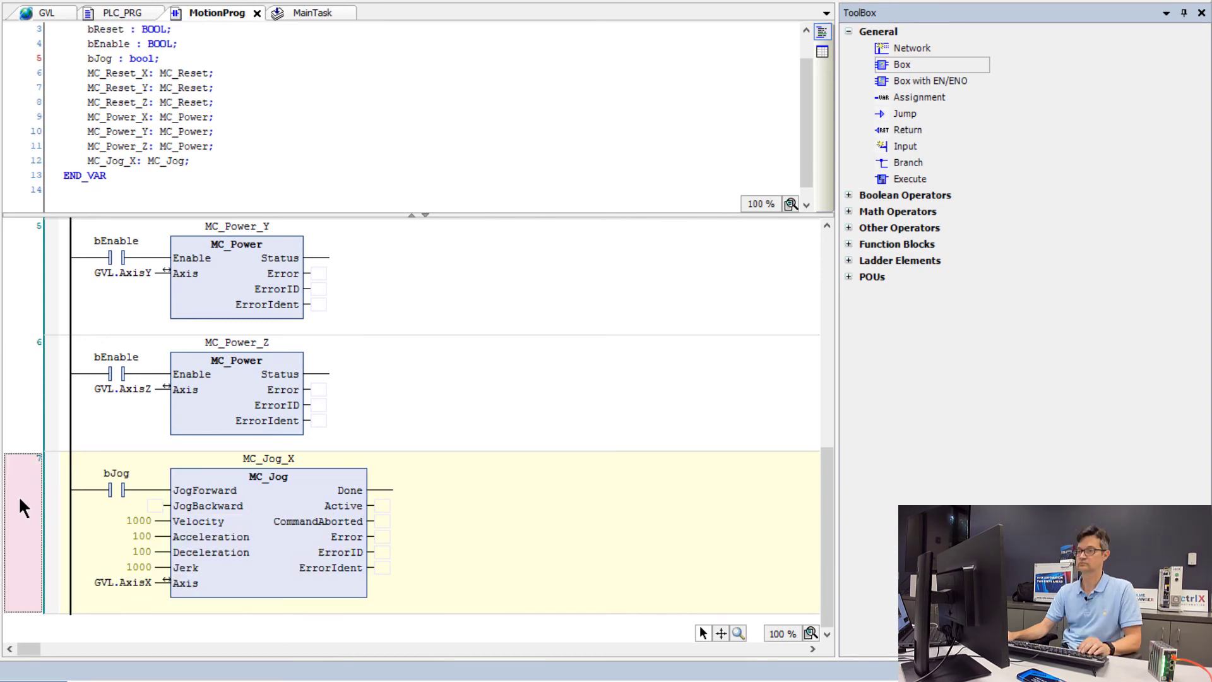
{"action": "scroll", "scroll_direction": "down", "scroll_amount": 3}
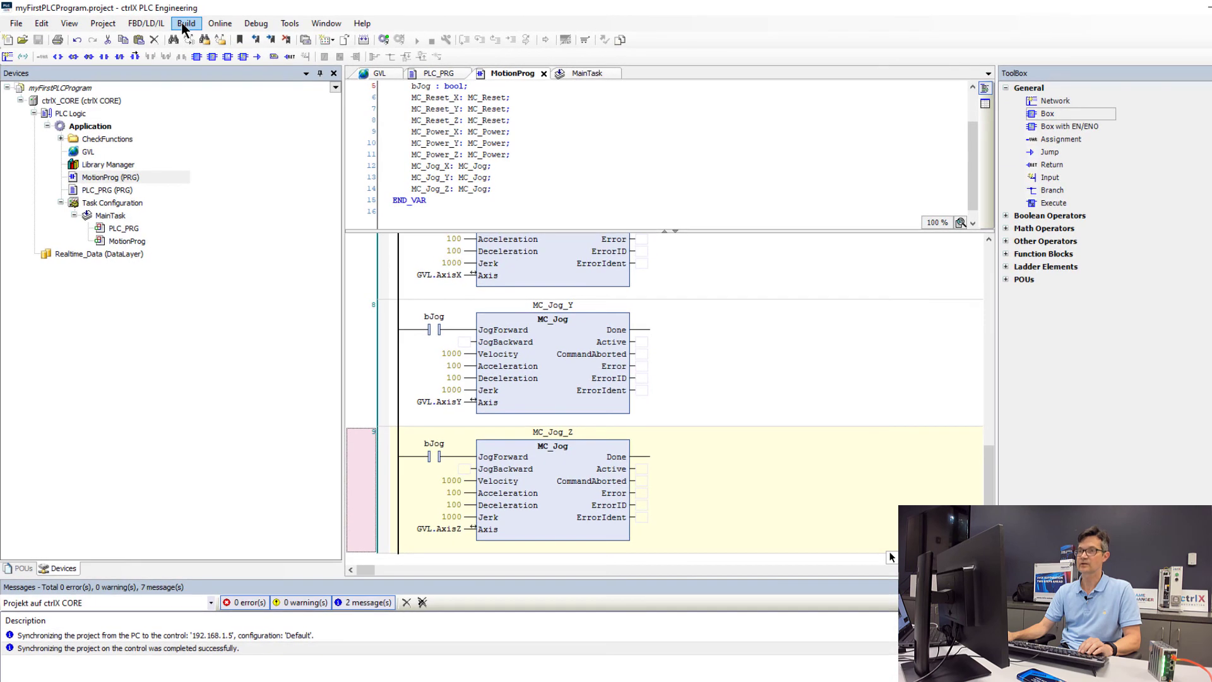
Build the application with 0 errors and log in to the ctrlX CORE via Online > Login
{"action": "left_click", "coordinate": [186, 22]}
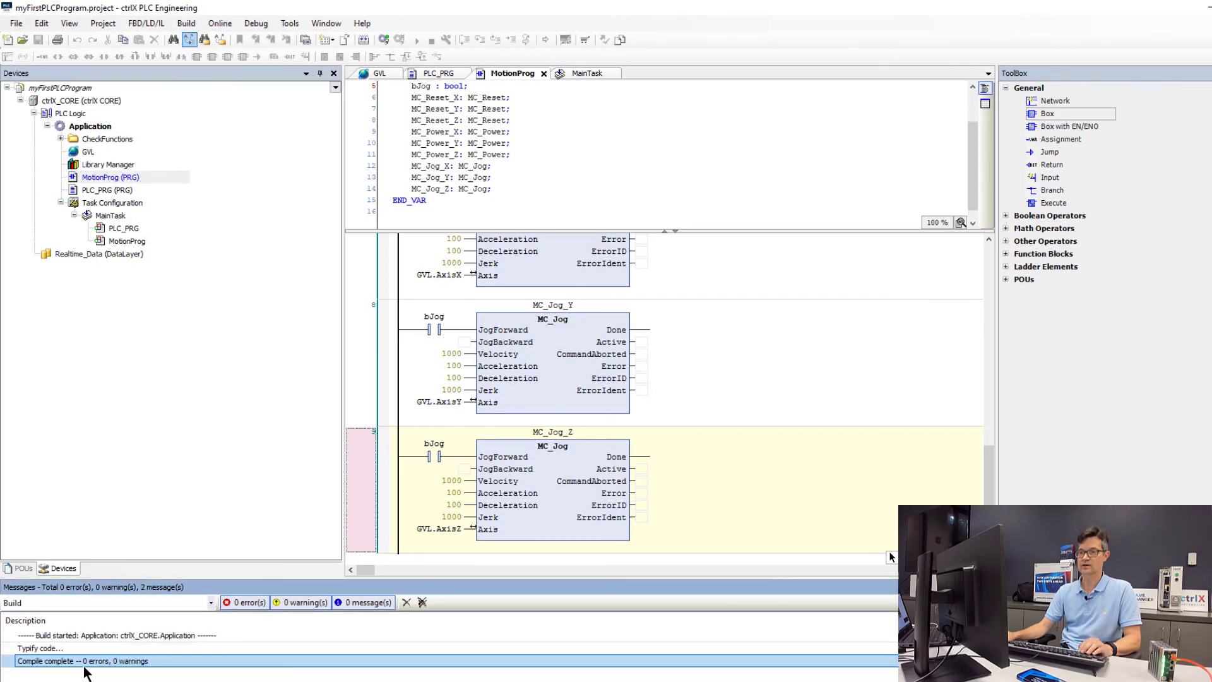
{"action": "left_click", "coordinate": [257, 23]}
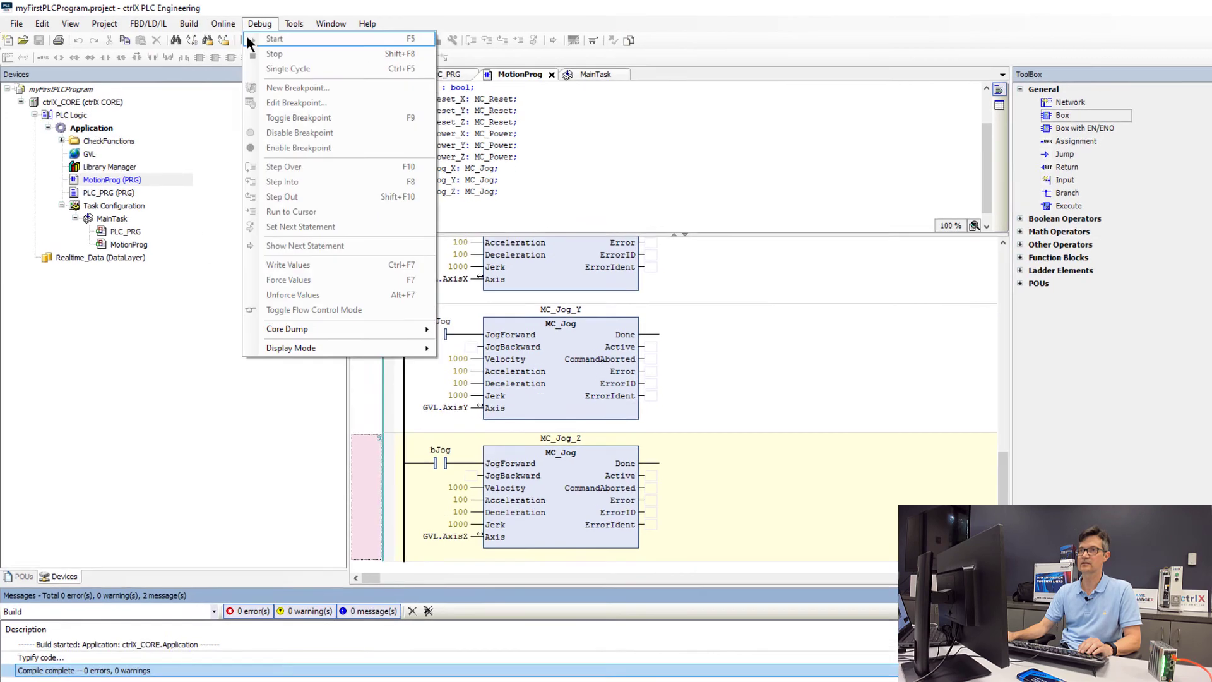
{"action": "left_click", "coordinate": [274, 39]}
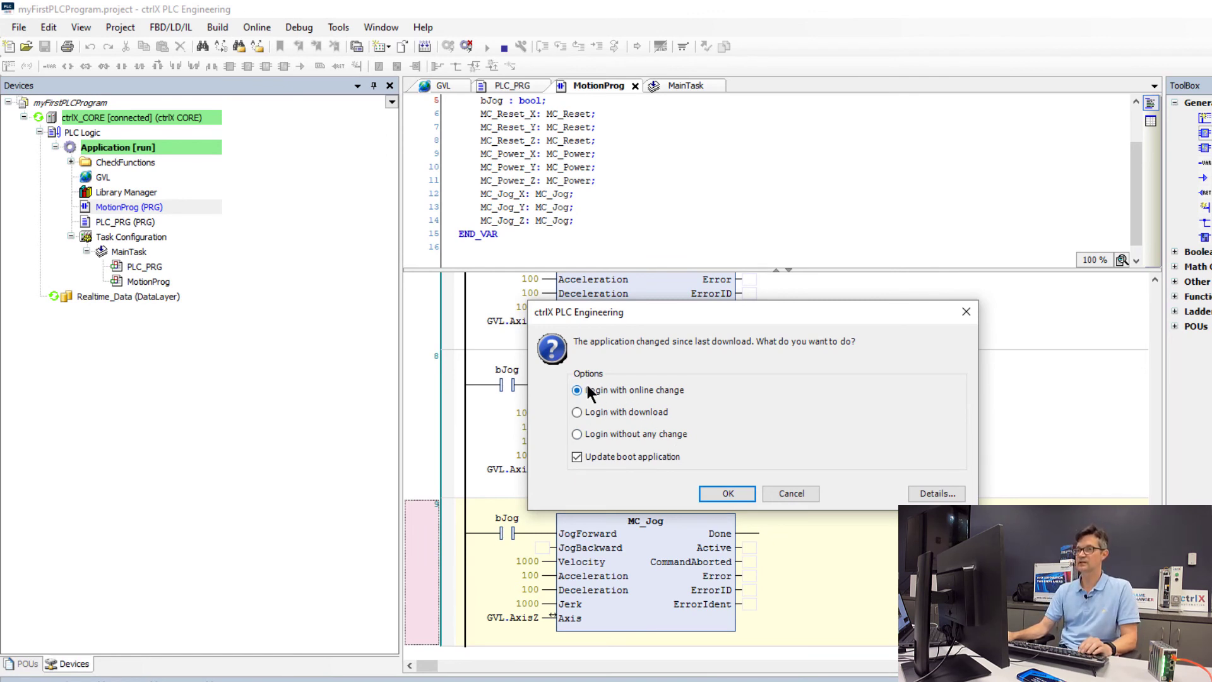
{"action": "mouse_move", "coordinate": [727, 494]}
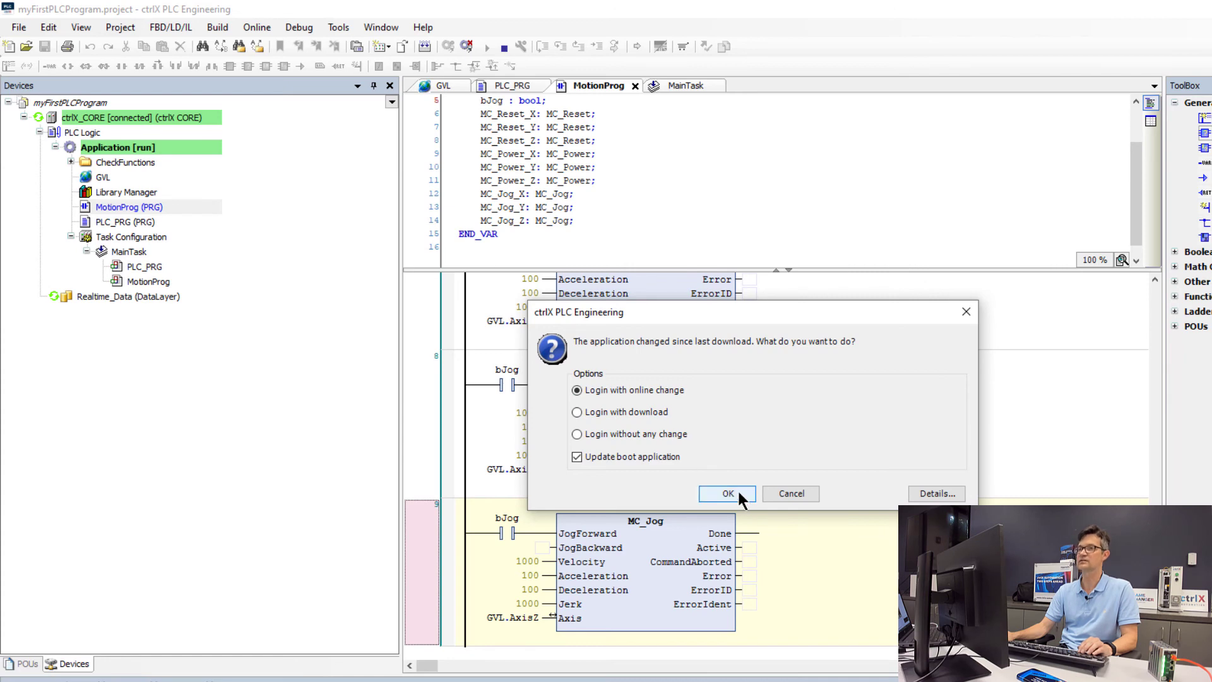
Confirm login with online change, prepare bJog as TRUE and write the value to the controller
{"action": "left_click", "coordinate": [726, 494]}
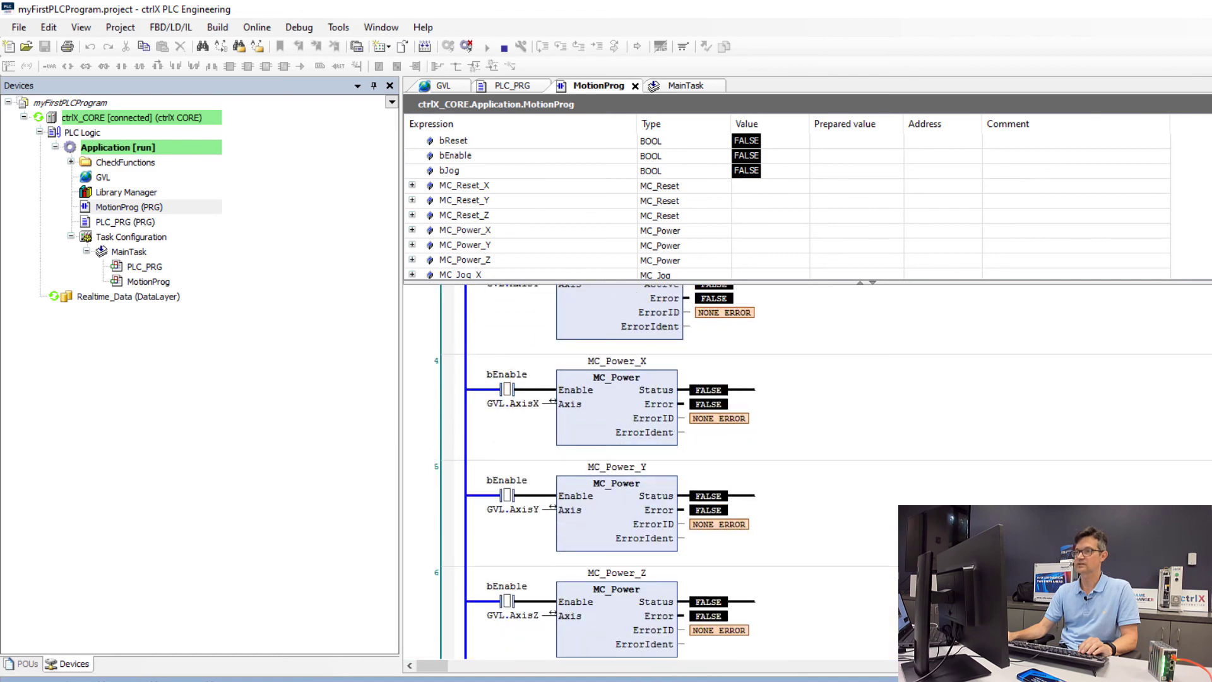
{"action": "scroll", "scroll_direction": "down", "scroll_amount": 3}
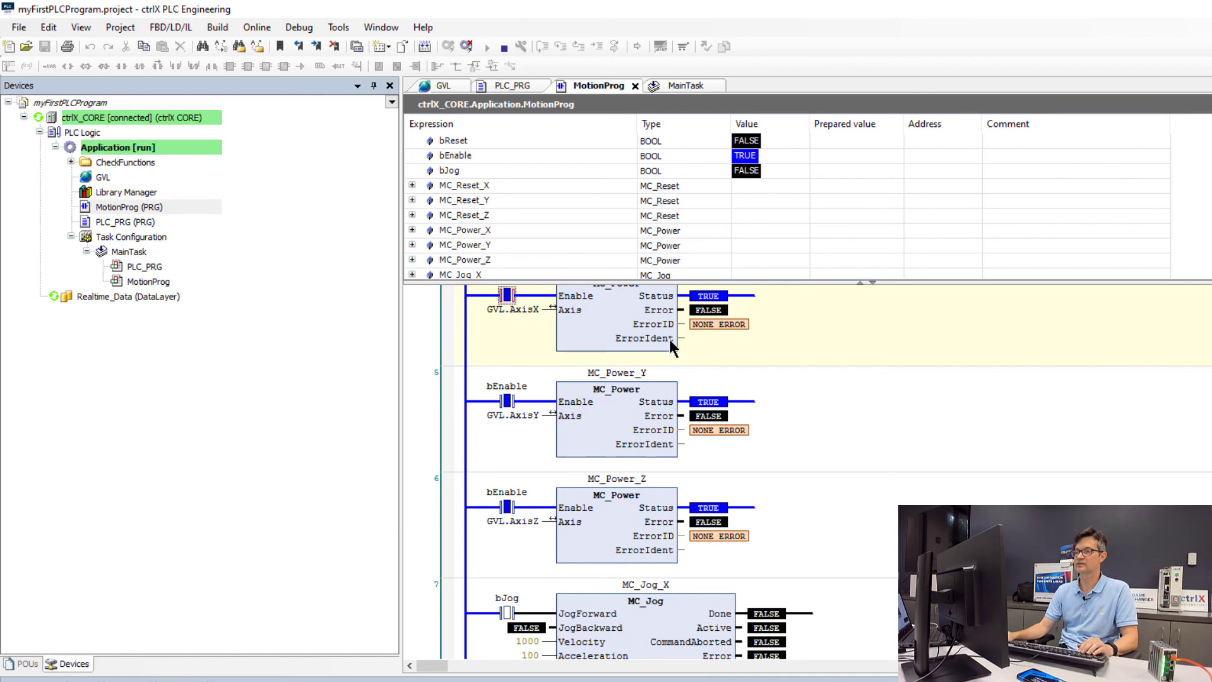
{"action": "scroll", "scroll_direction": "down", "scroll_amount": 3}
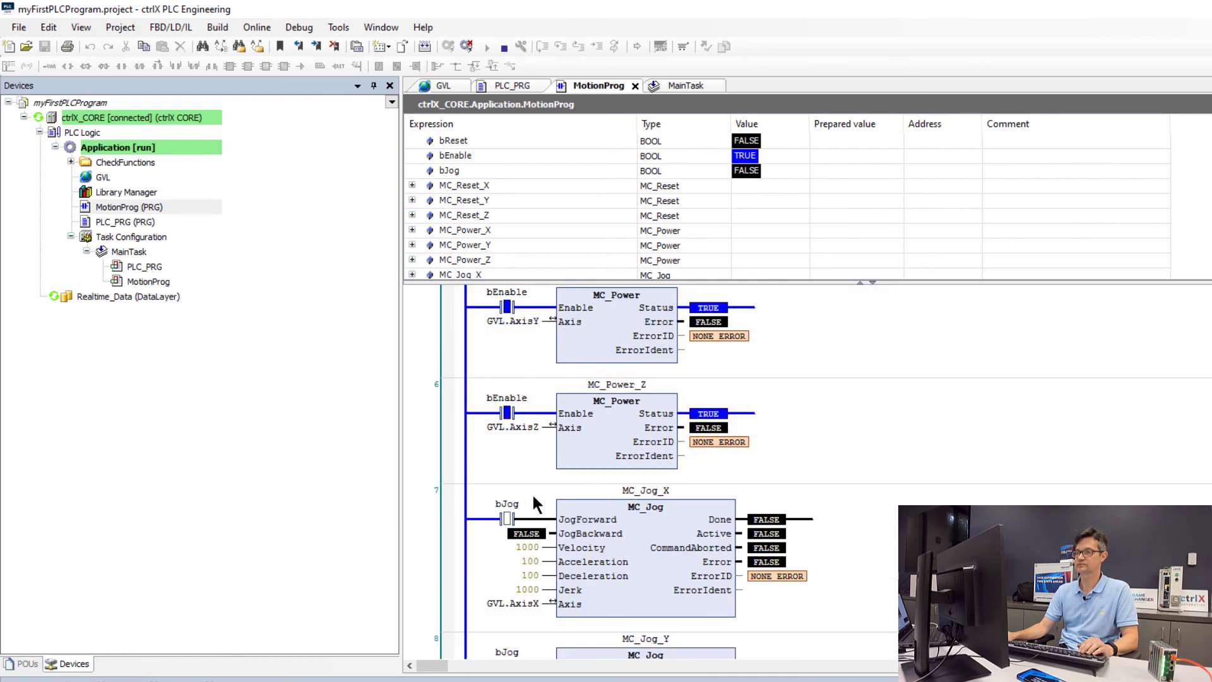
{"action": "mouse_move", "coordinate": [509, 518]}
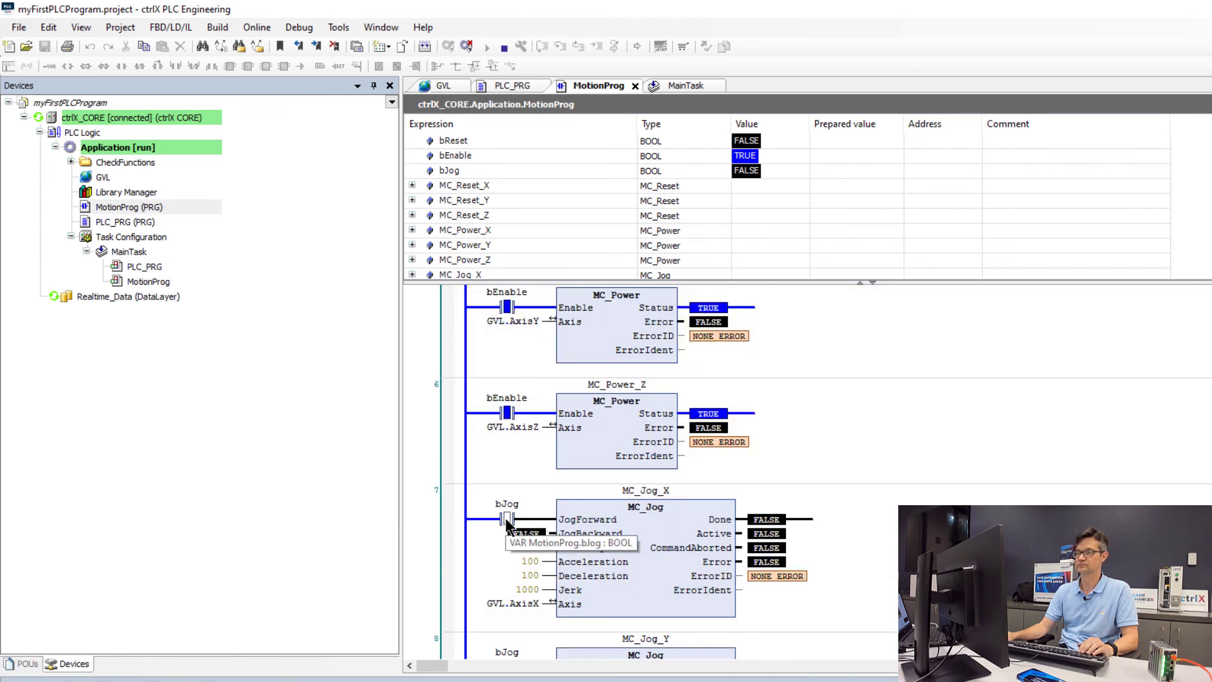
{"action": "left_click", "coordinate": [300, 27]}
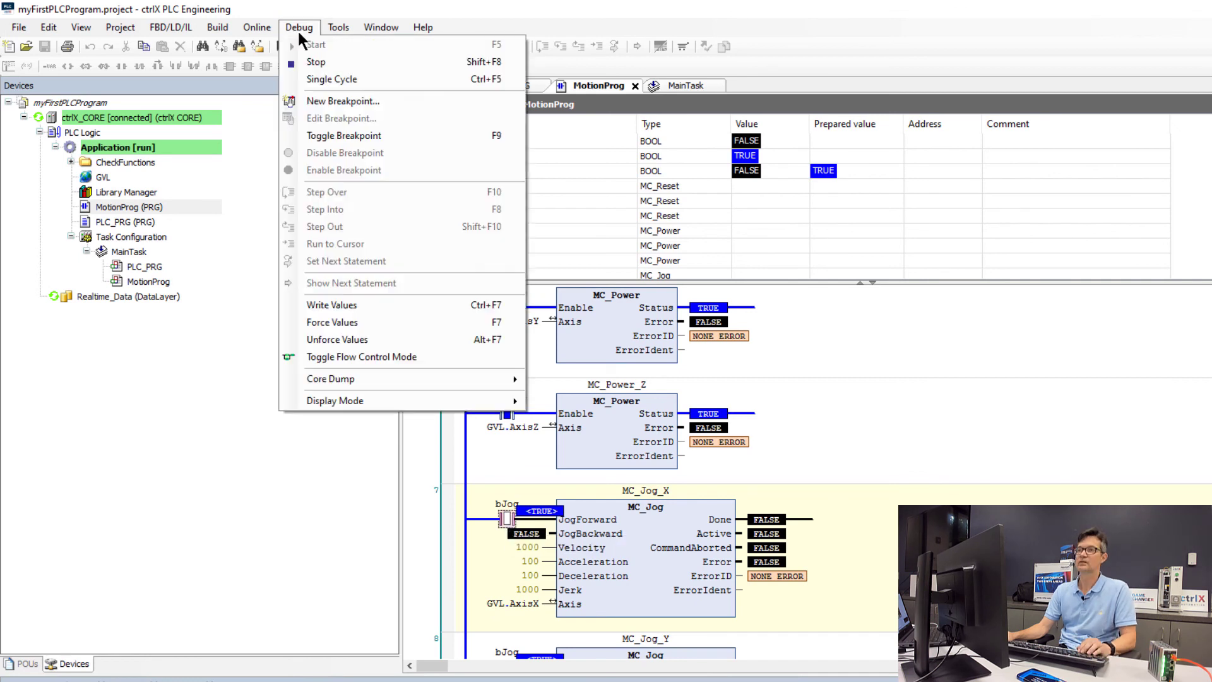
{"action": "mouse_move", "coordinate": [332, 304]}
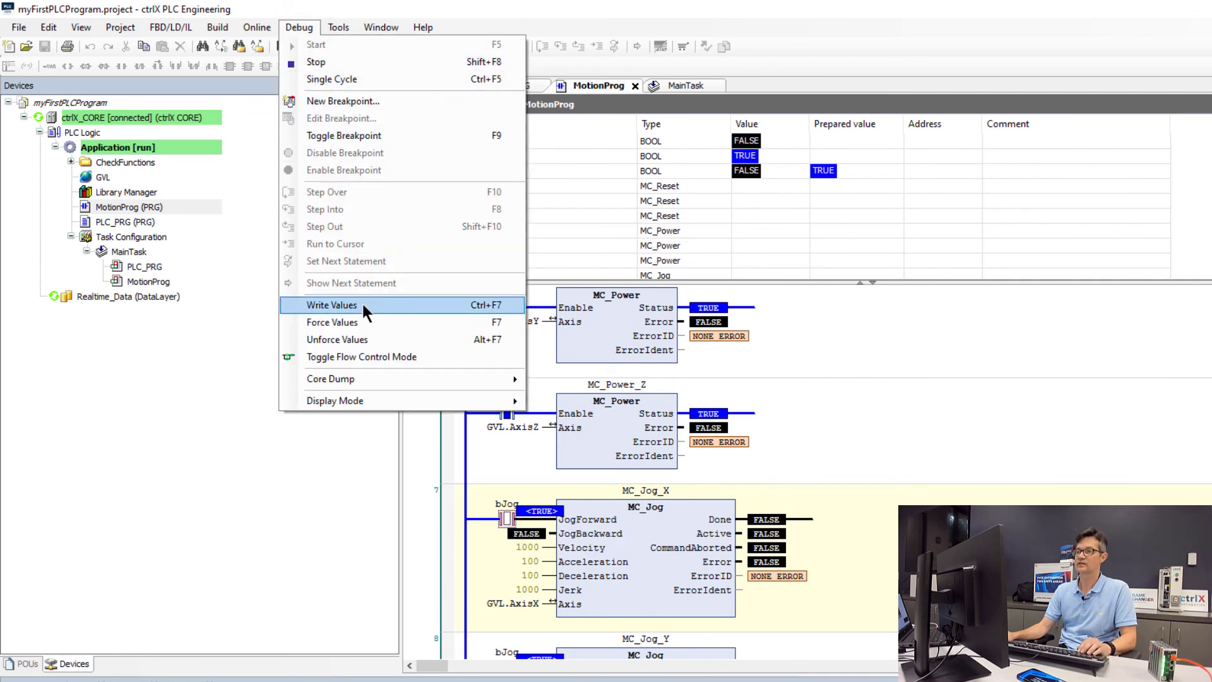
{"action": "left_click", "coordinate": [332, 304]}
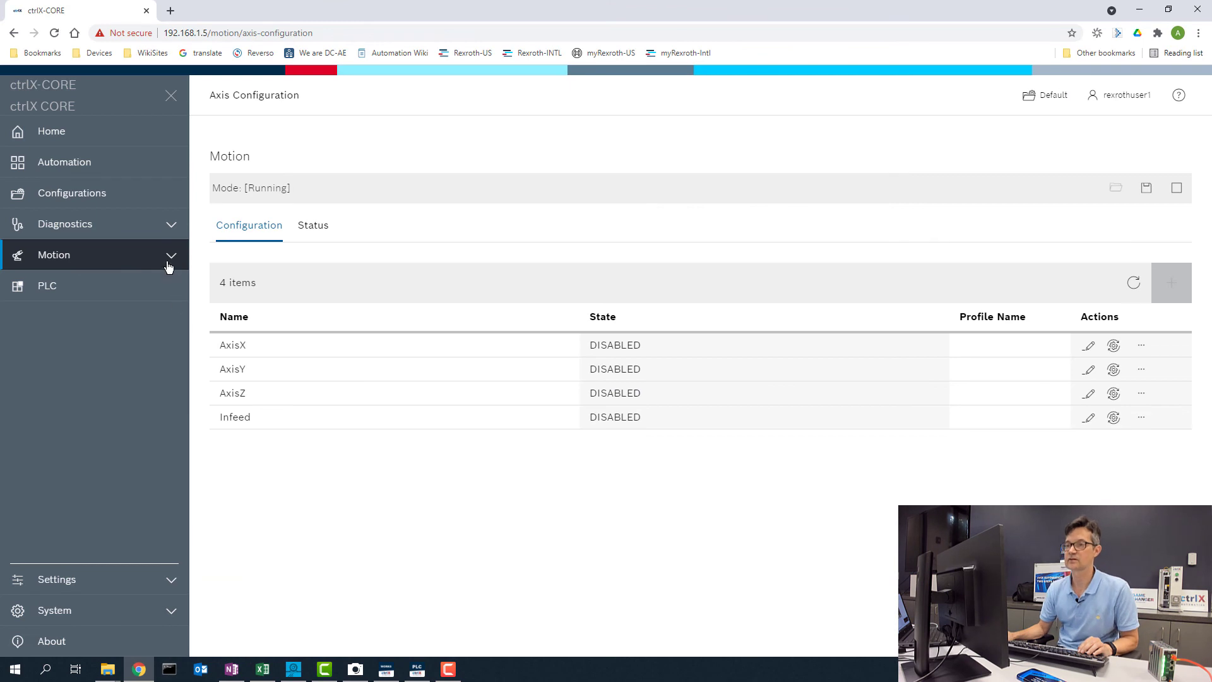
Under Motion, show Axis Commissioning for AxisY, powered in DISCRETE_MOTION at 1000 mm/min
{"action": "left_click", "coordinate": [53, 254]}
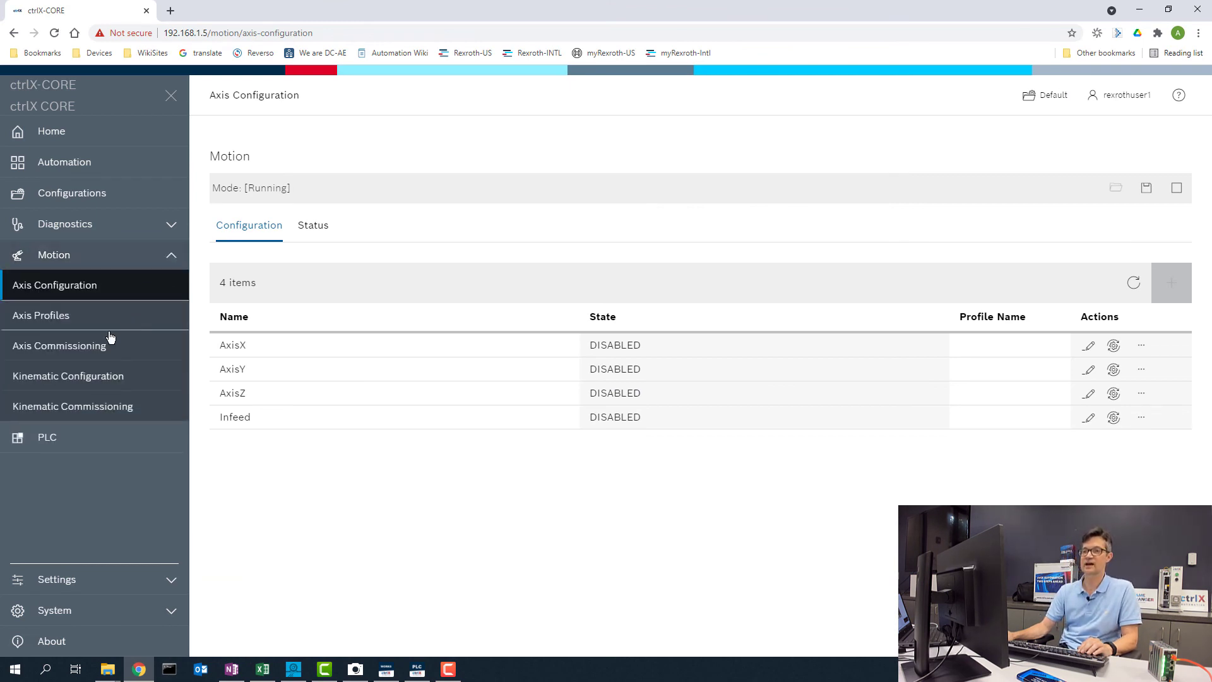
{"action": "mouse_move", "coordinate": [82, 352]}
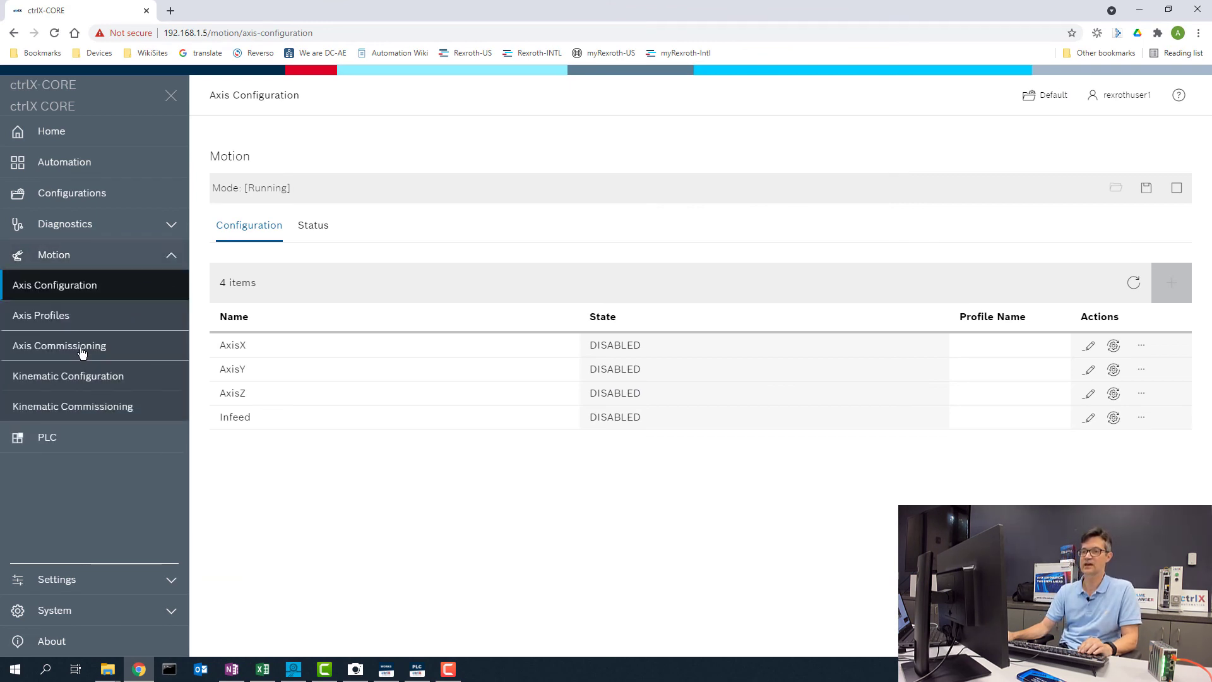
{"action": "left_click", "coordinate": [59, 346]}
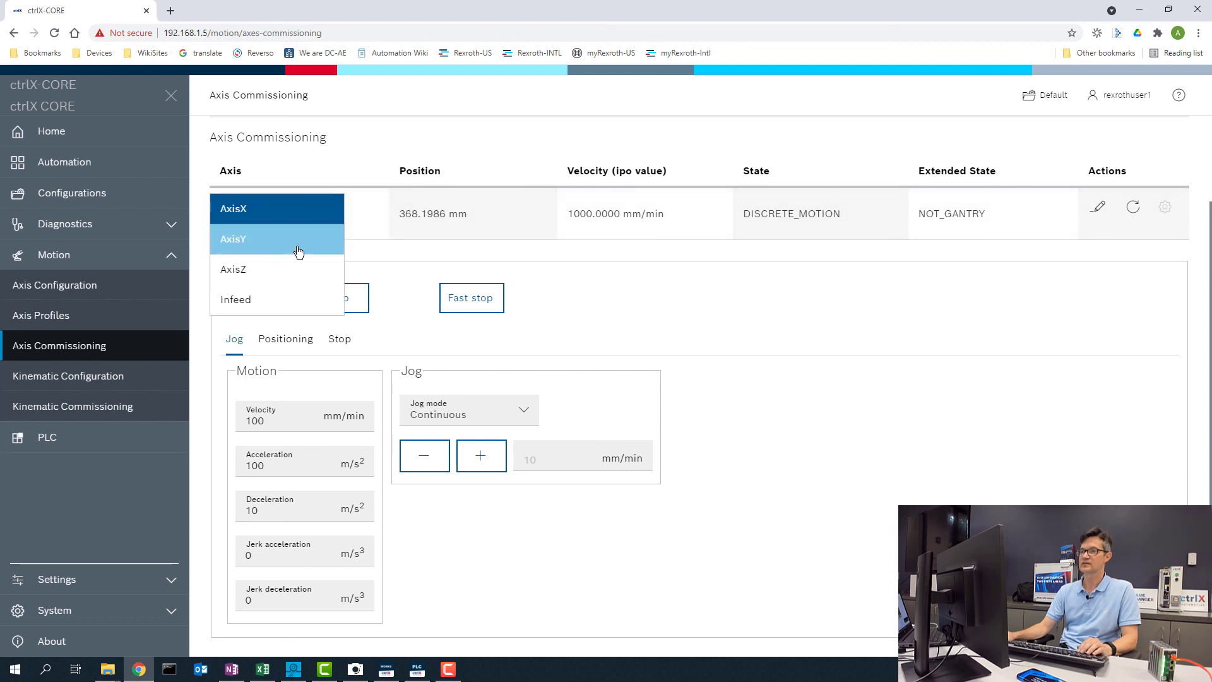
{"action": "left_click", "coordinate": [233, 239]}
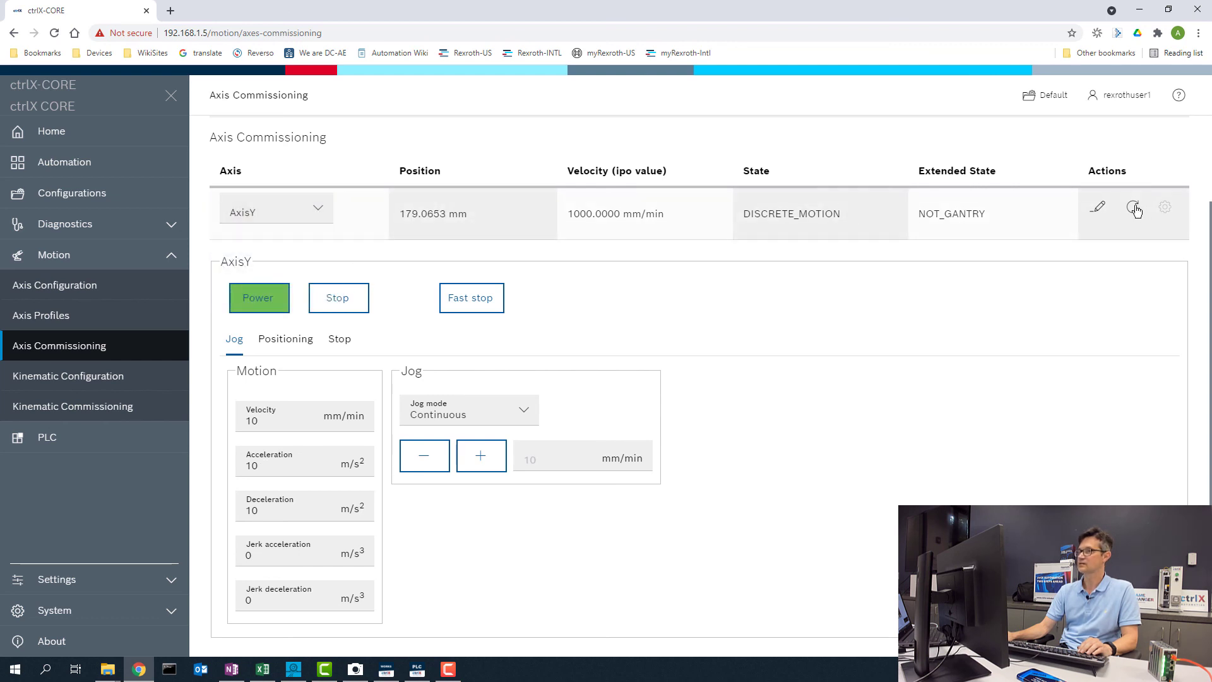